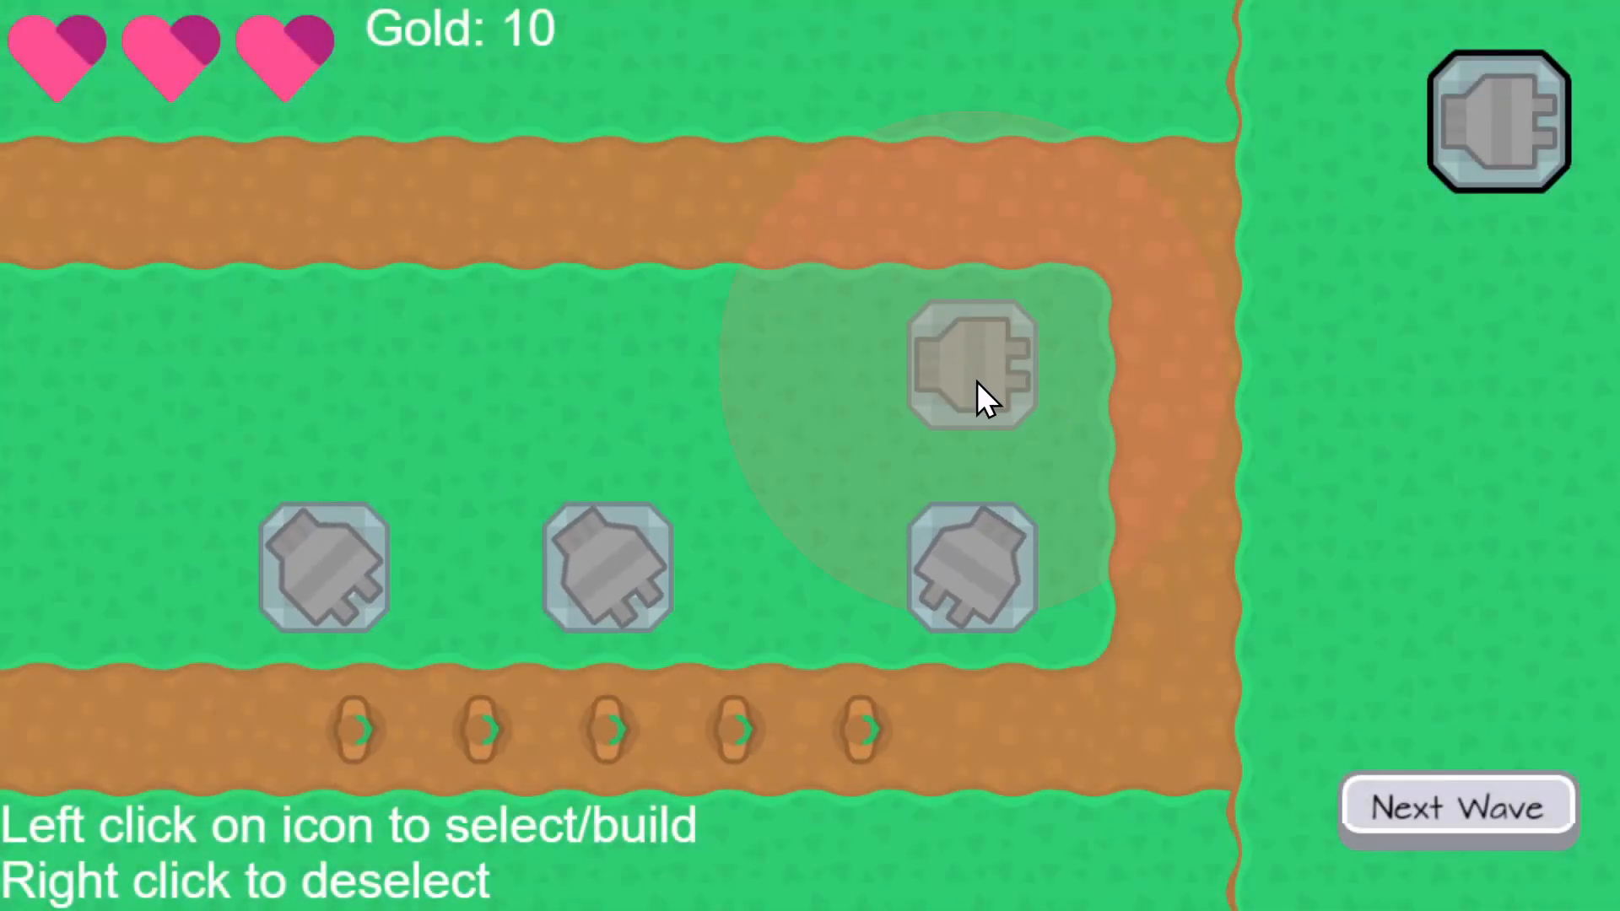
- Build a tower on the grass inside the road bend in the preview
{"action": "left_click", "coordinate": [971, 362]}
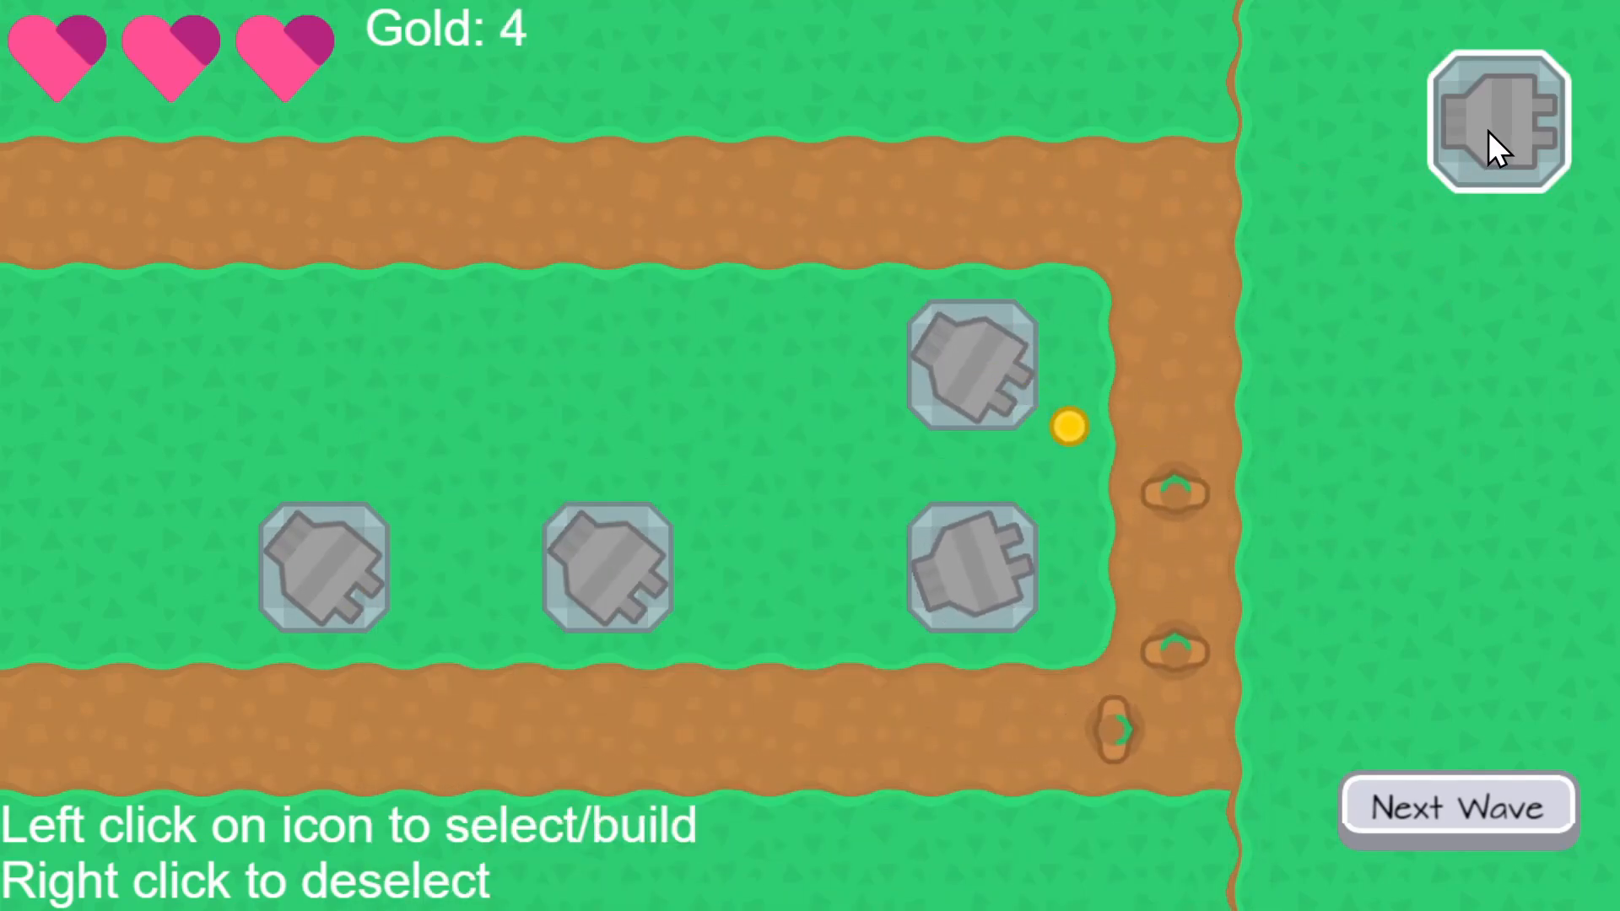
{"action": "left_click", "coordinate": [770, 362]}
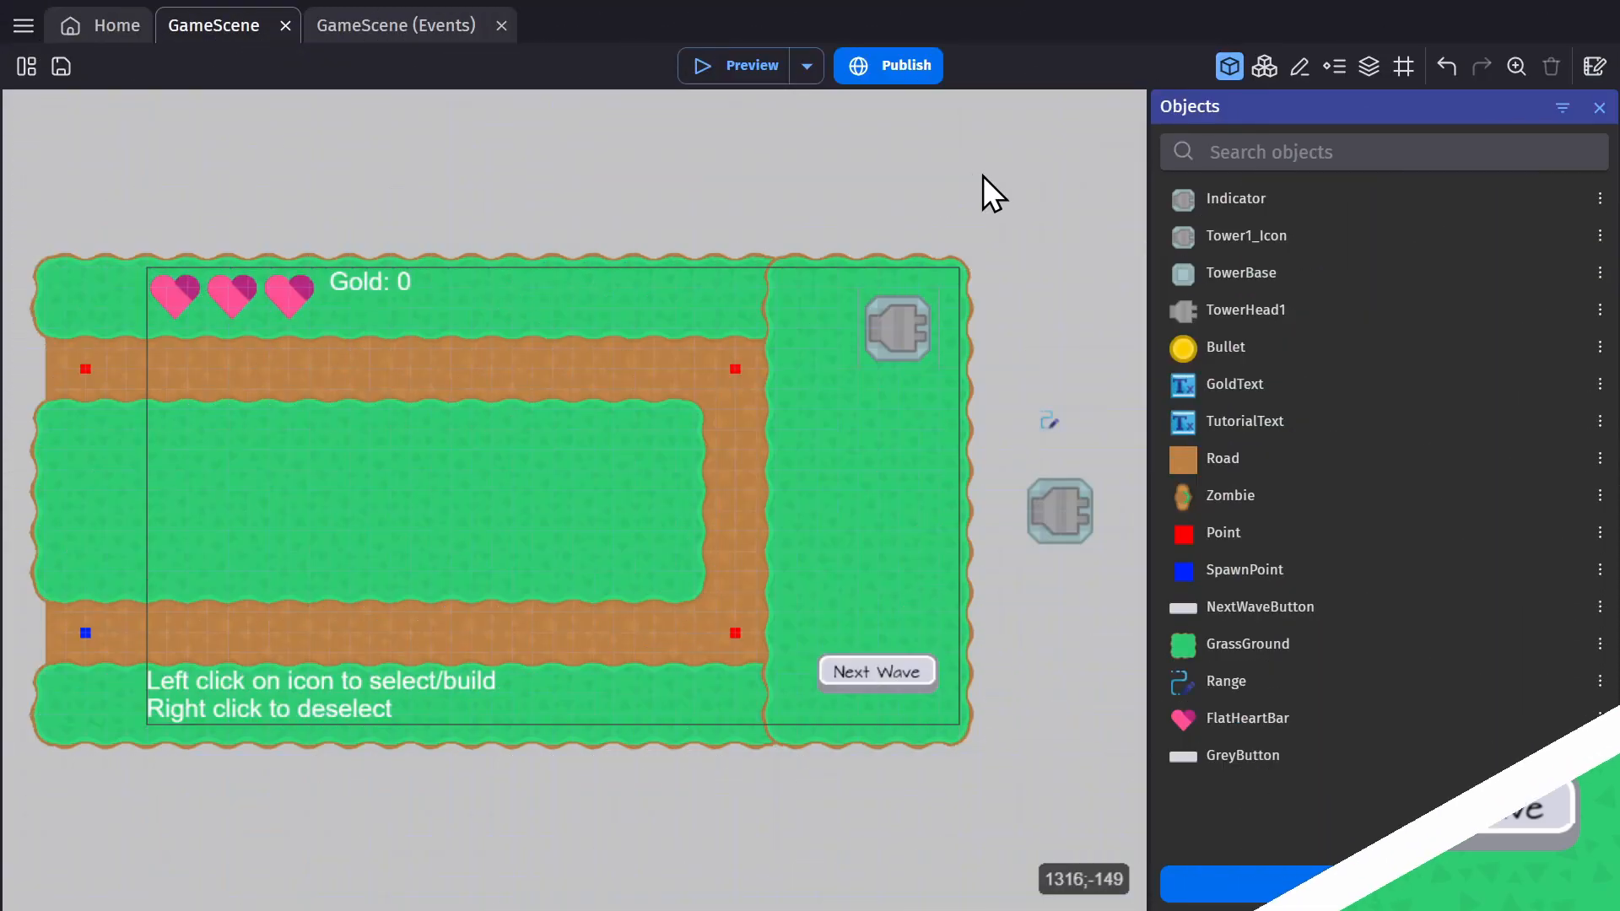
{"action": "left_click", "coordinate": [1237, 198]}
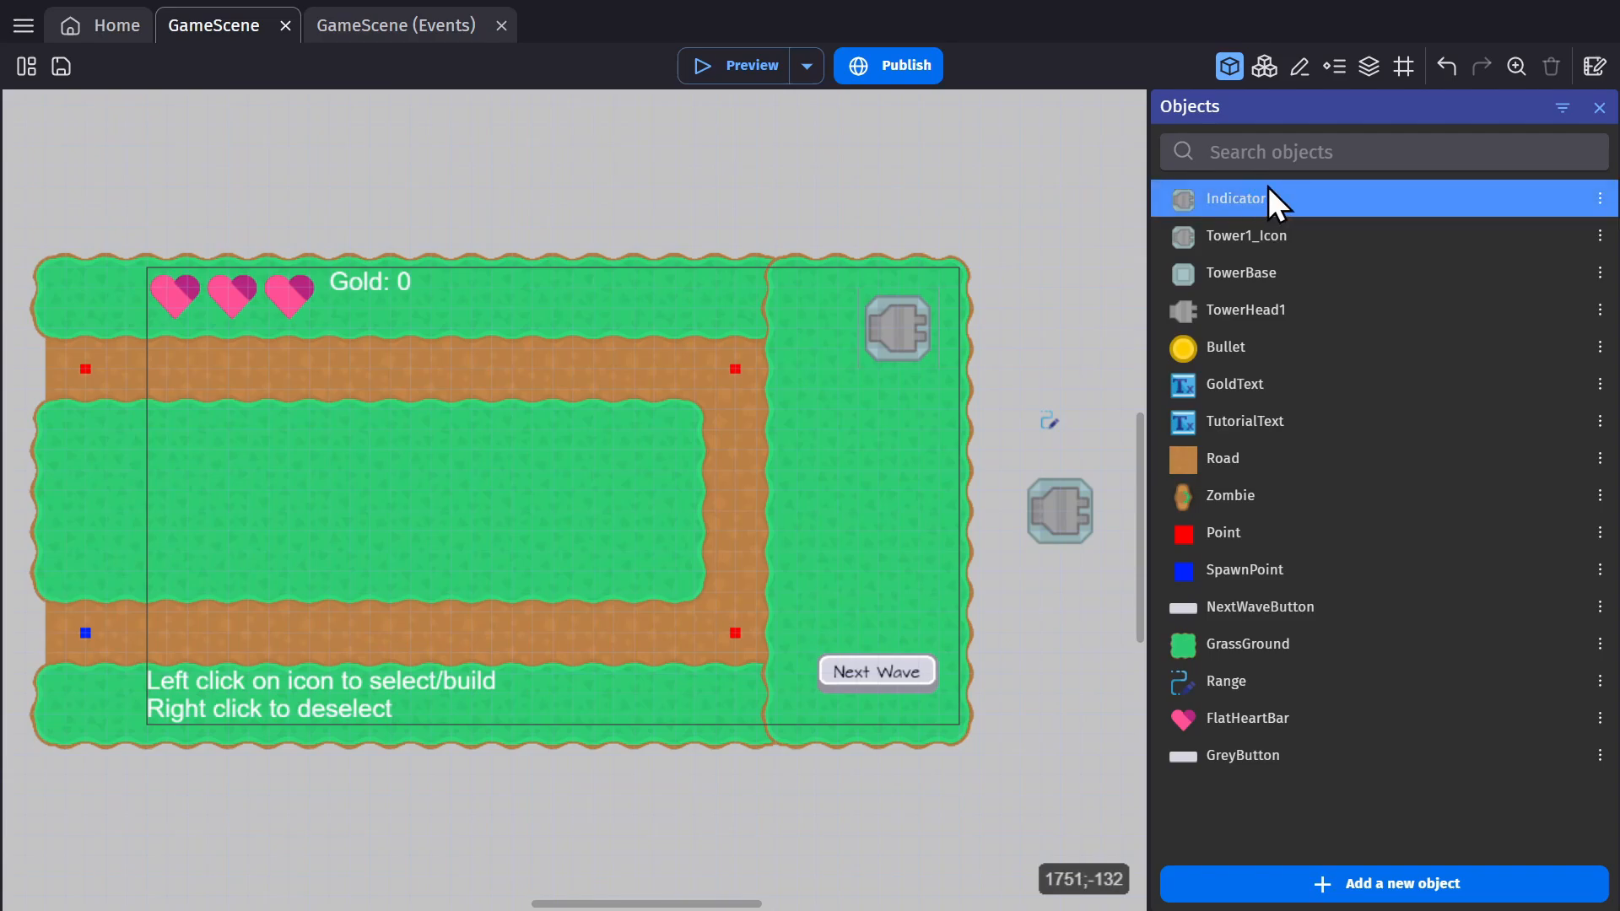
{"action": "left_click", "coordinate": [1247, 235]}
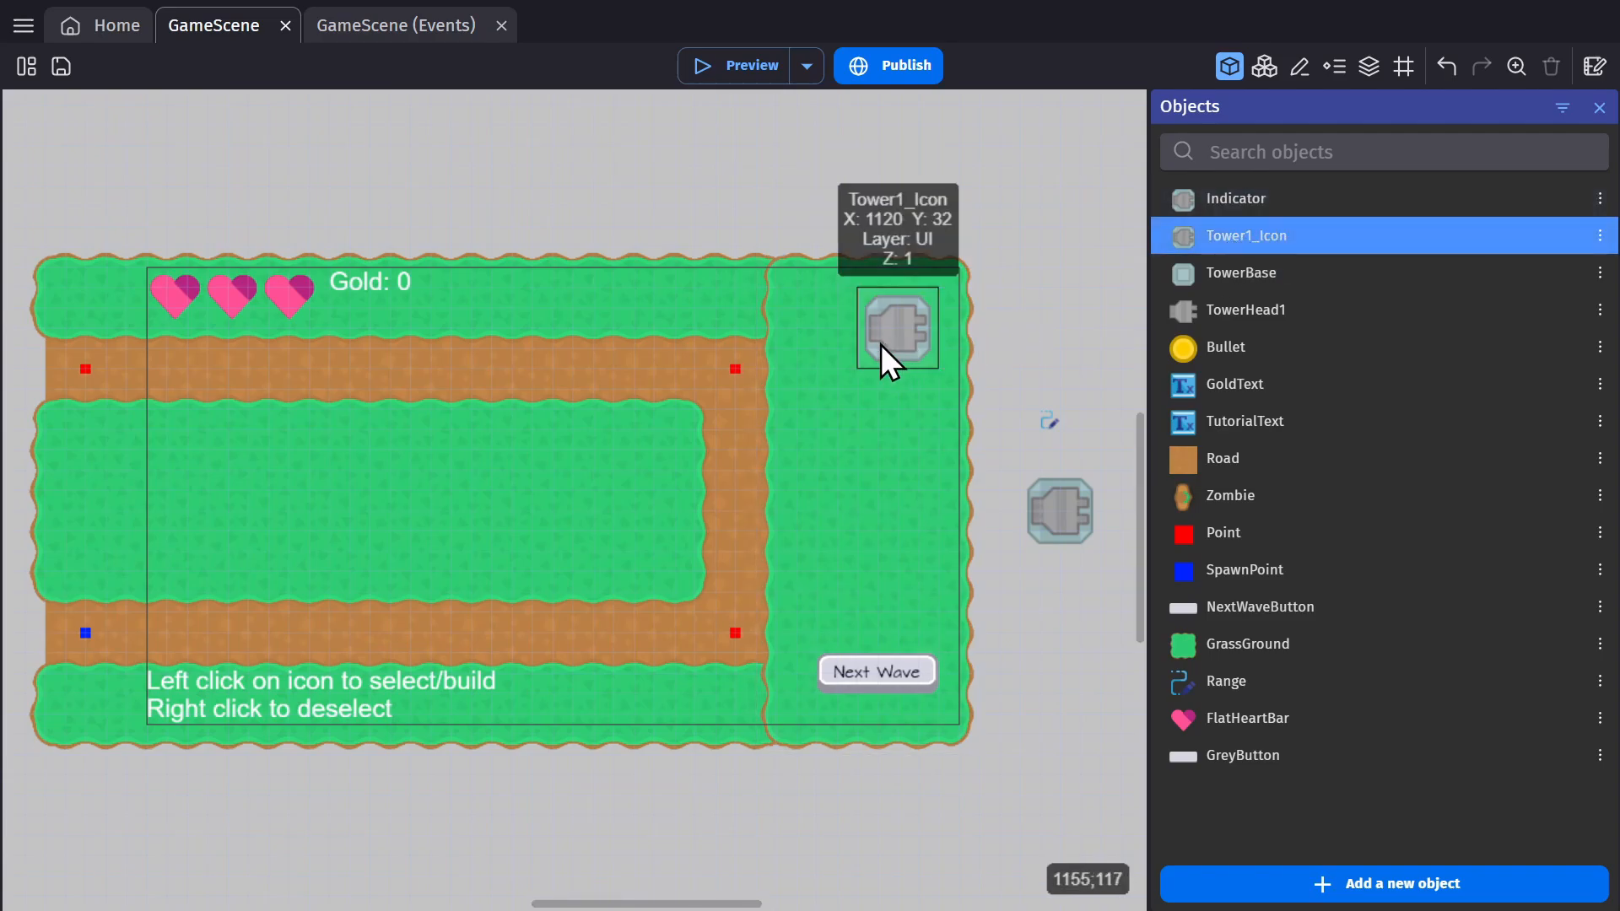
{"action": "left_click", "coordinate": [1239, 273]}
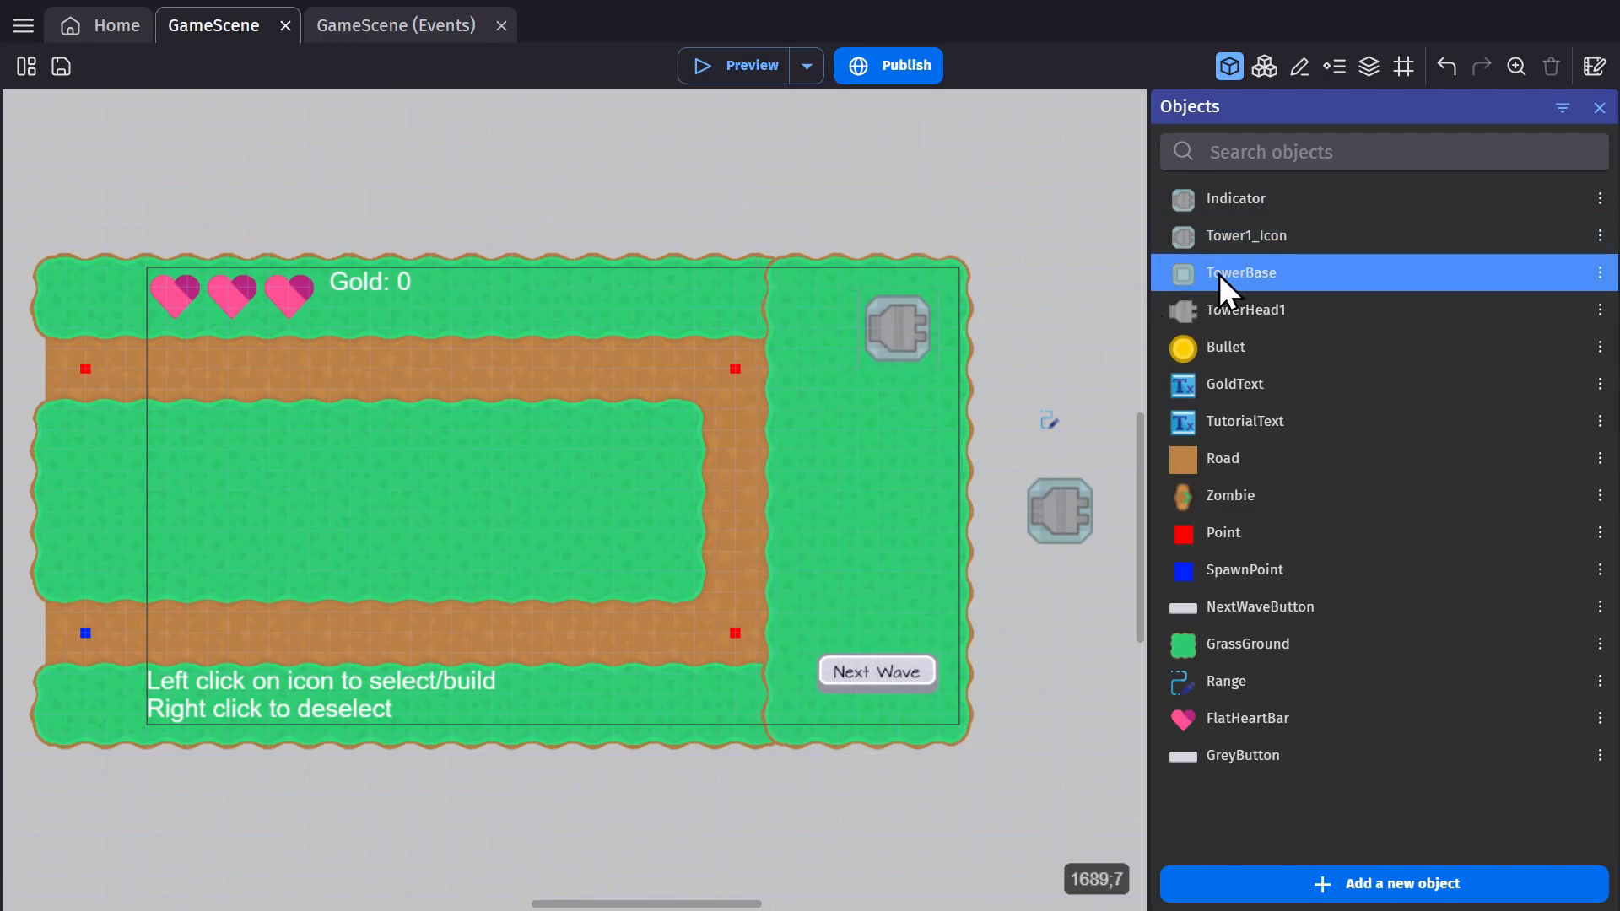
{"action": "left_click", "coordinate": [1246, 310]}
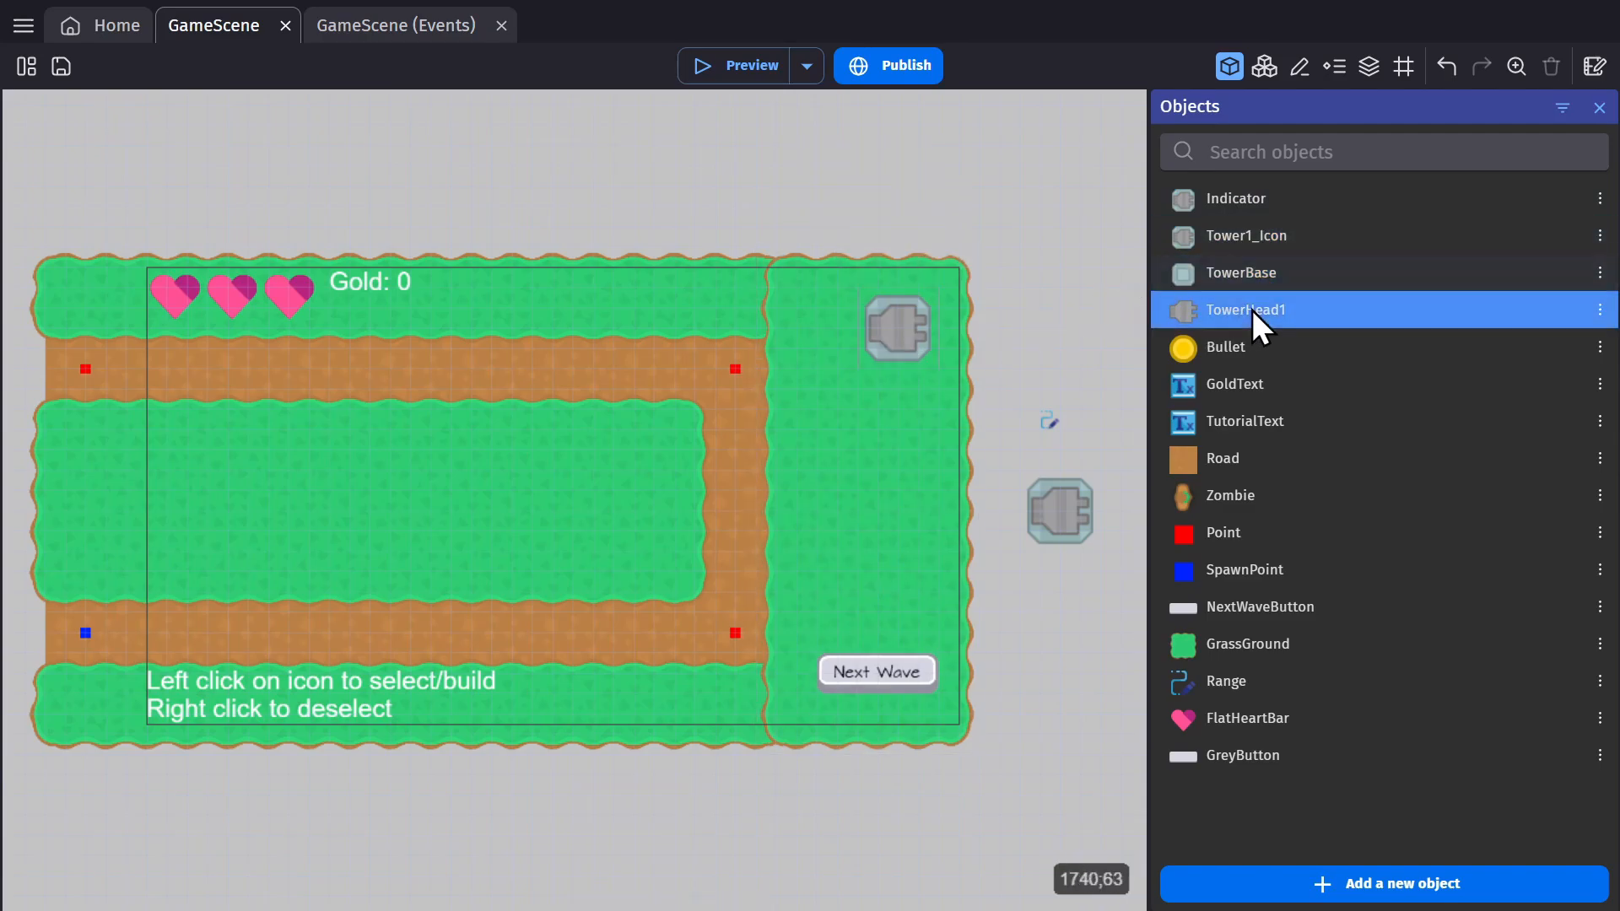
{"action": "mouse_move", "coordinate": [1229, 361]}
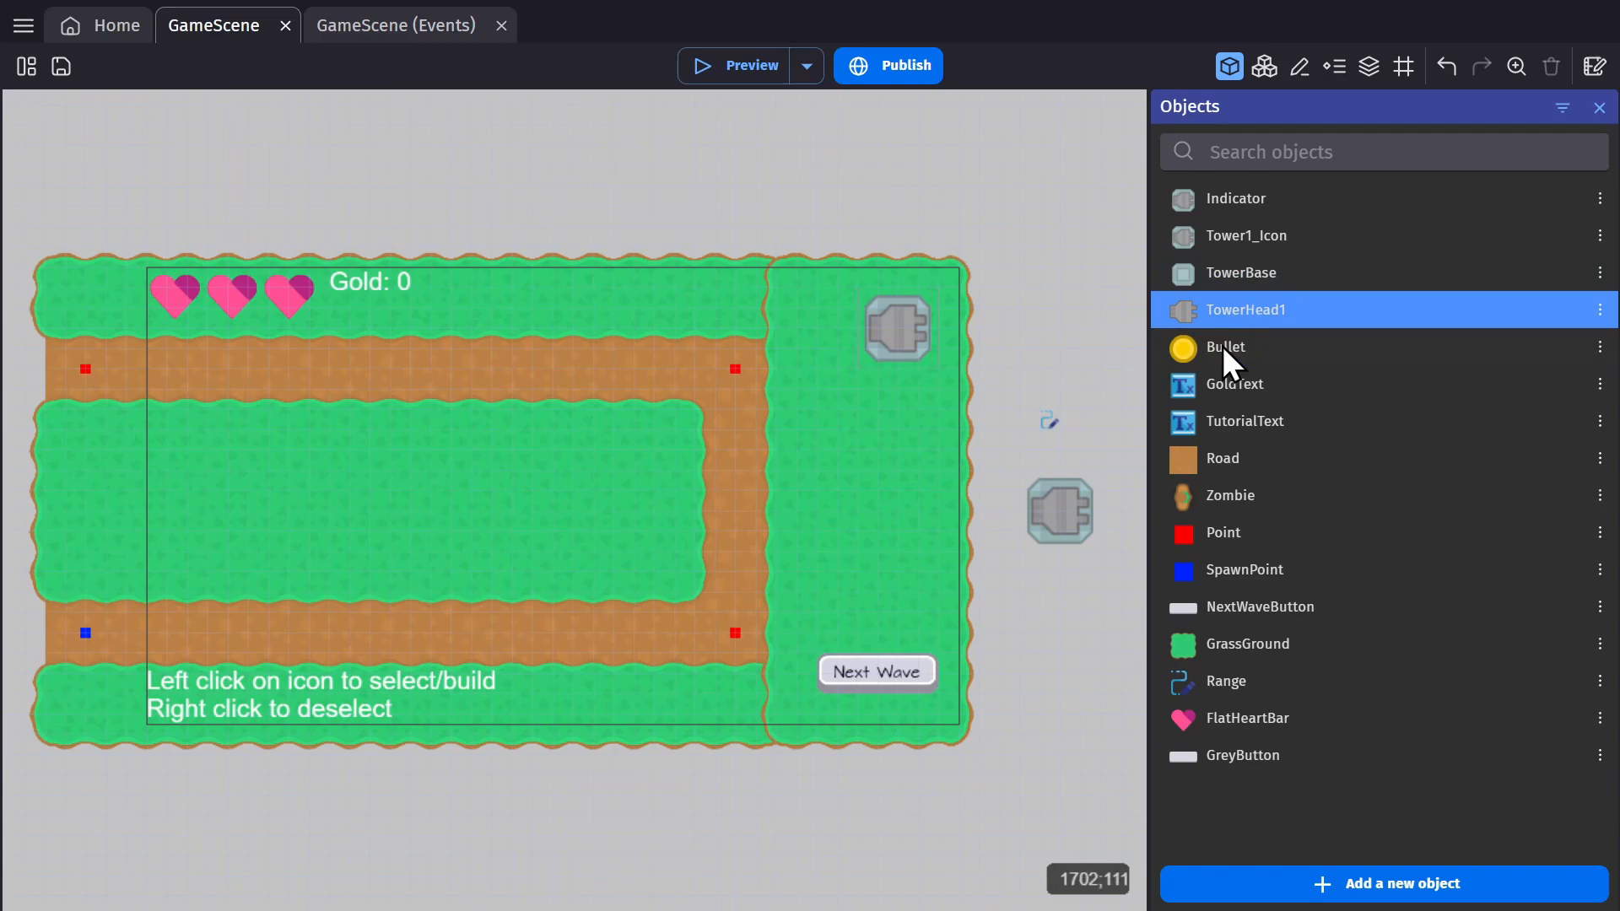
{"action": "left_click", "coordinate": [1225, 347]}
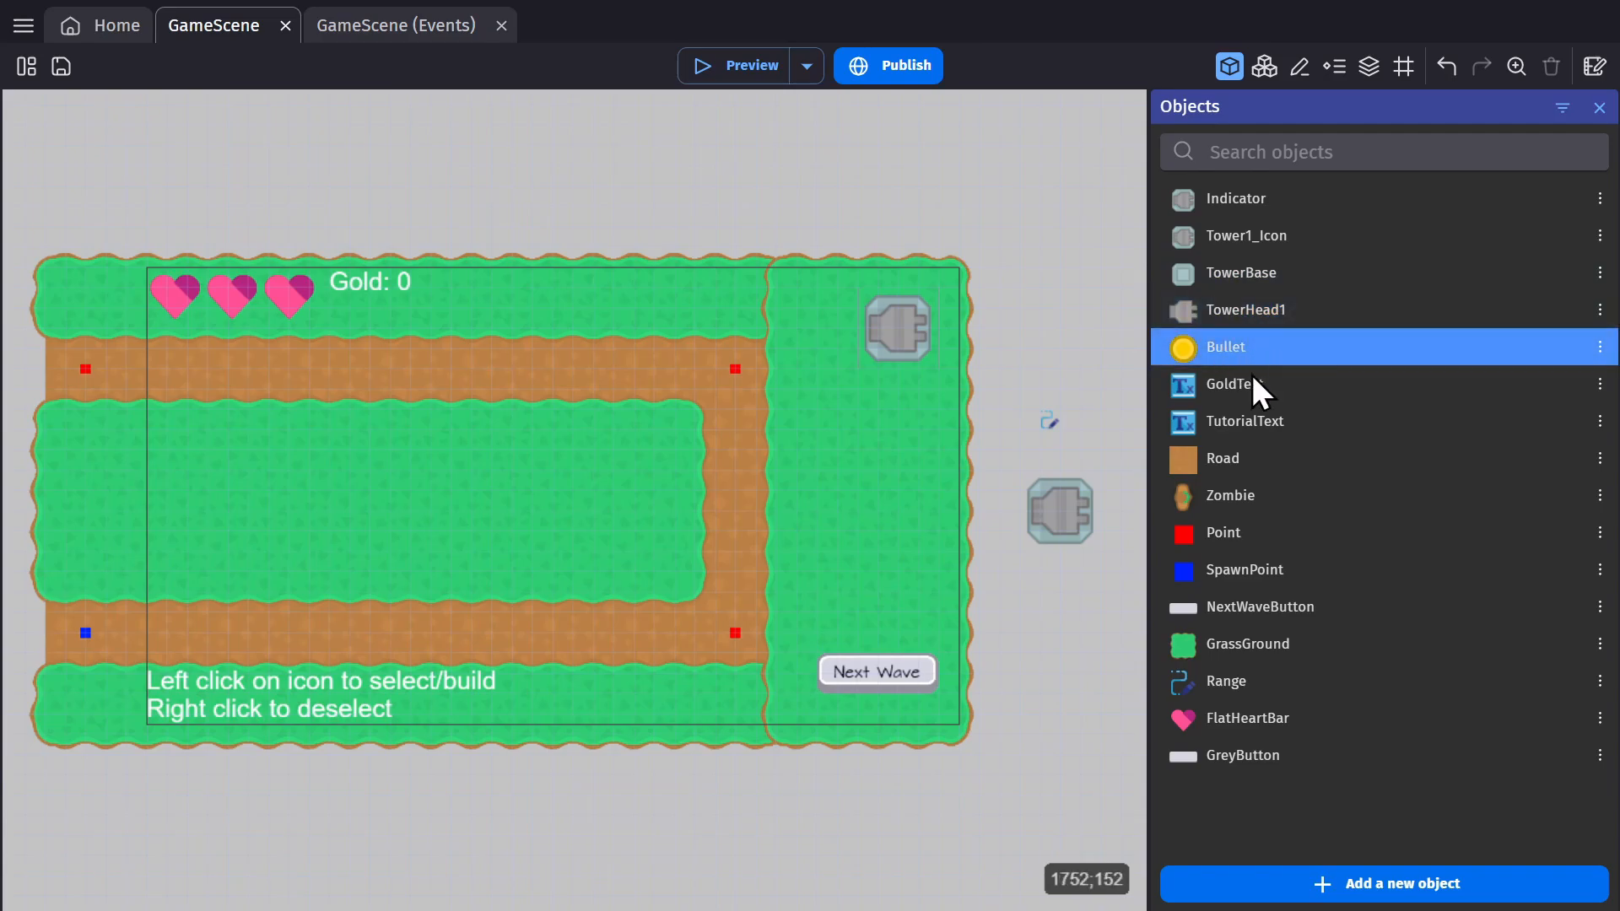
{"action": "left_click", "coordinate": [1233, 383]}
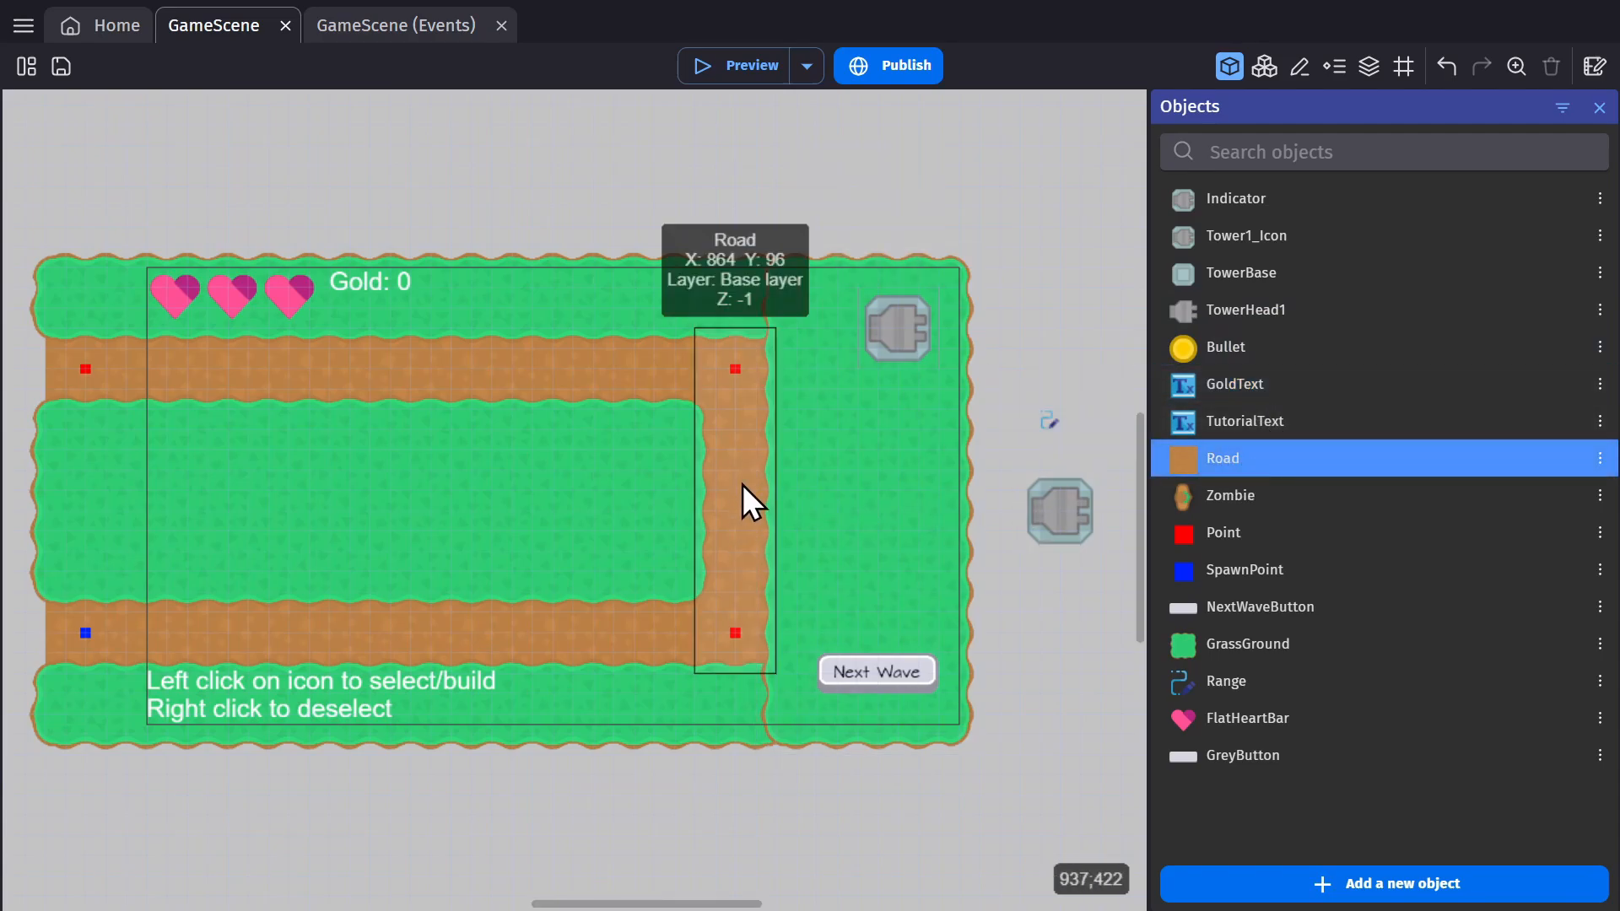
{"action": "left_click", "coordinate": [1229, 495]}
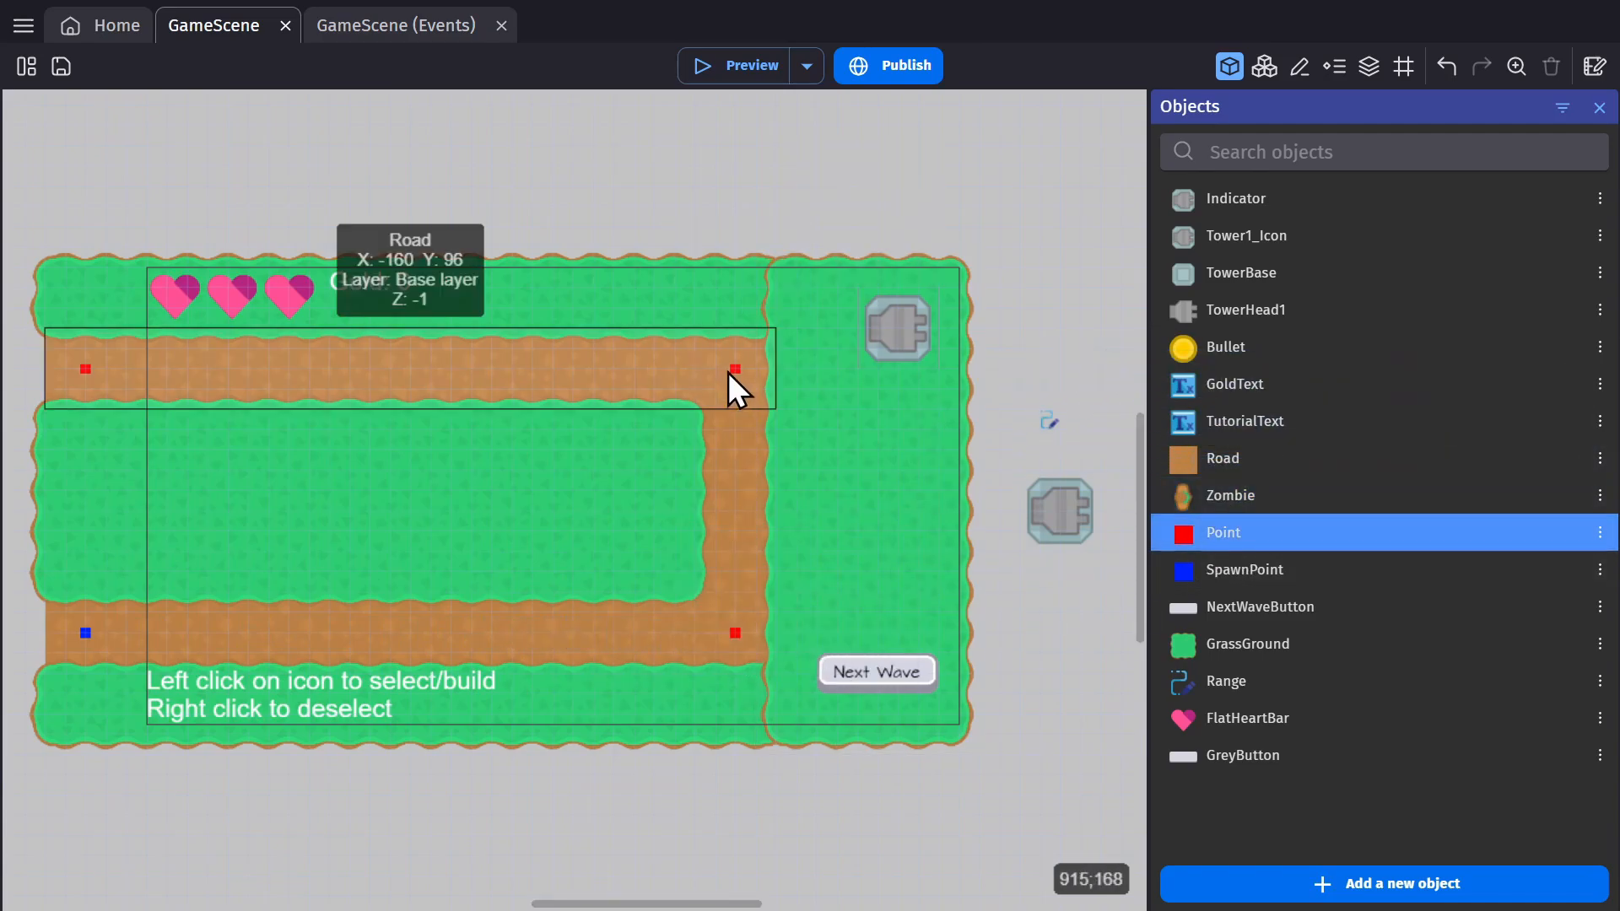
{"action": "left_click", "coordinate": [1244, 569]}
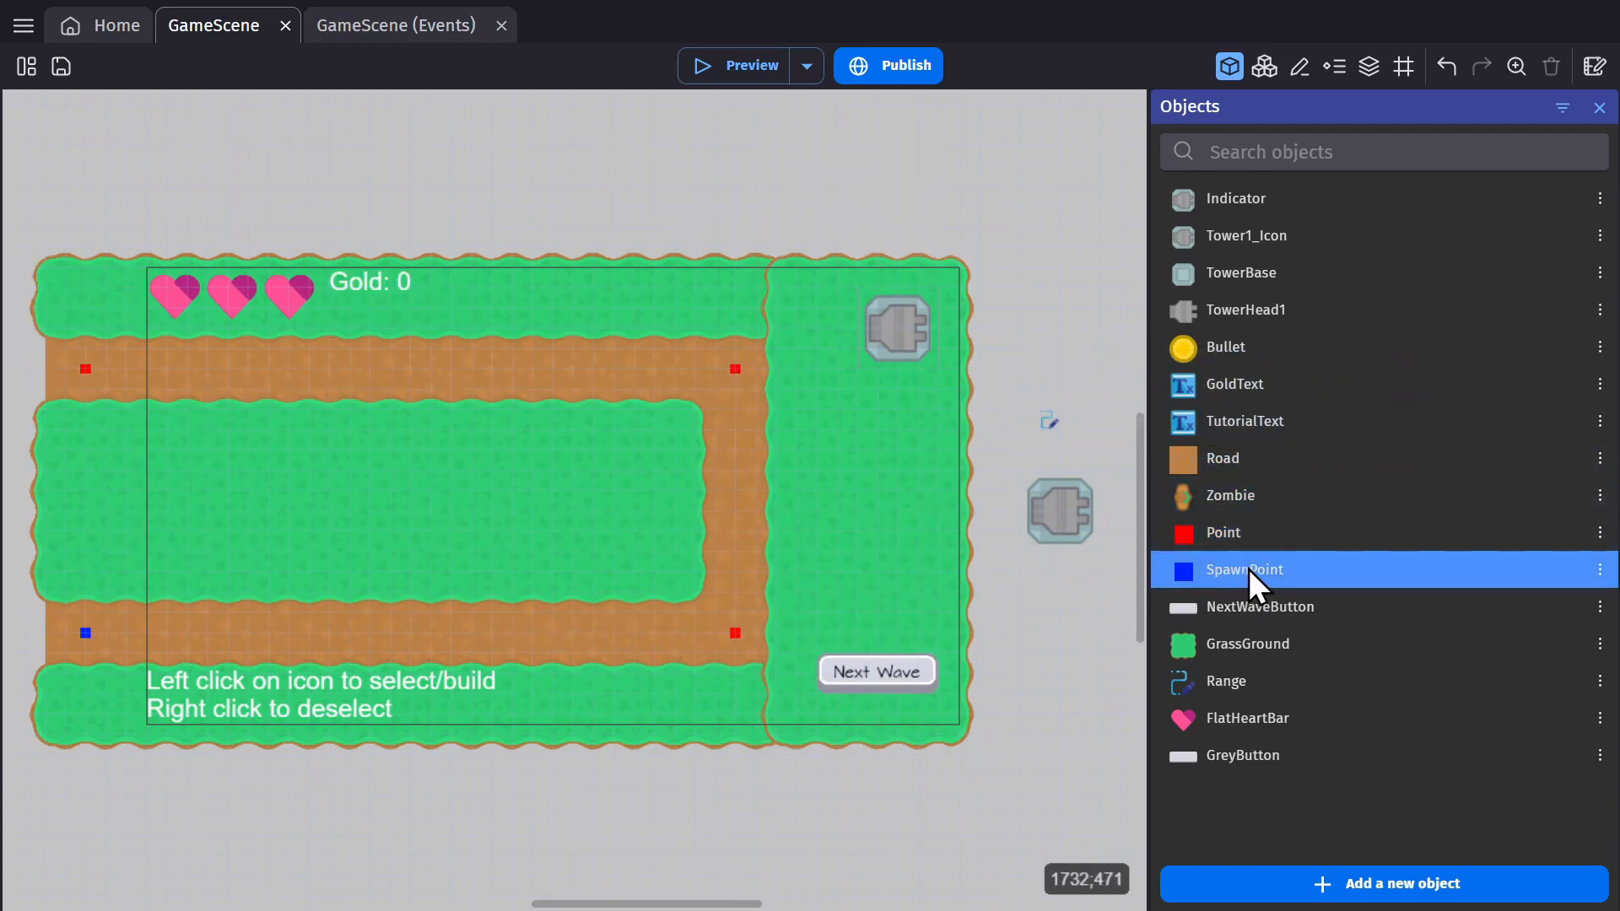
{"action": "left_click", "coordinate": [85, 632]}
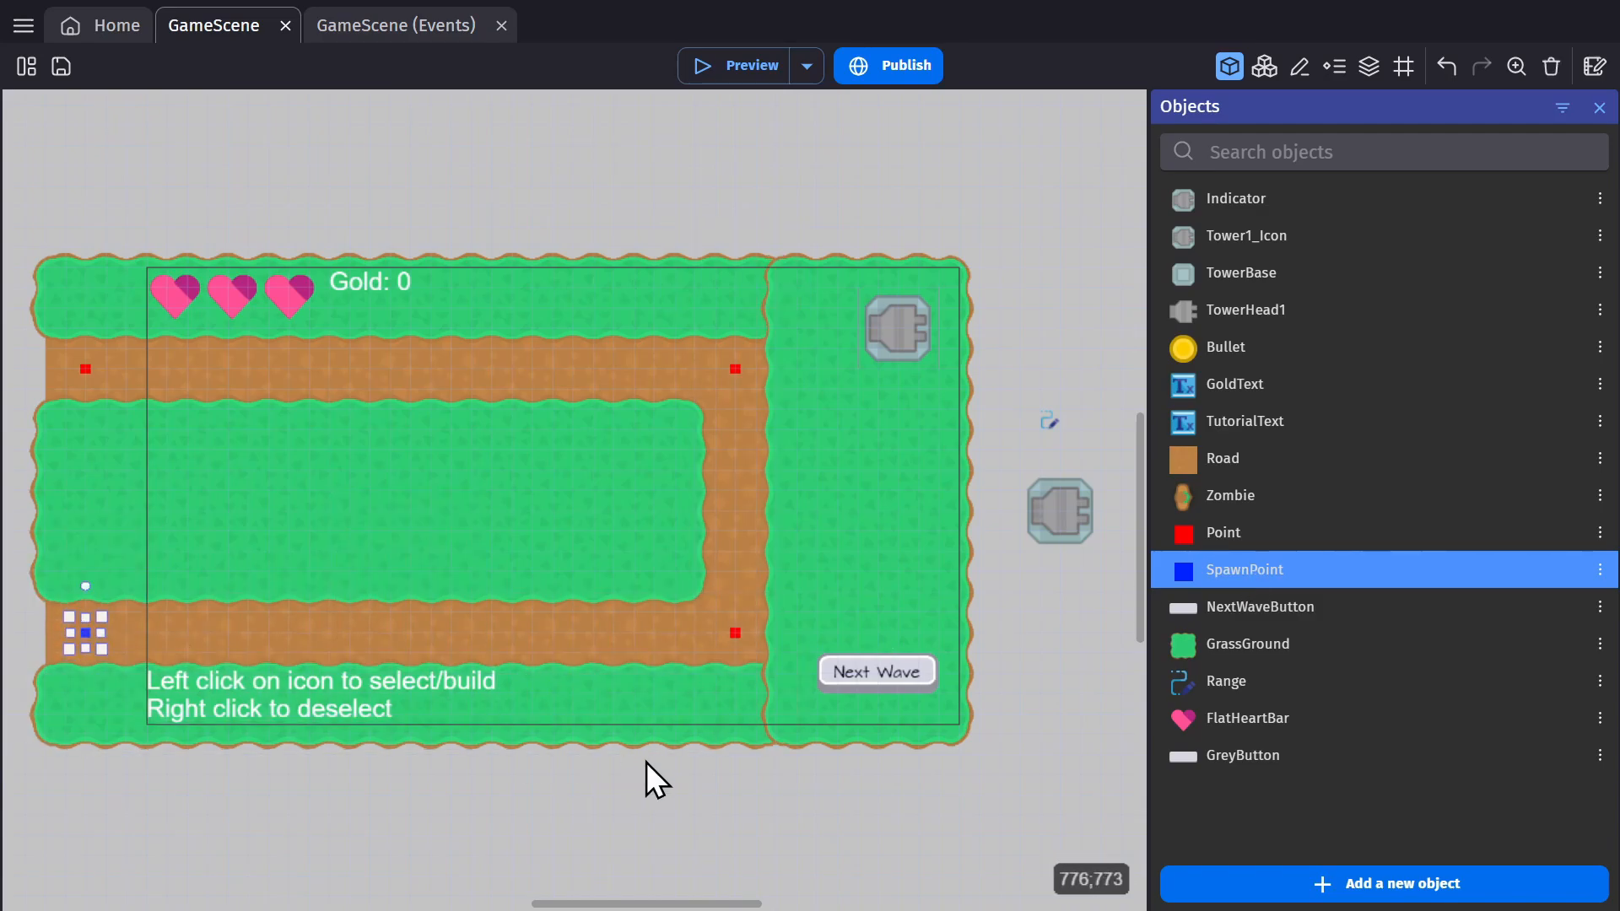
{"action": "left_click", "coordinate": [875, 672]}
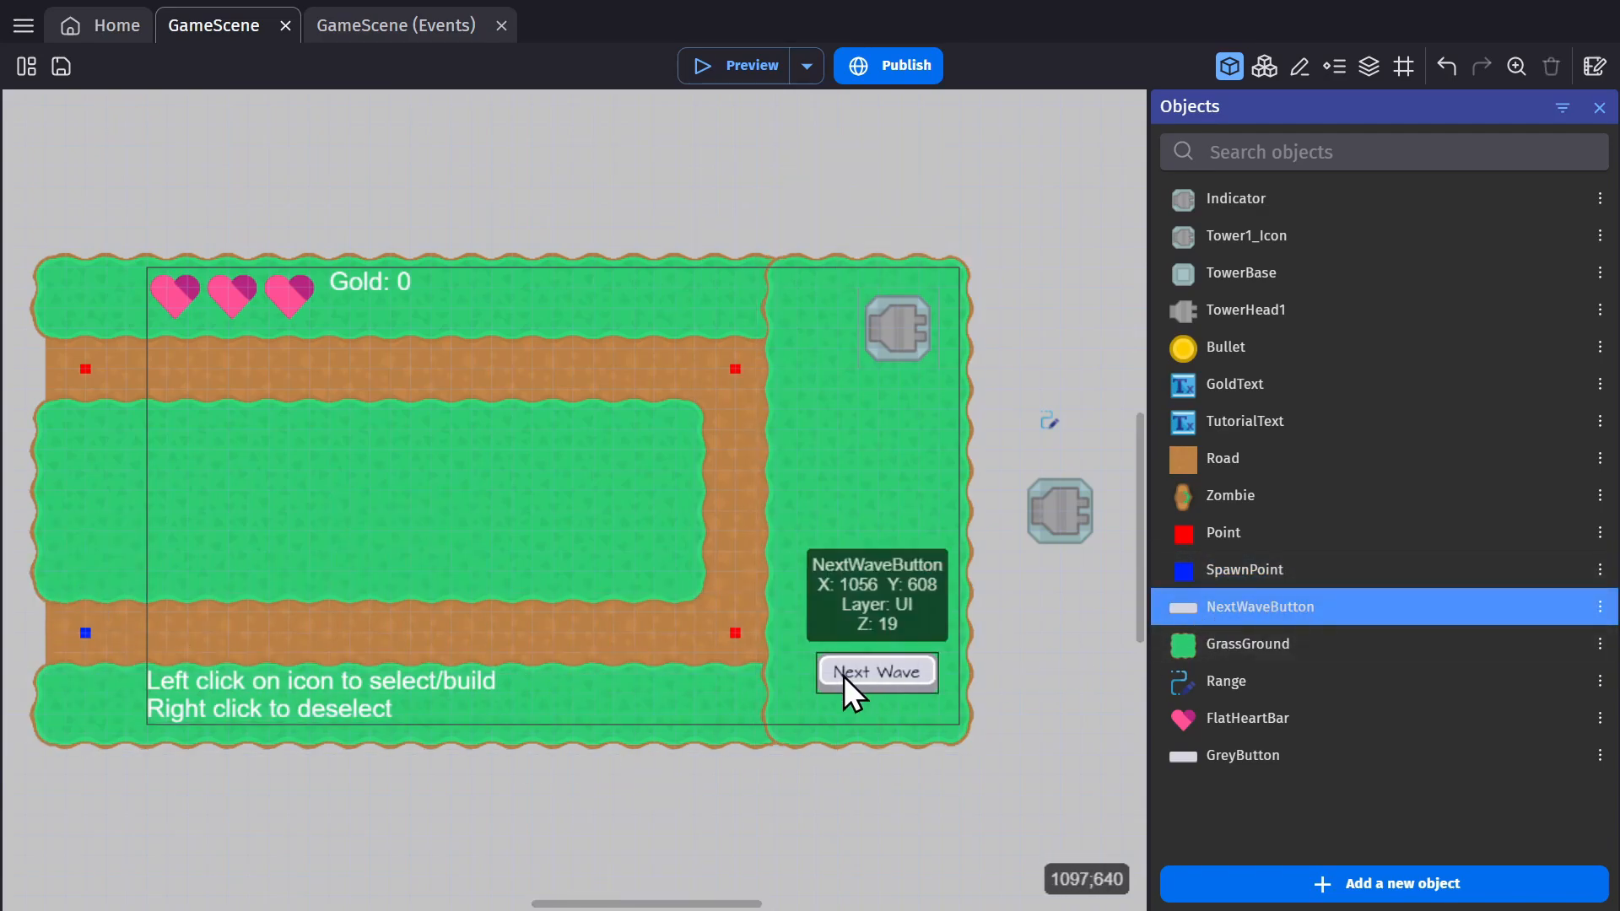
{"action": "left_click", "coordinate": [1027, 733]}
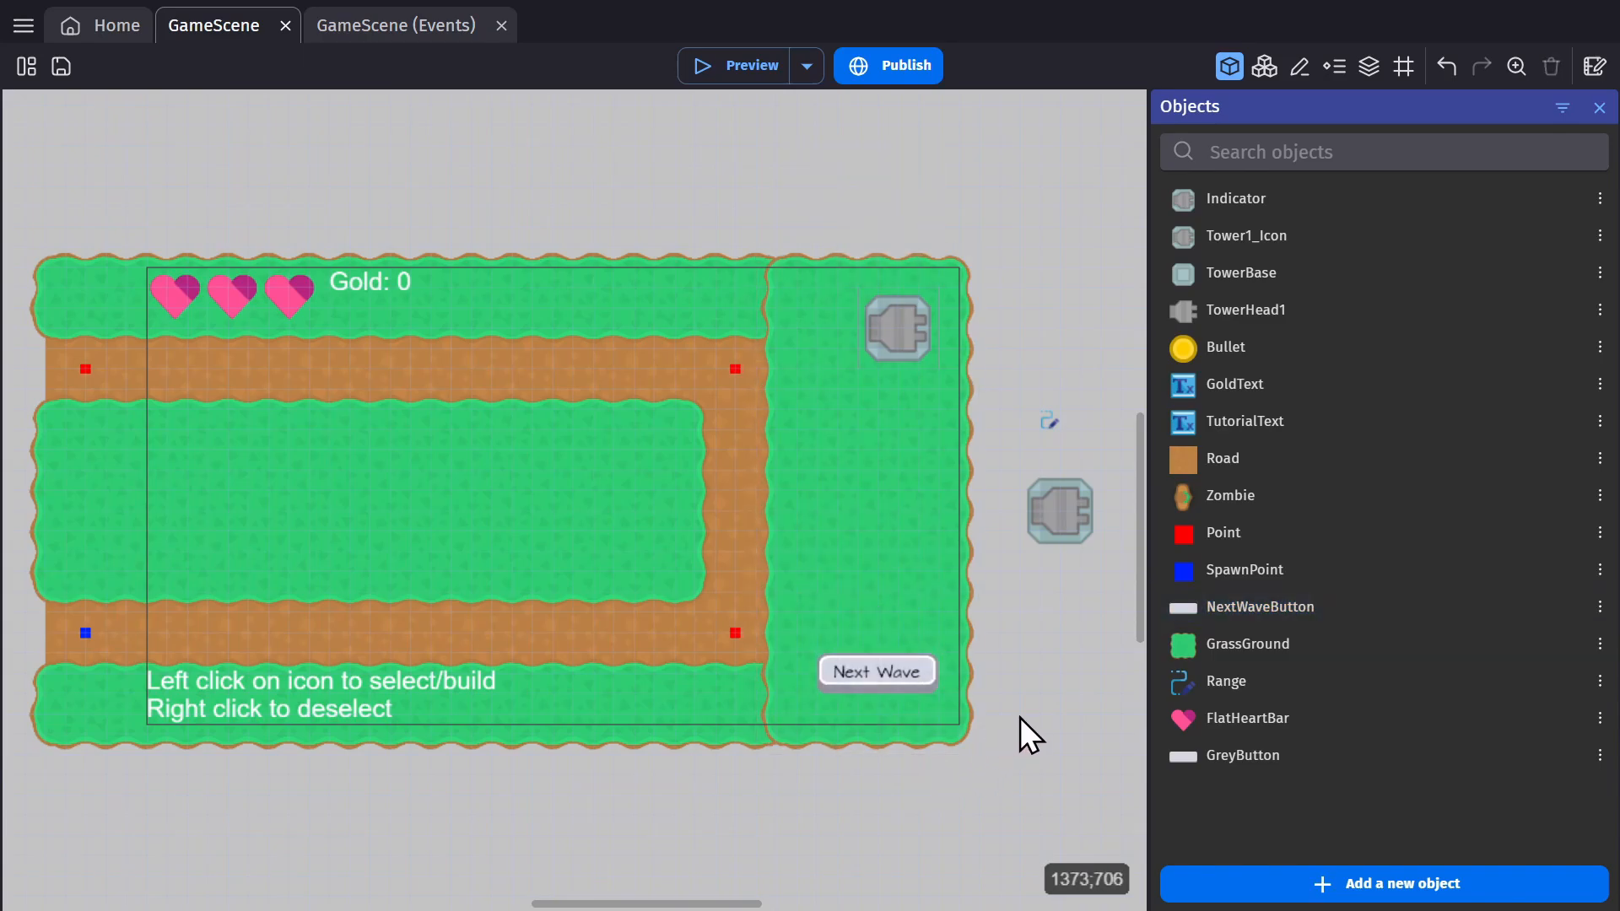
{"action": "mouse_move", "coordinate": [1225, 681]}
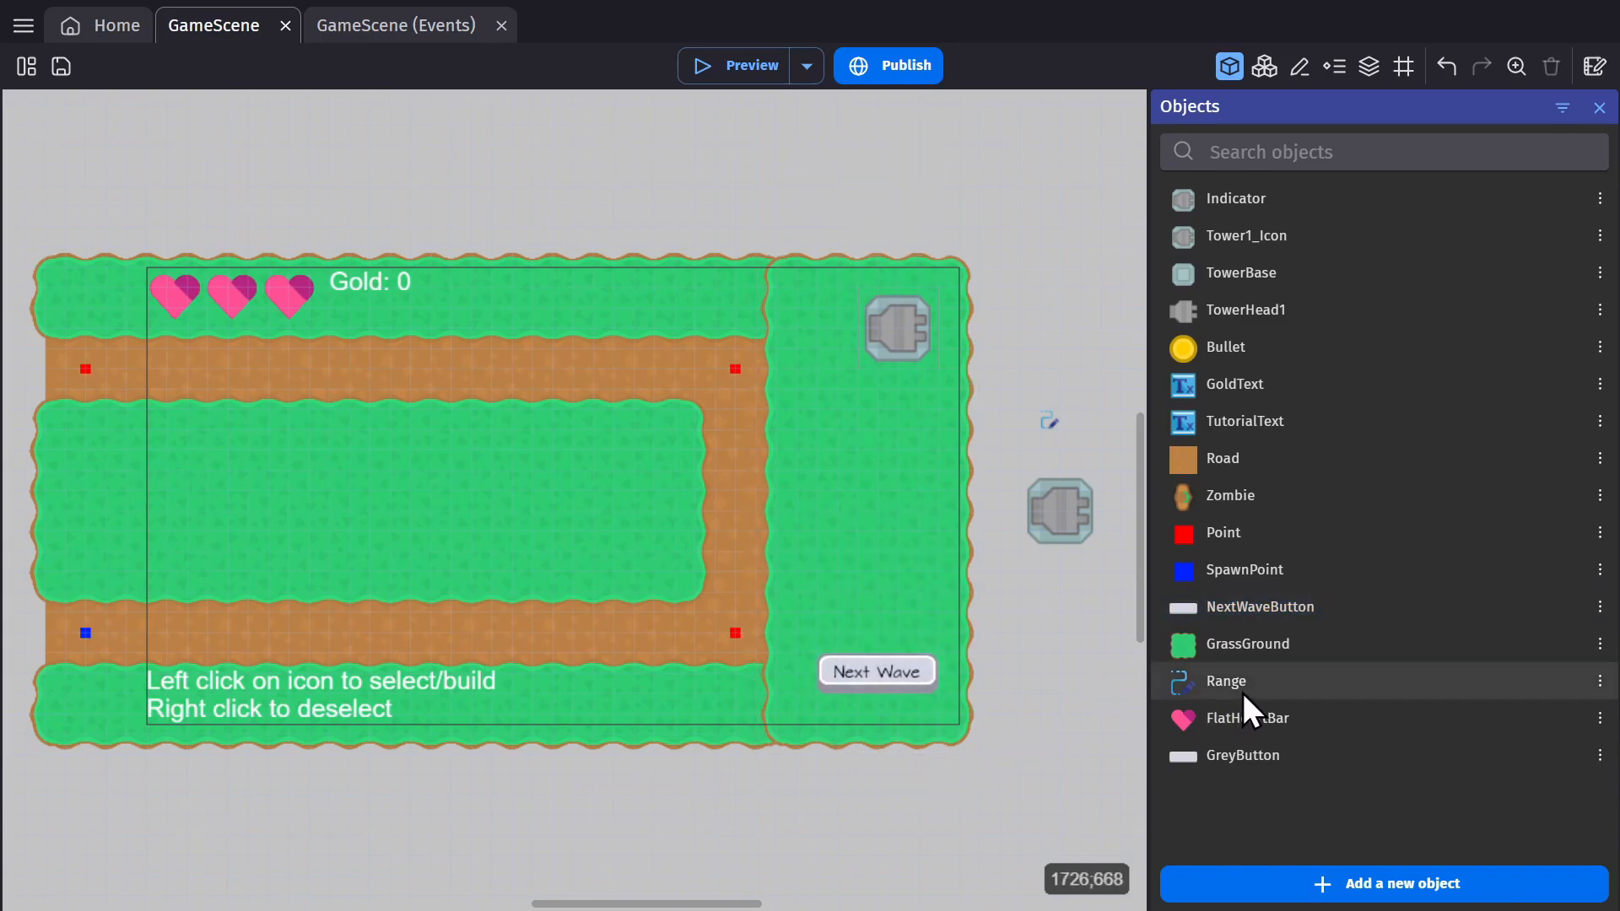
{"action": "left_click", "coordinate": [1225, 681]}
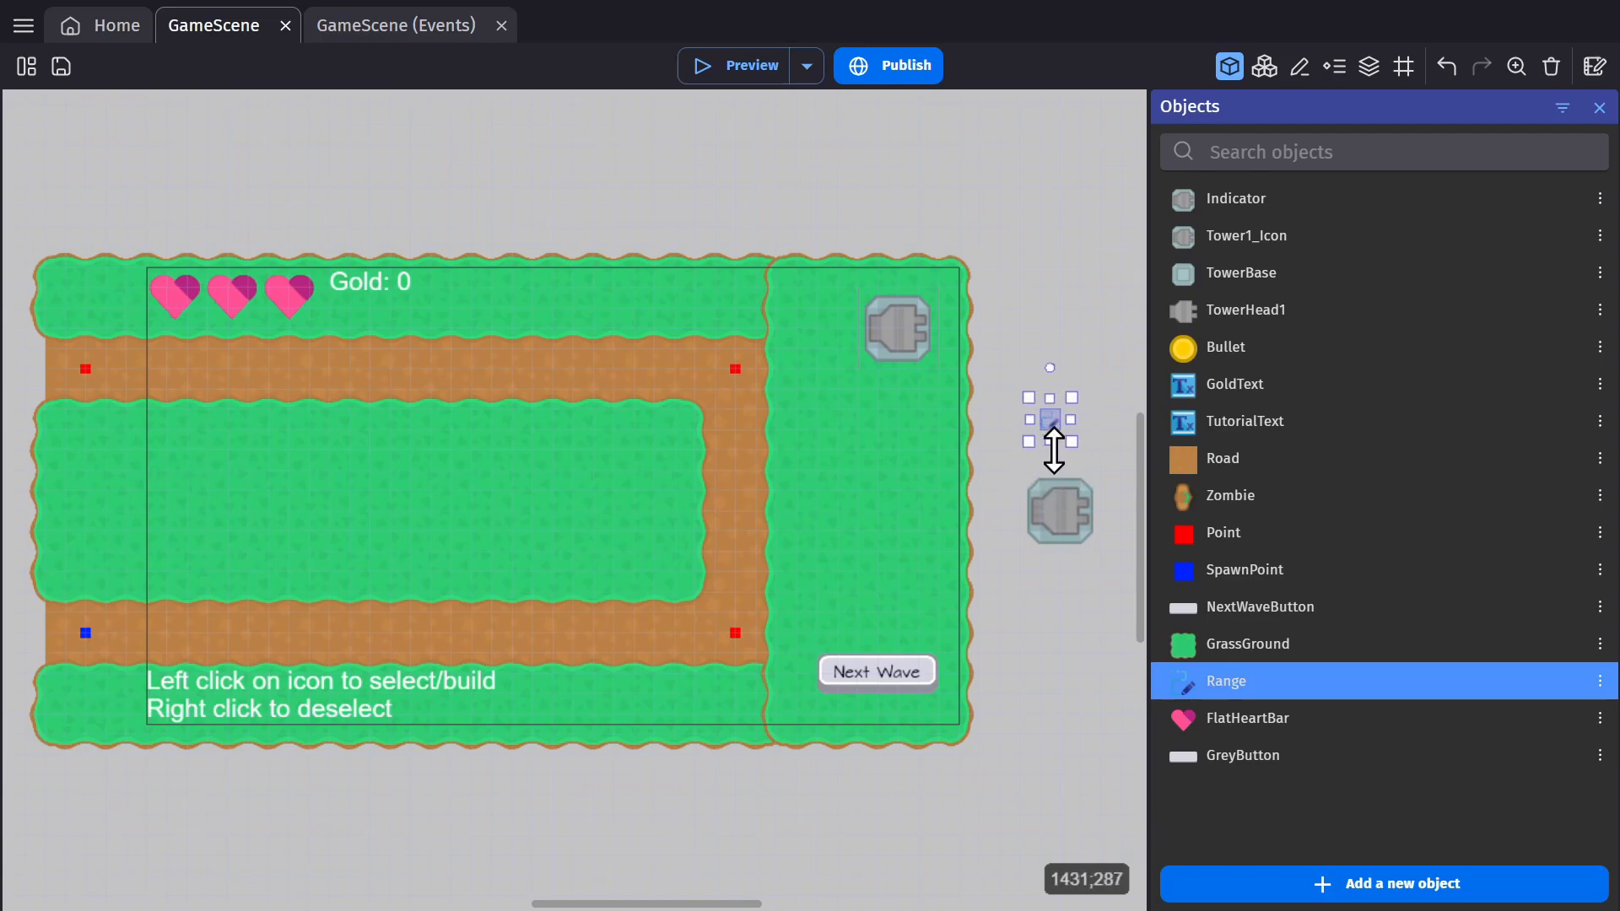
{"action": "left_click", "coordinate": [1246, 718]}
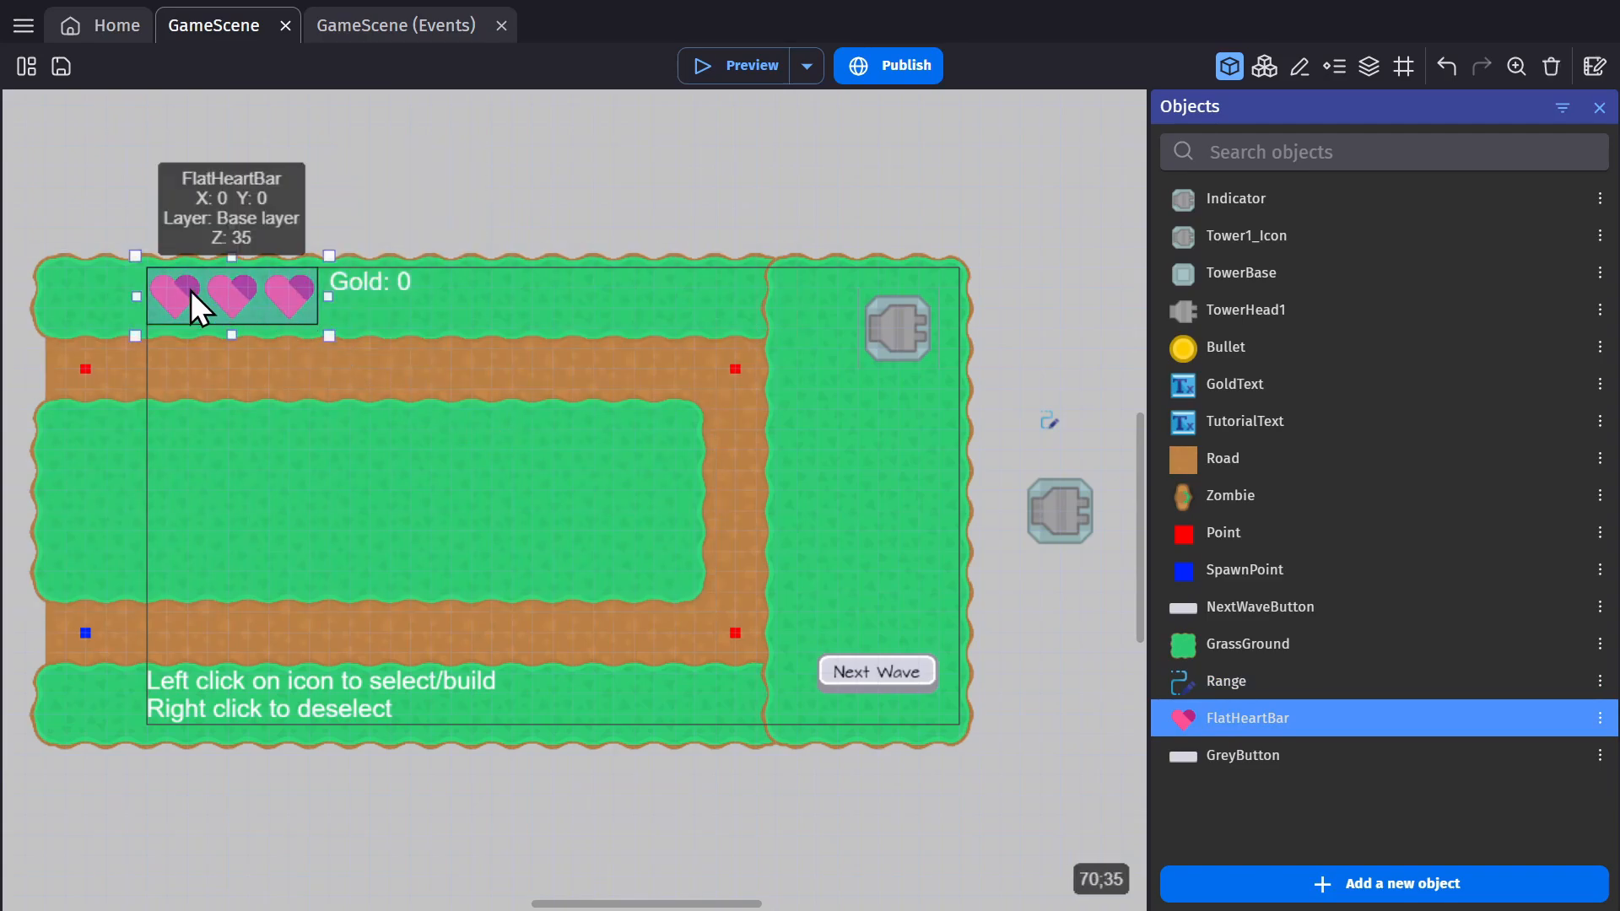
{"action": "left_click", "coordinate": [1246, 309]}
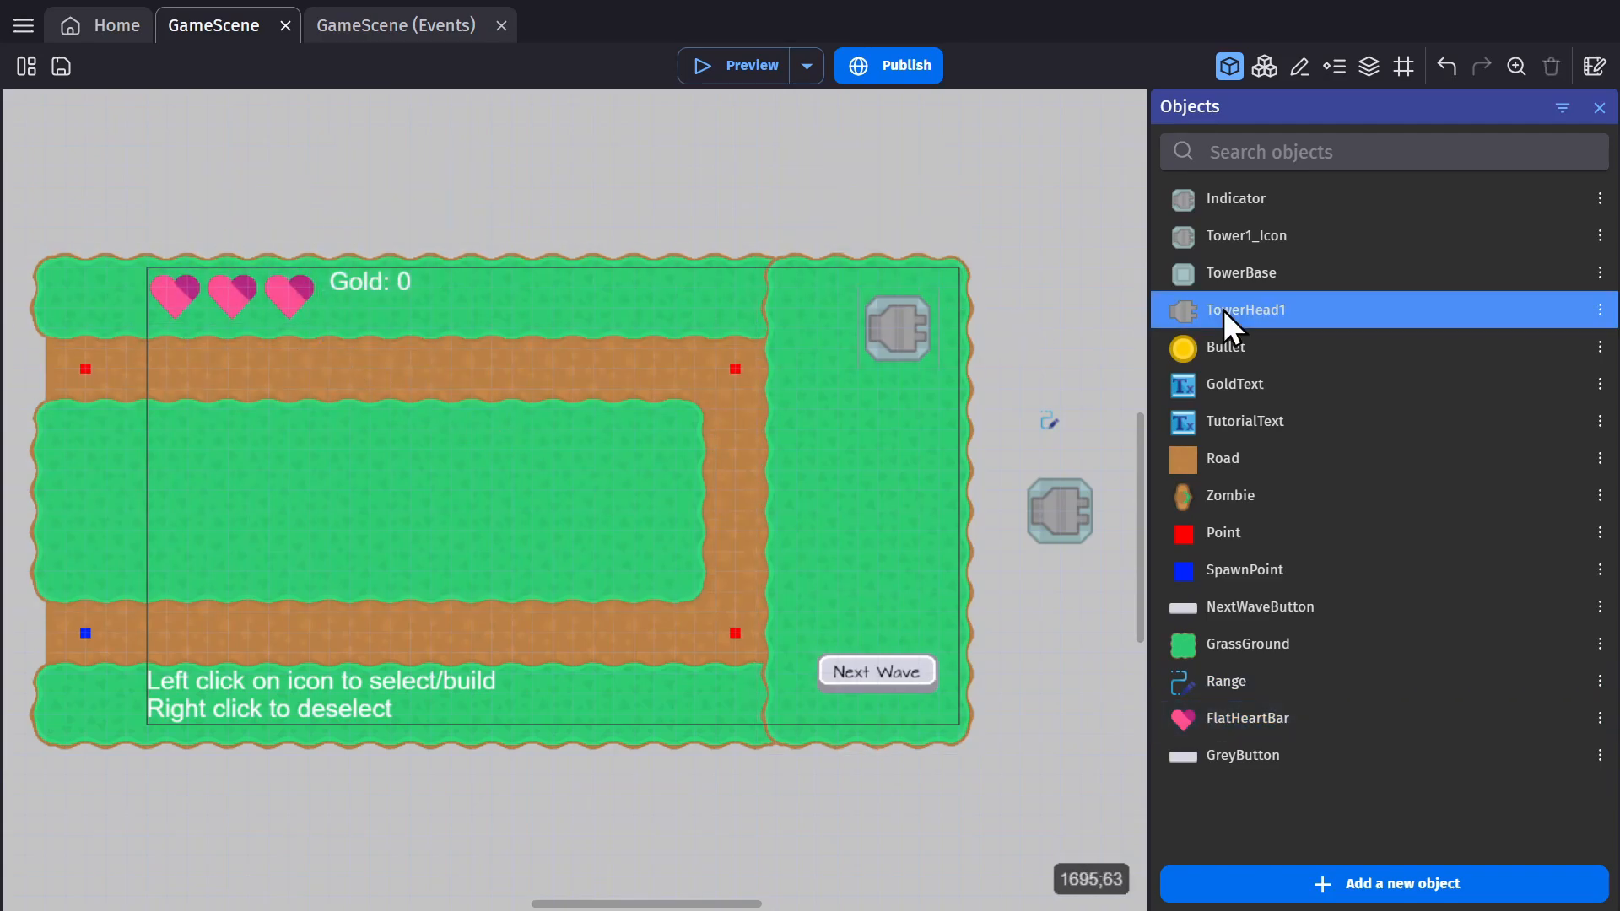
{"action": "double_click", "coordinate": [1246, 309]}
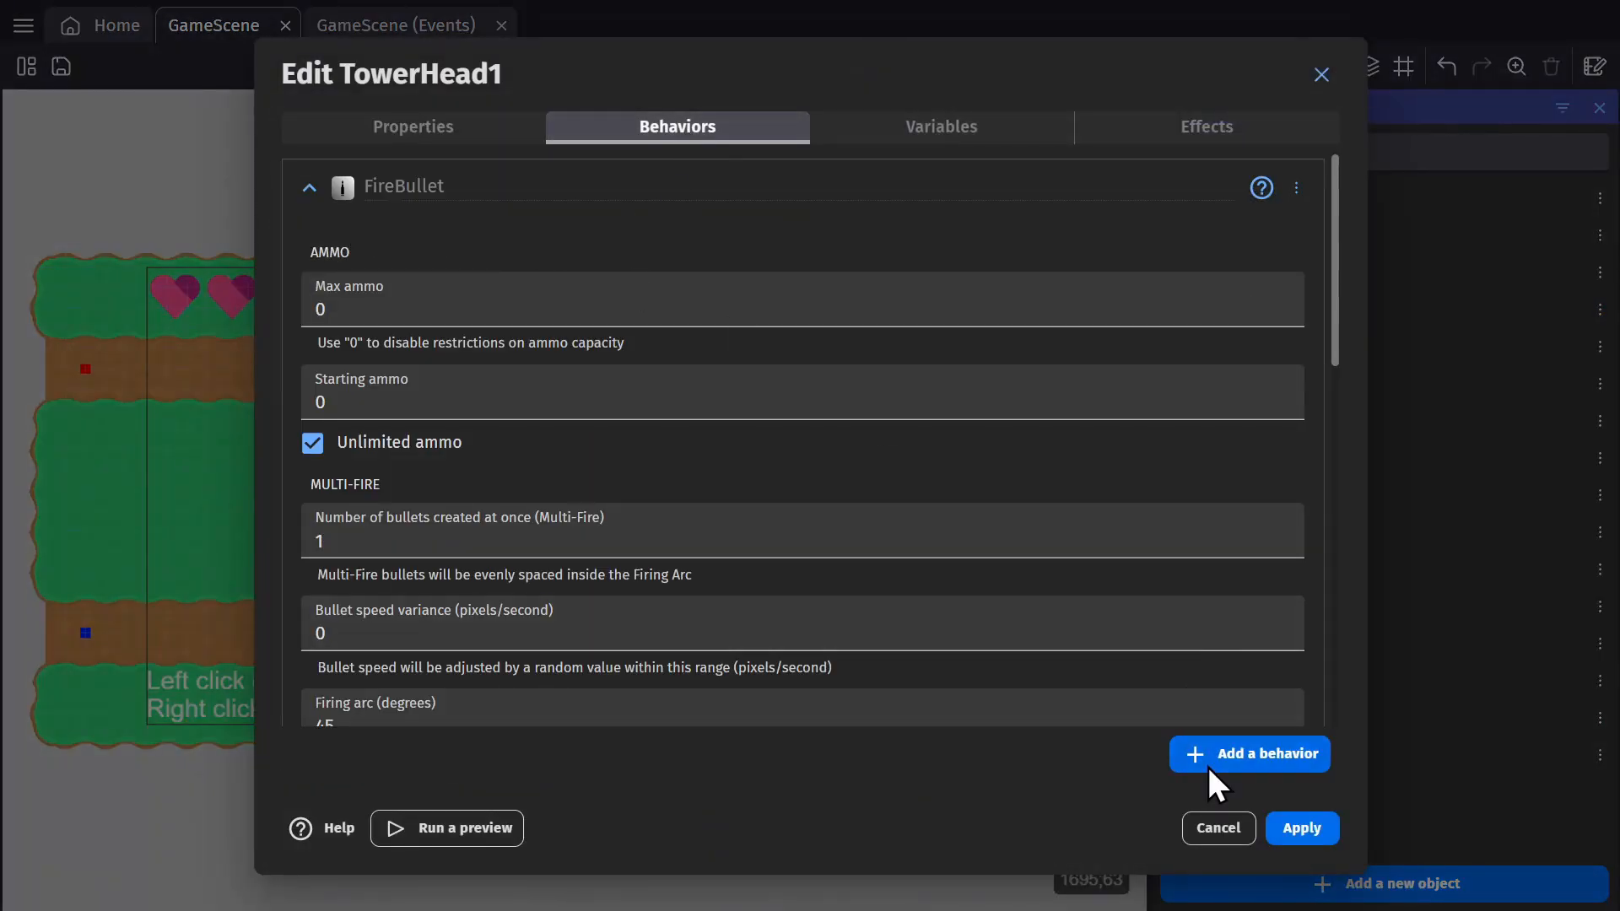
{"action": "left_click", "coordinate": [1248, 753]}
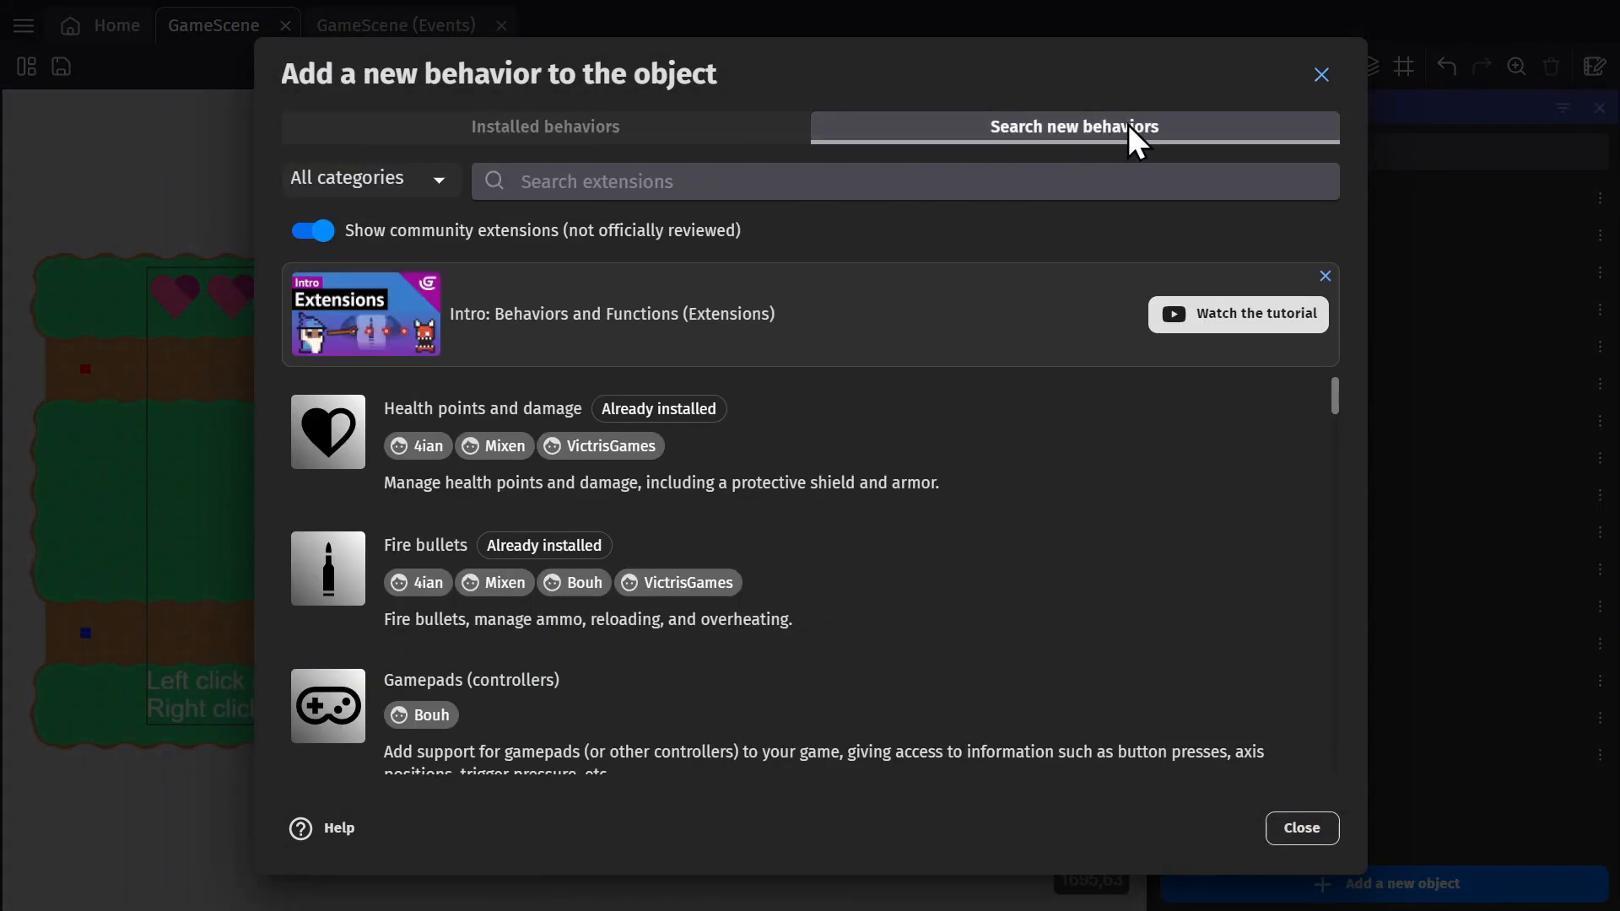
{"action": "left_click", "coordinate": [1301, 828]}
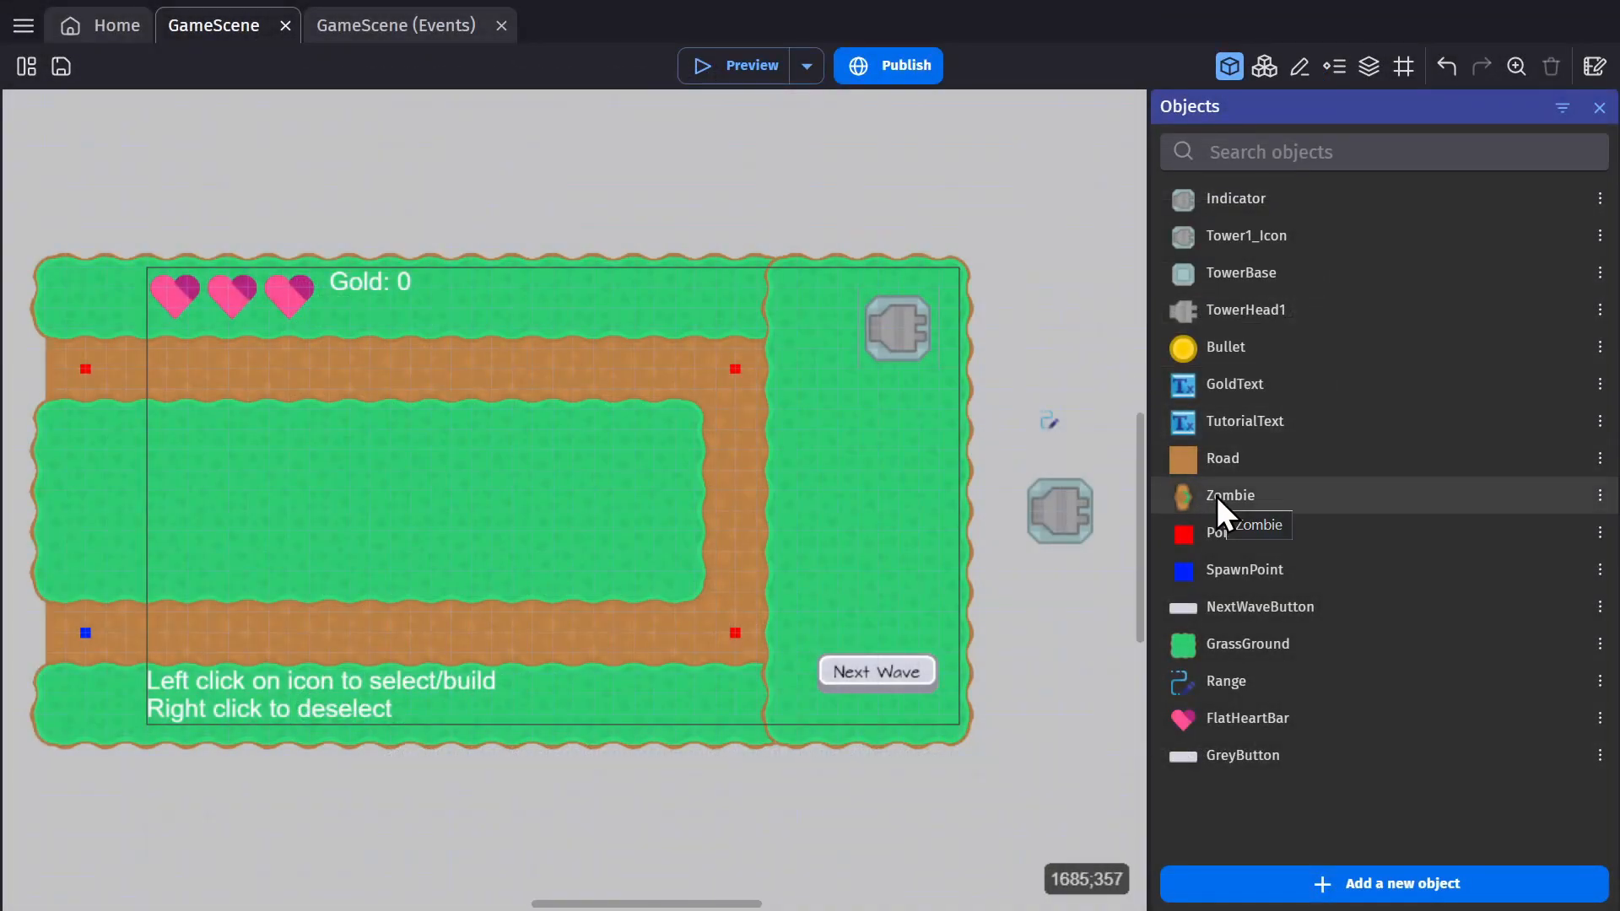
{"action": "double_click", "coordinate": [1230, 495]}
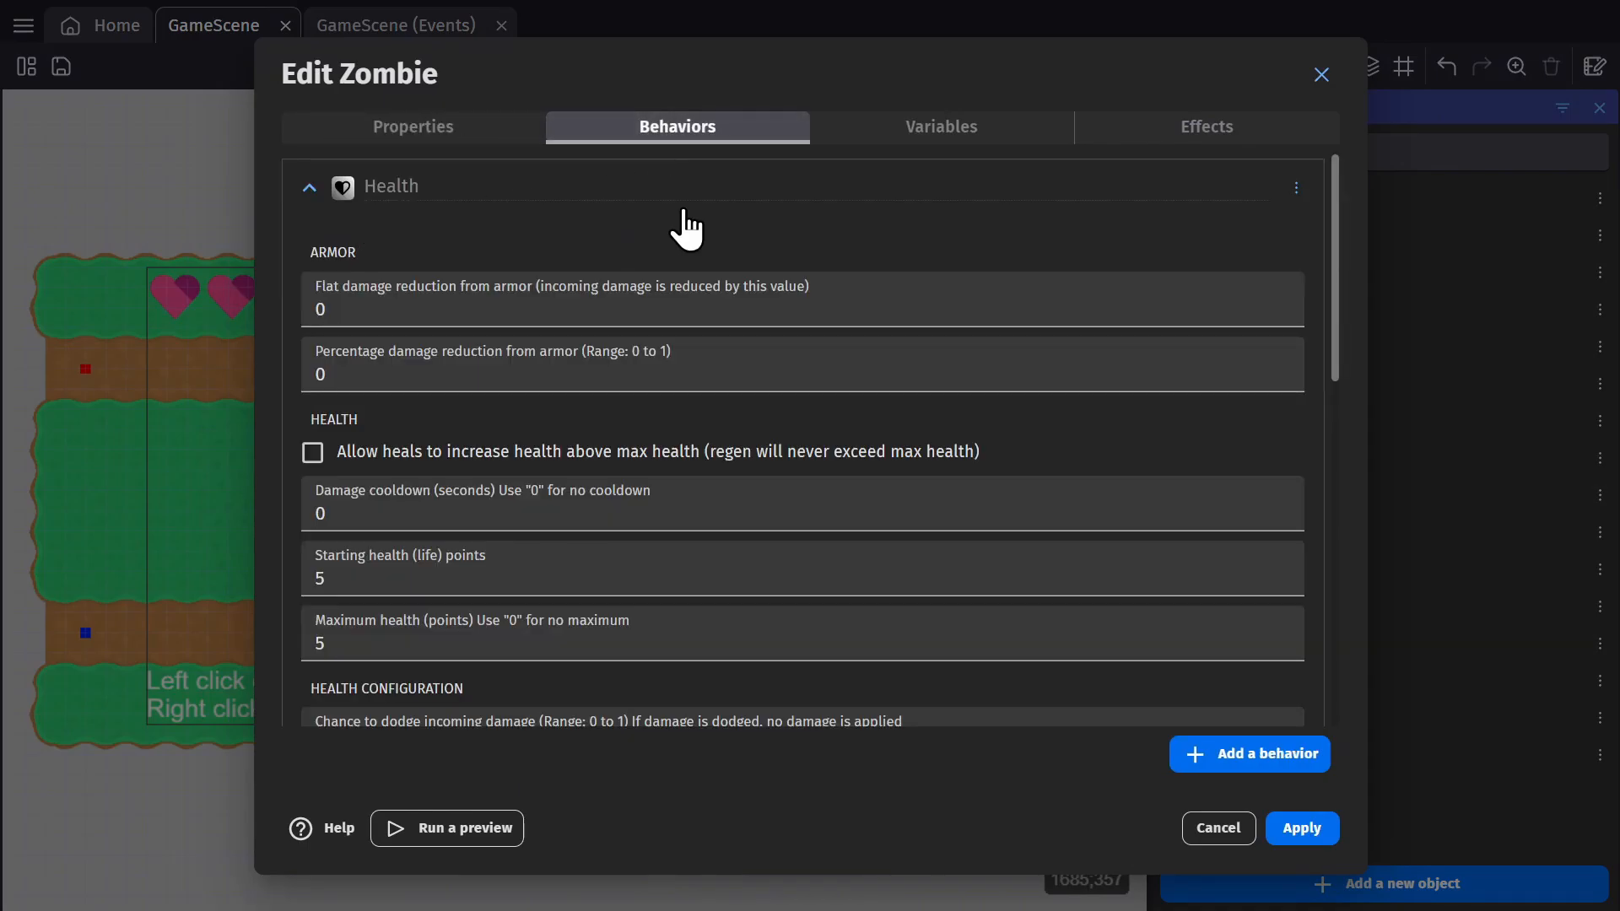
{"action": "scroll", "scroll_direction": "down", "scroll_amount": 3}
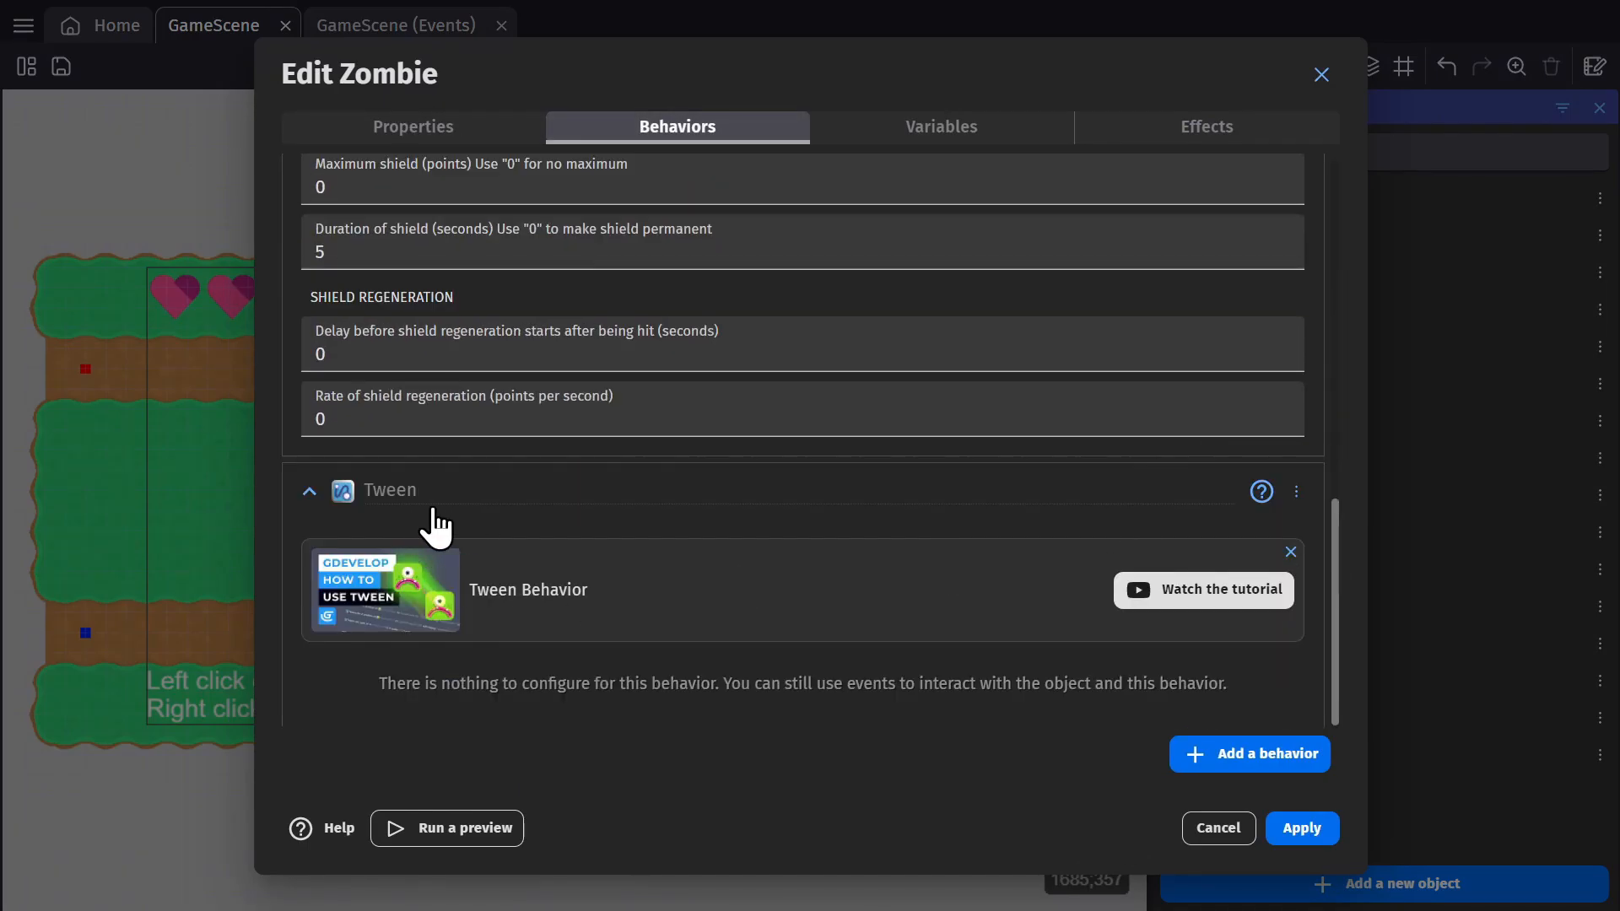
{"action": "left_click", "coordinate": [1249, 753]}
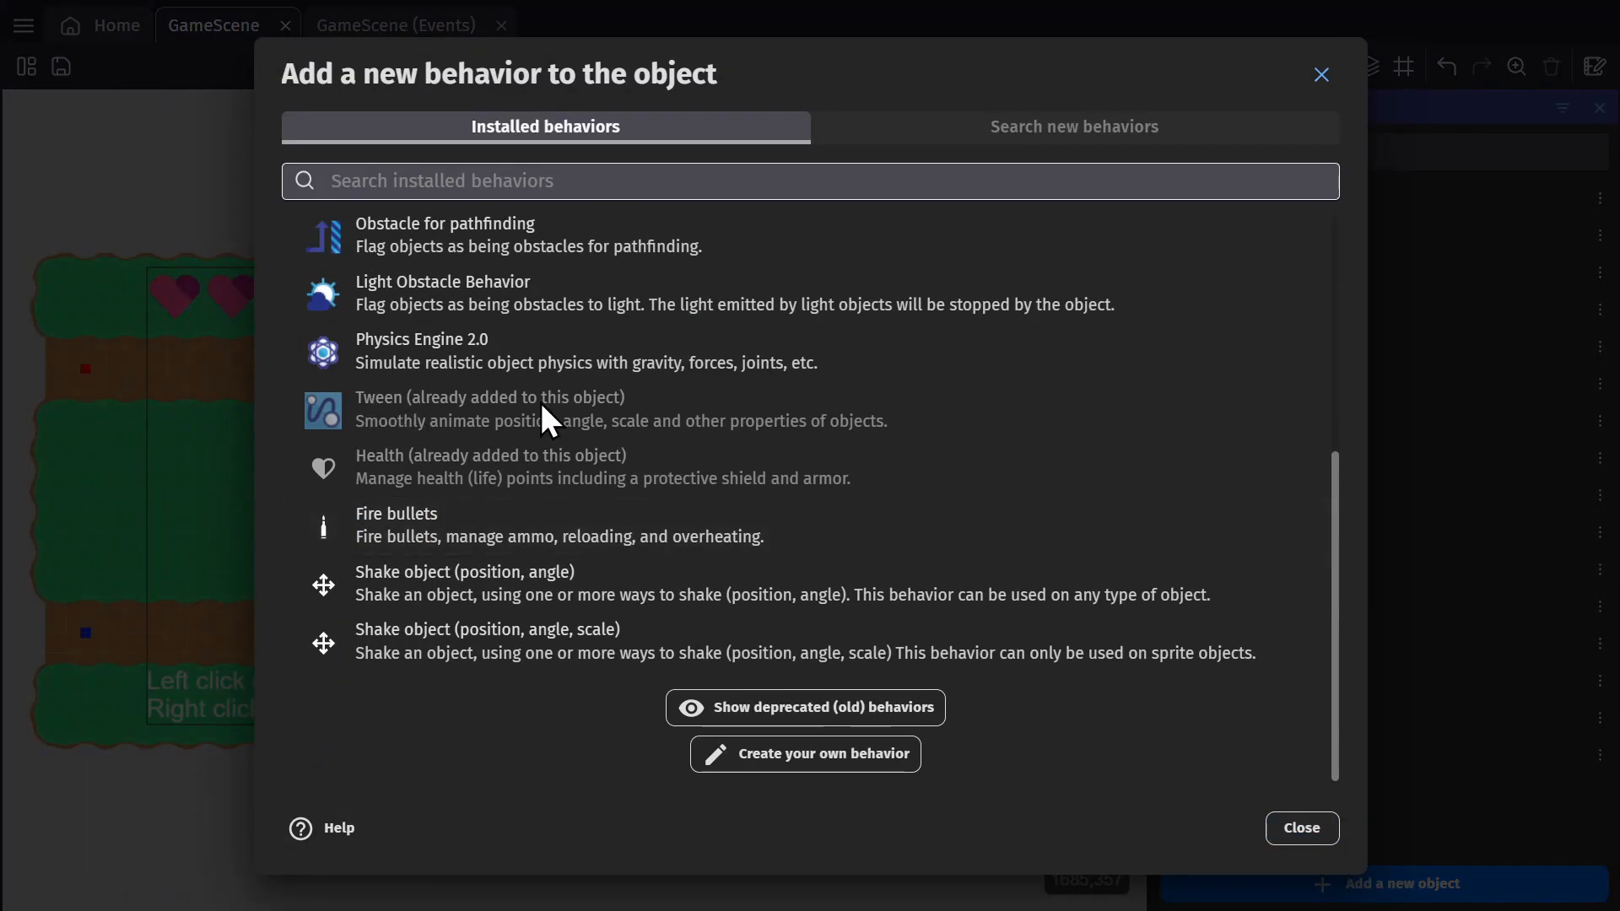
{"action": "mouse_move", "coordinate": [1023, 145]}
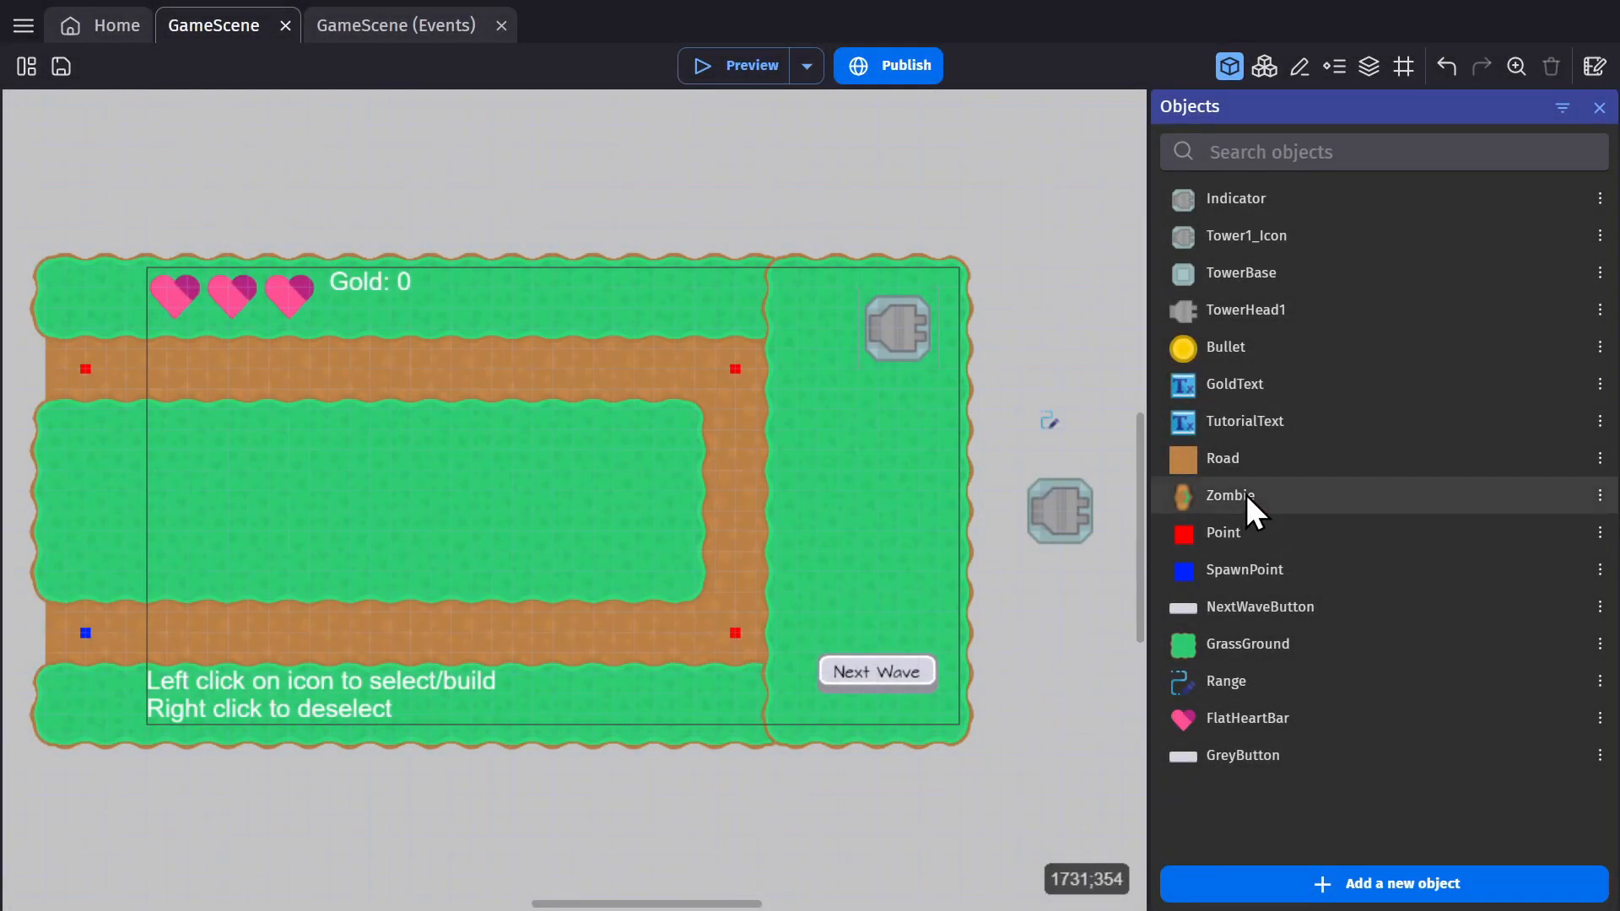
- Open the Zombie's variables and add test children to the TargetY array
{"action": "double_click", "coordinate": [1230, 495]}
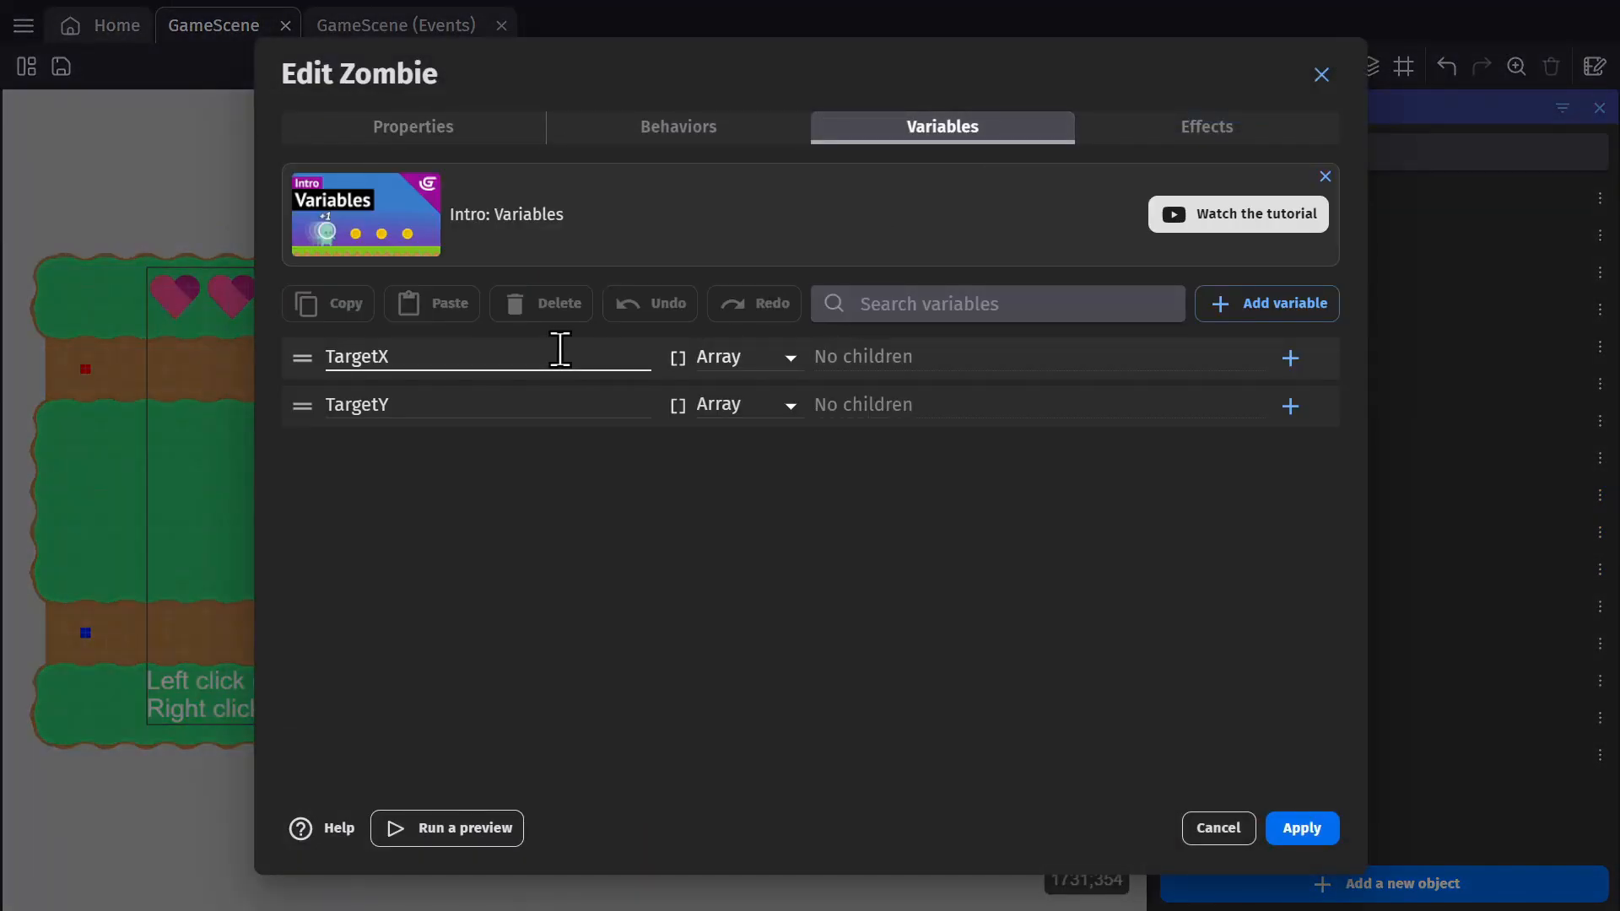
{"action": "left_click", "coordinate": [486, 404]}
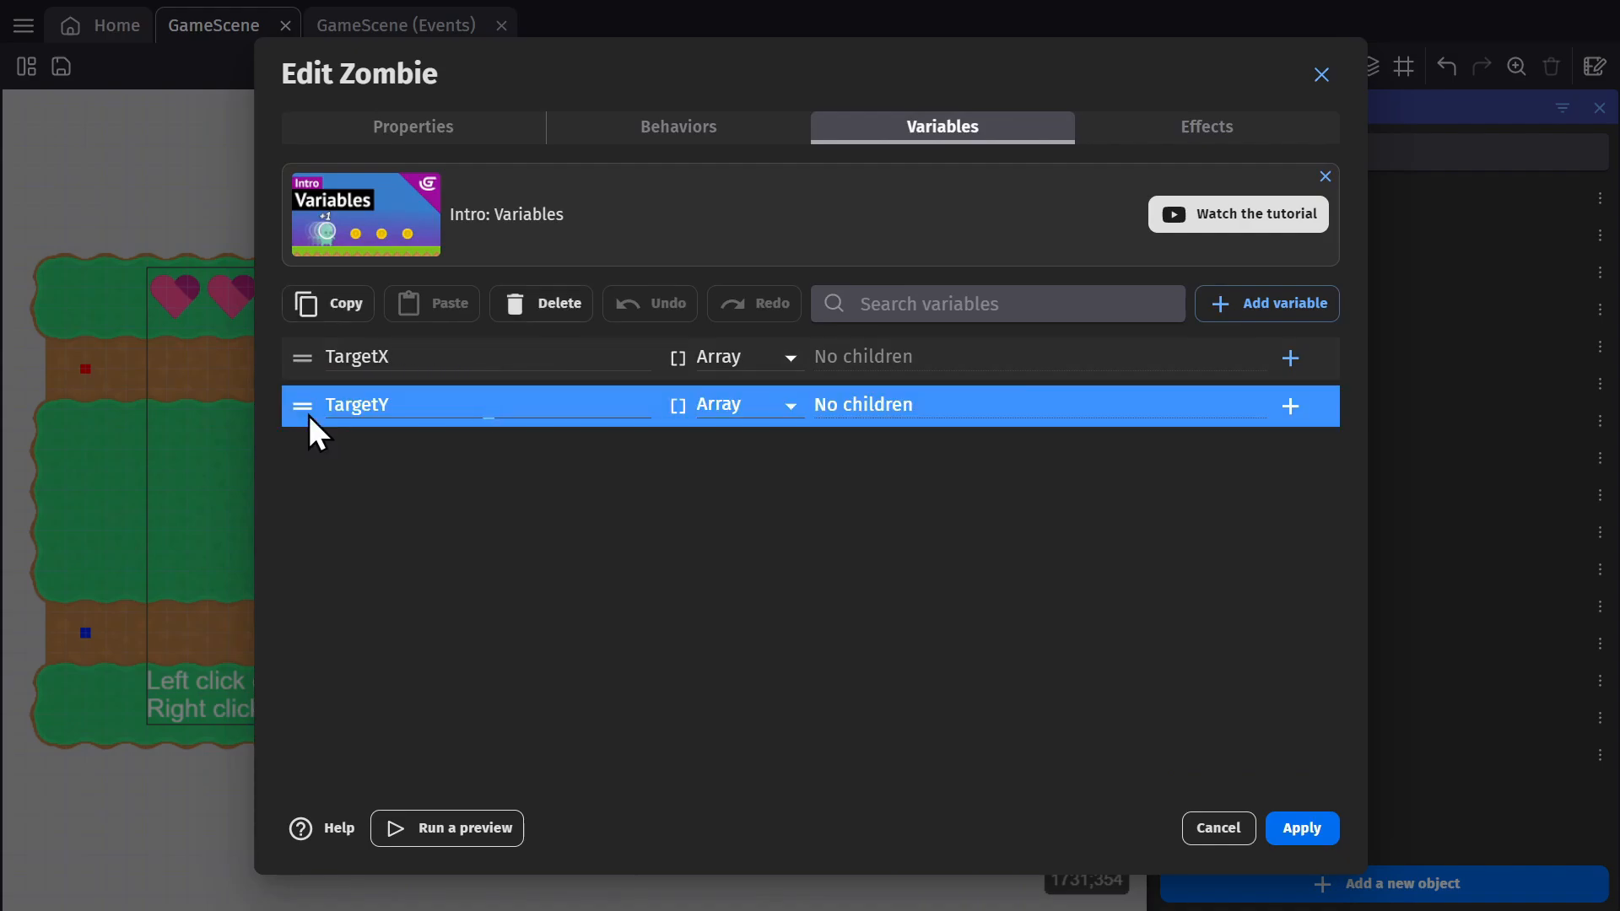
{"action": "mouse_move", "coordinate": [940, 432]}
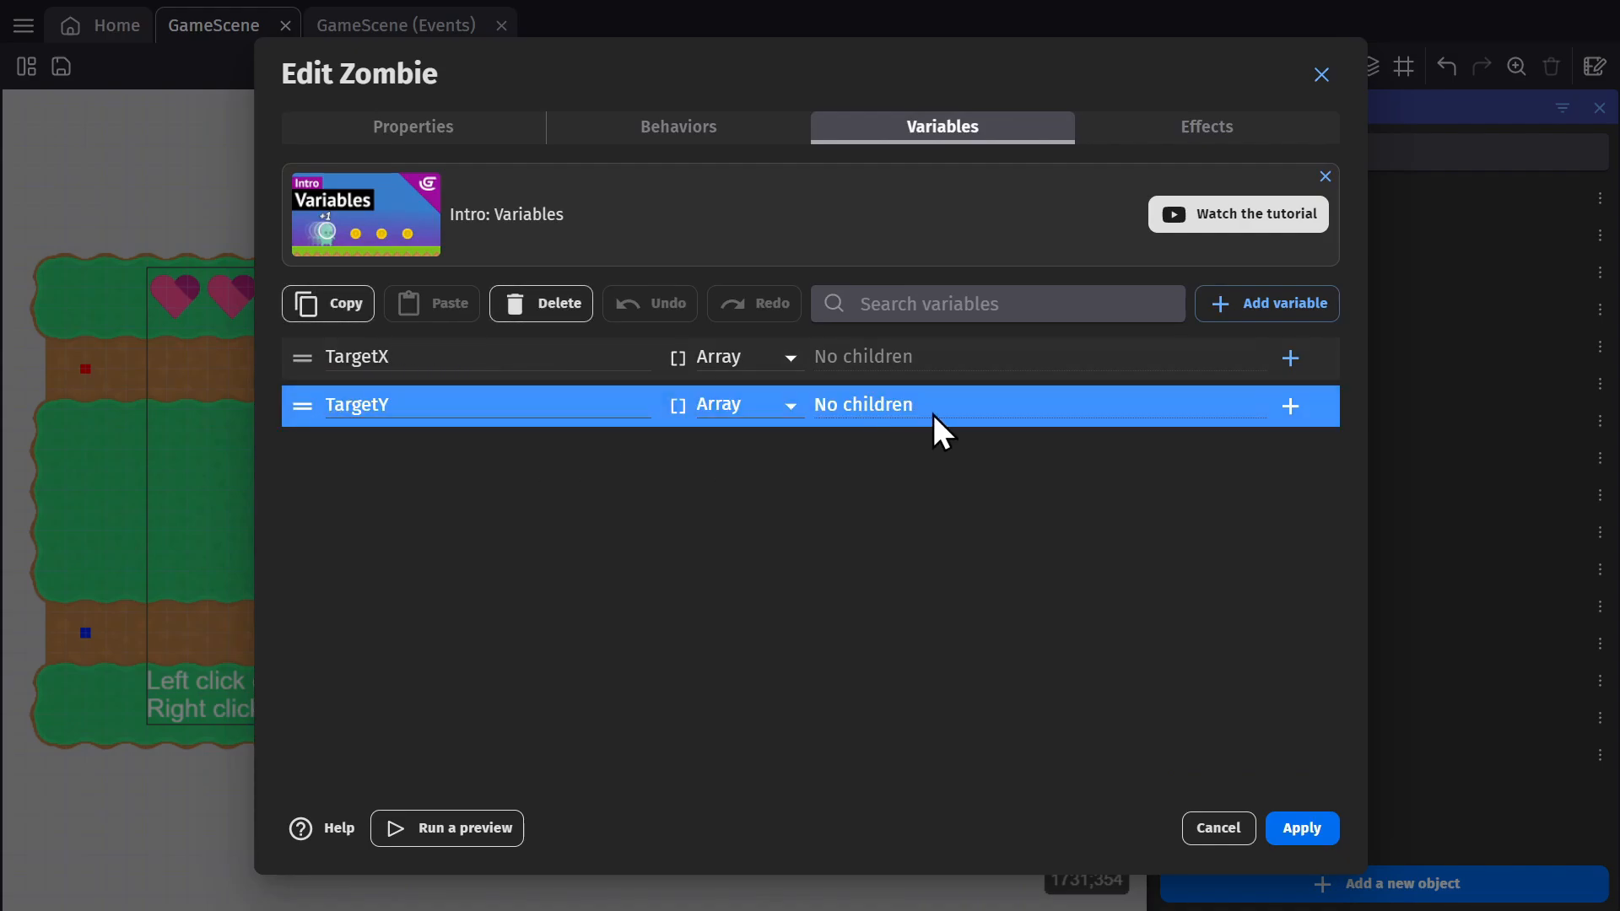
{"action": "mouse_move", "coordinate": [1062, 415]}
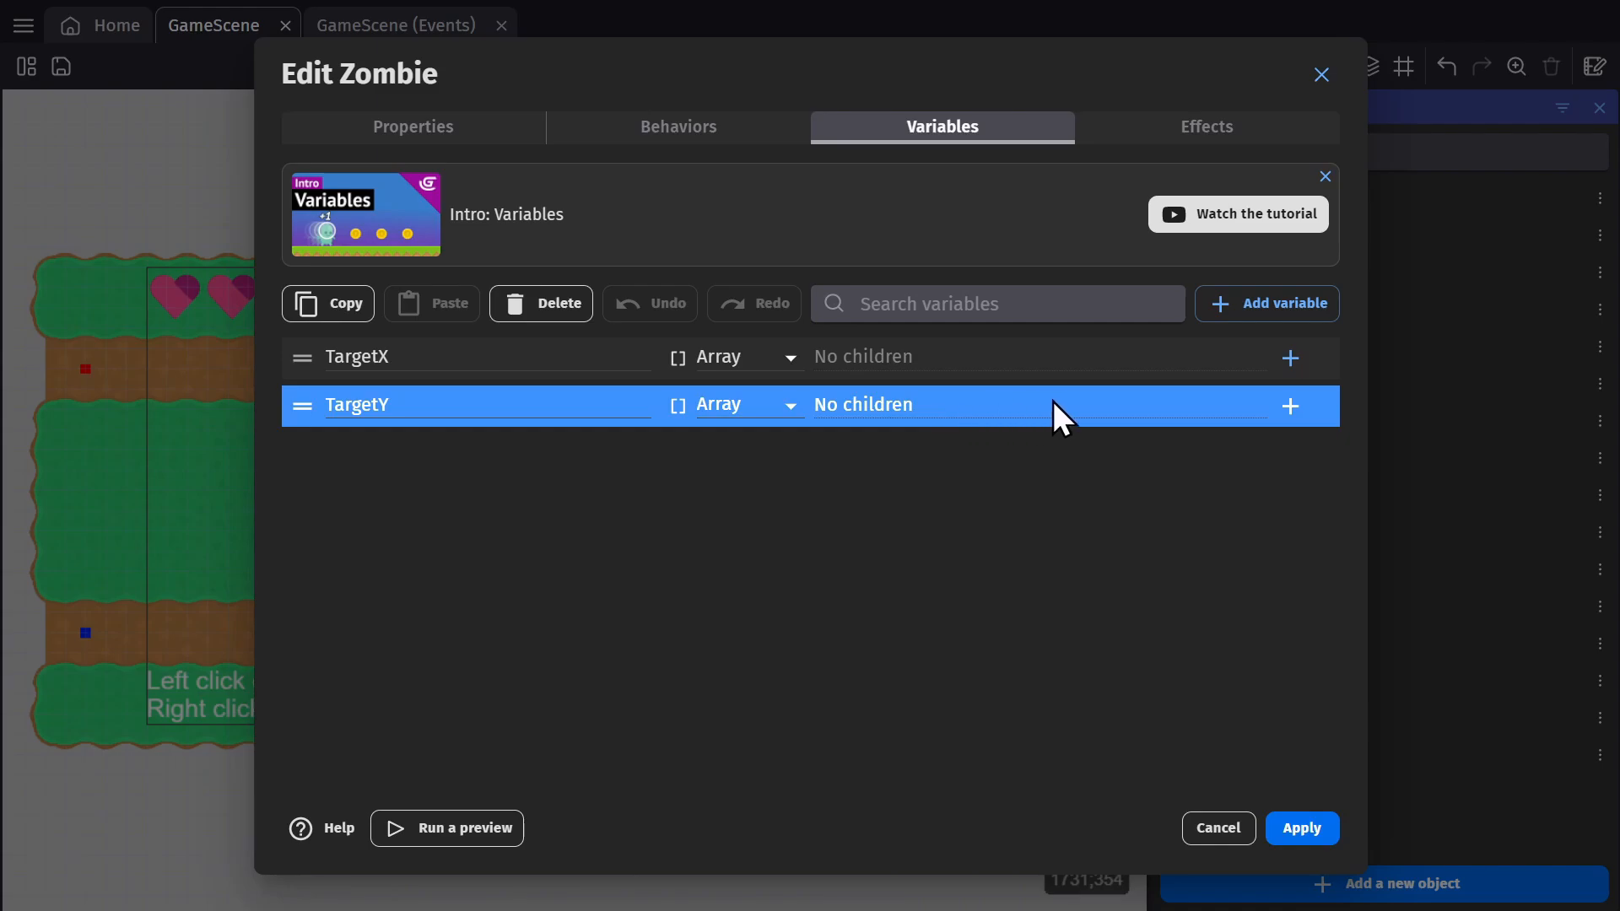
{"action": "left_click", "coordinate": [1288, 405]}
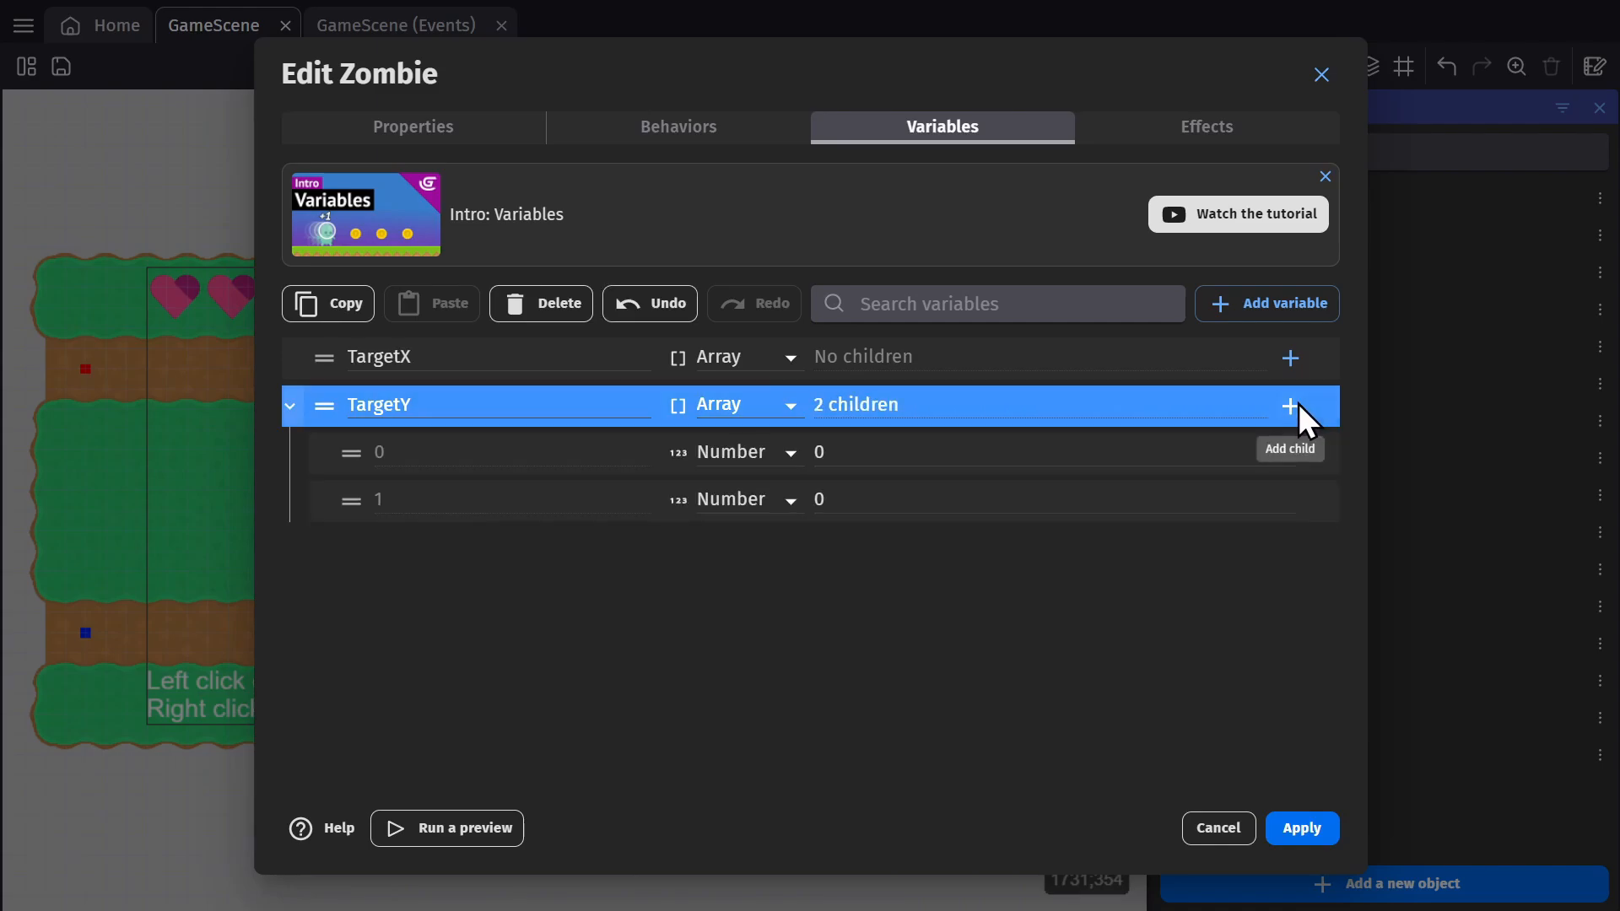
{"action": "left_click", "coordinate": [1288, 404]}
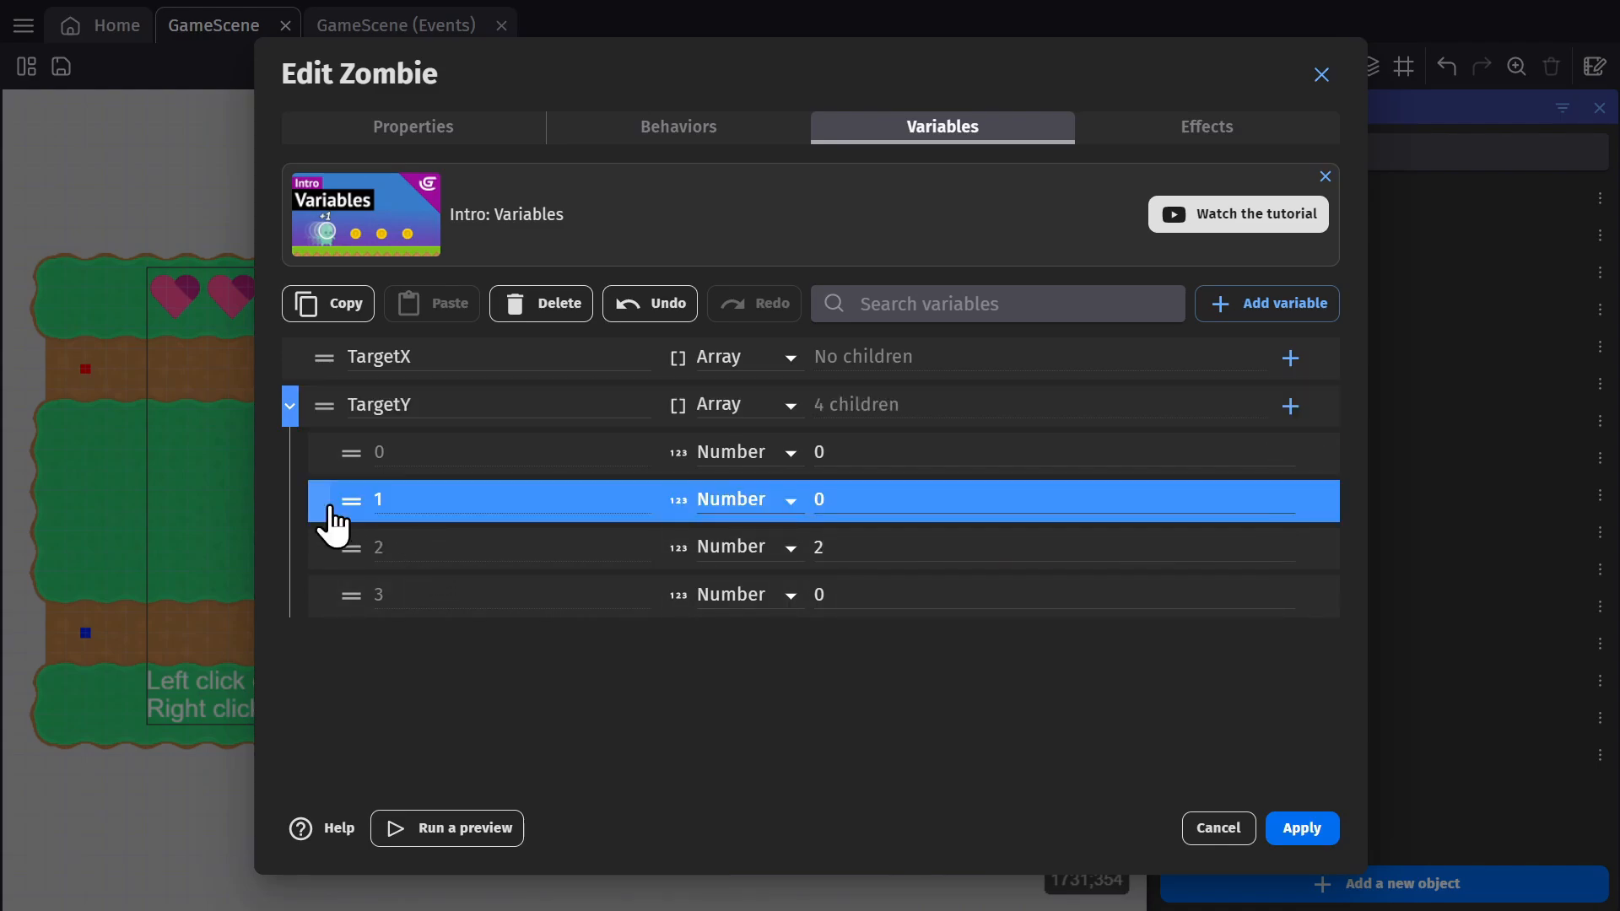
- Delete two extra TargetY children and close the Zombie's variables
{"action": "left_click", "coordinate": [540, 304]}
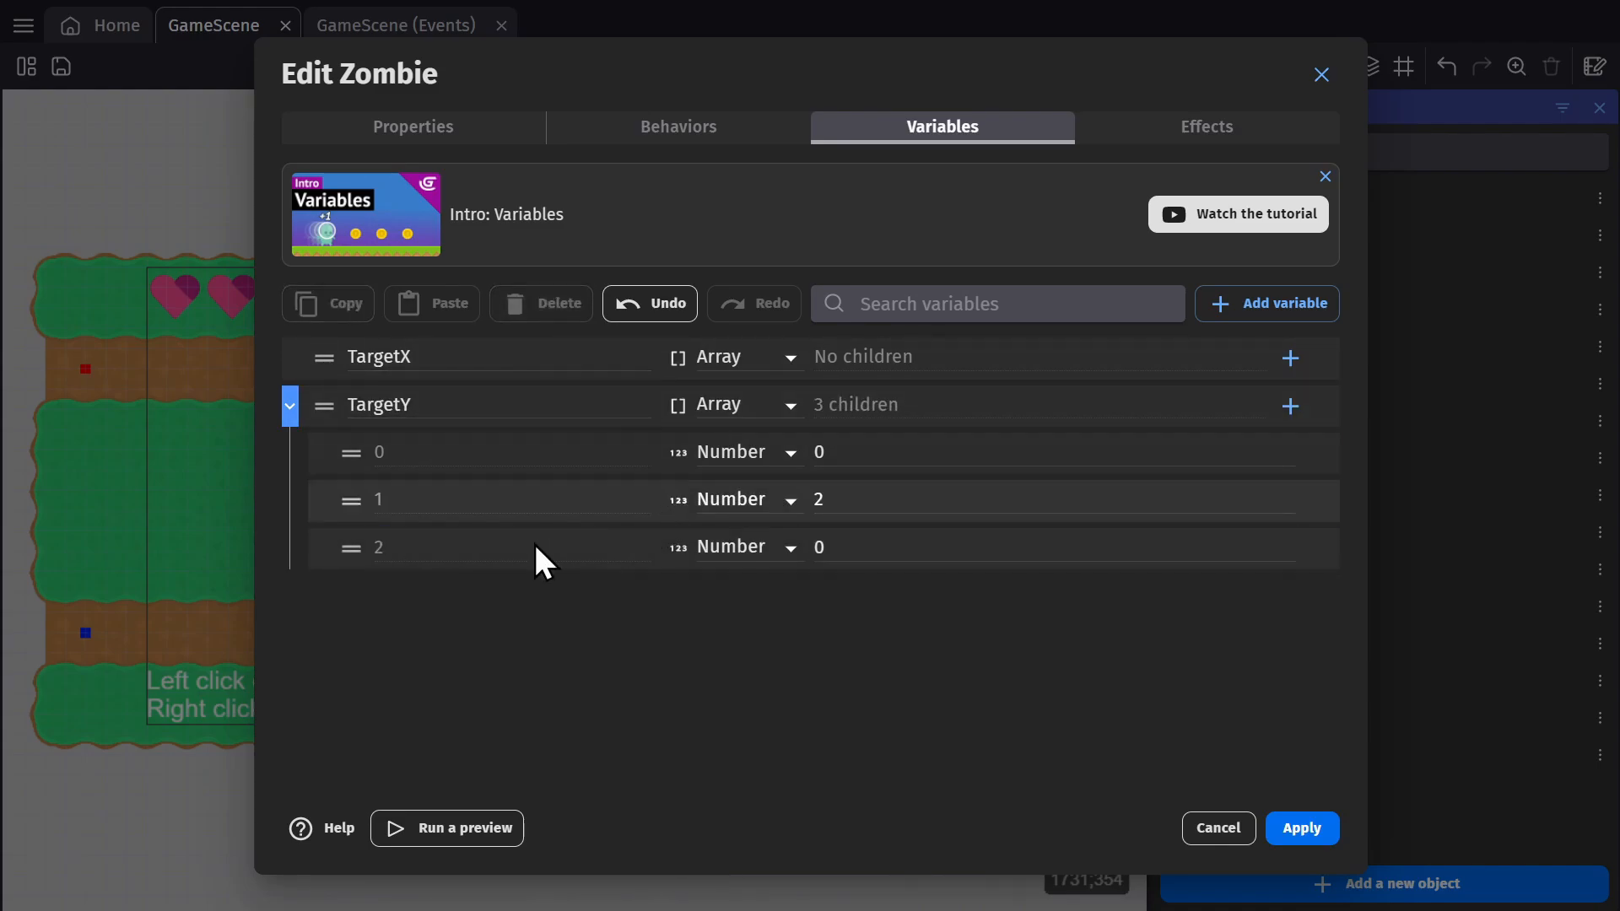
{"action": "left_click", "coordinate": [540, 304]}
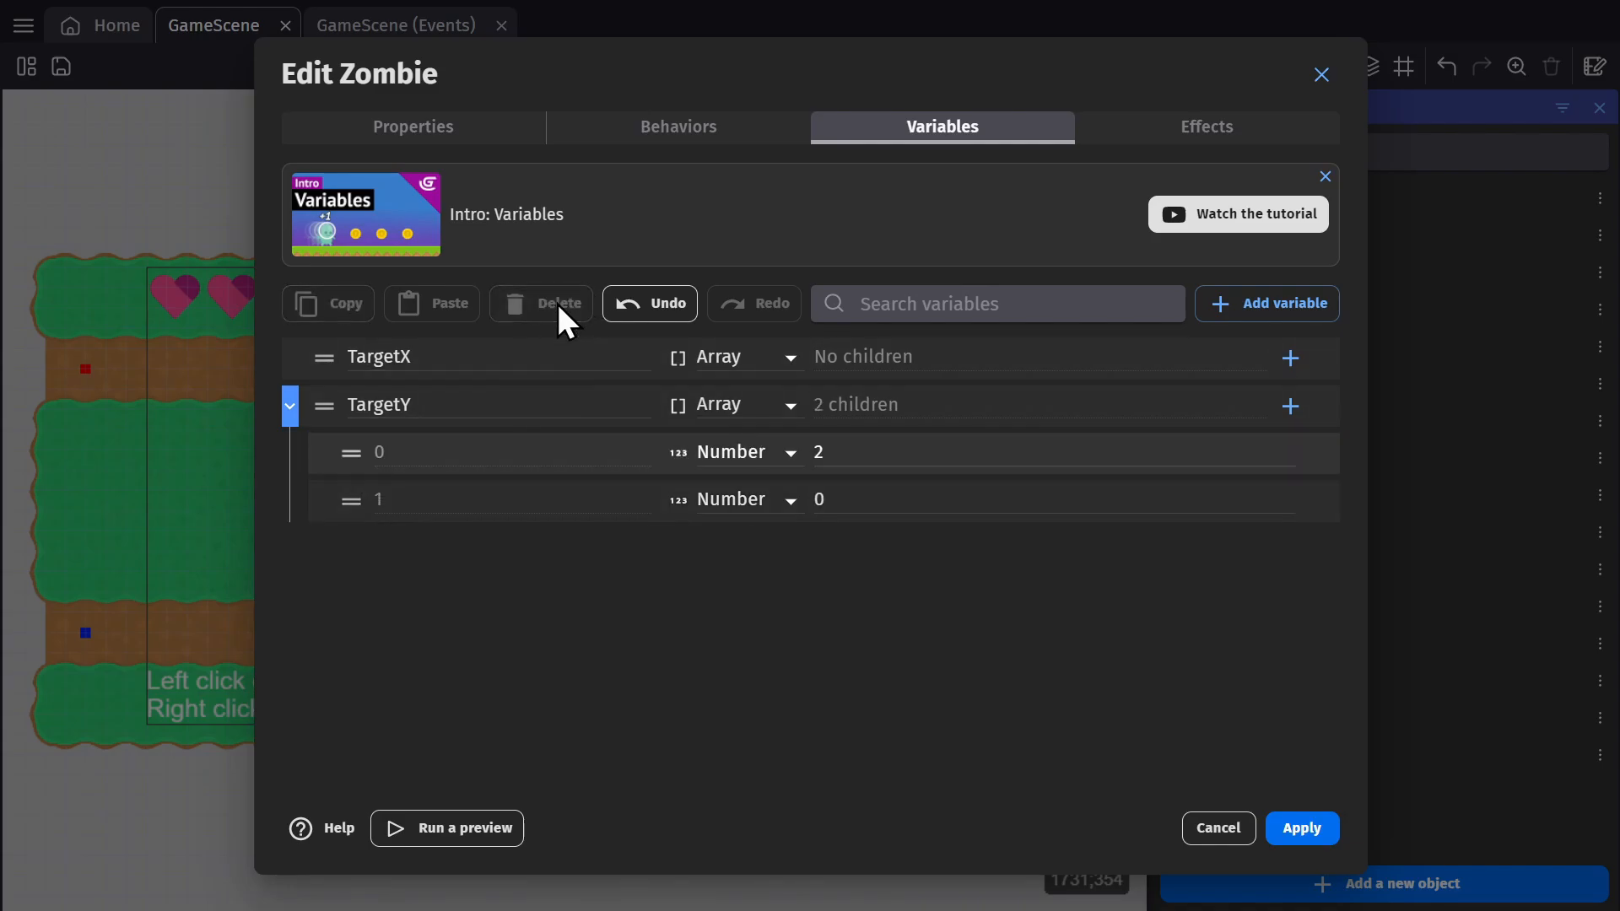
{"action": "left_click", "coordinate": [557, 303]}
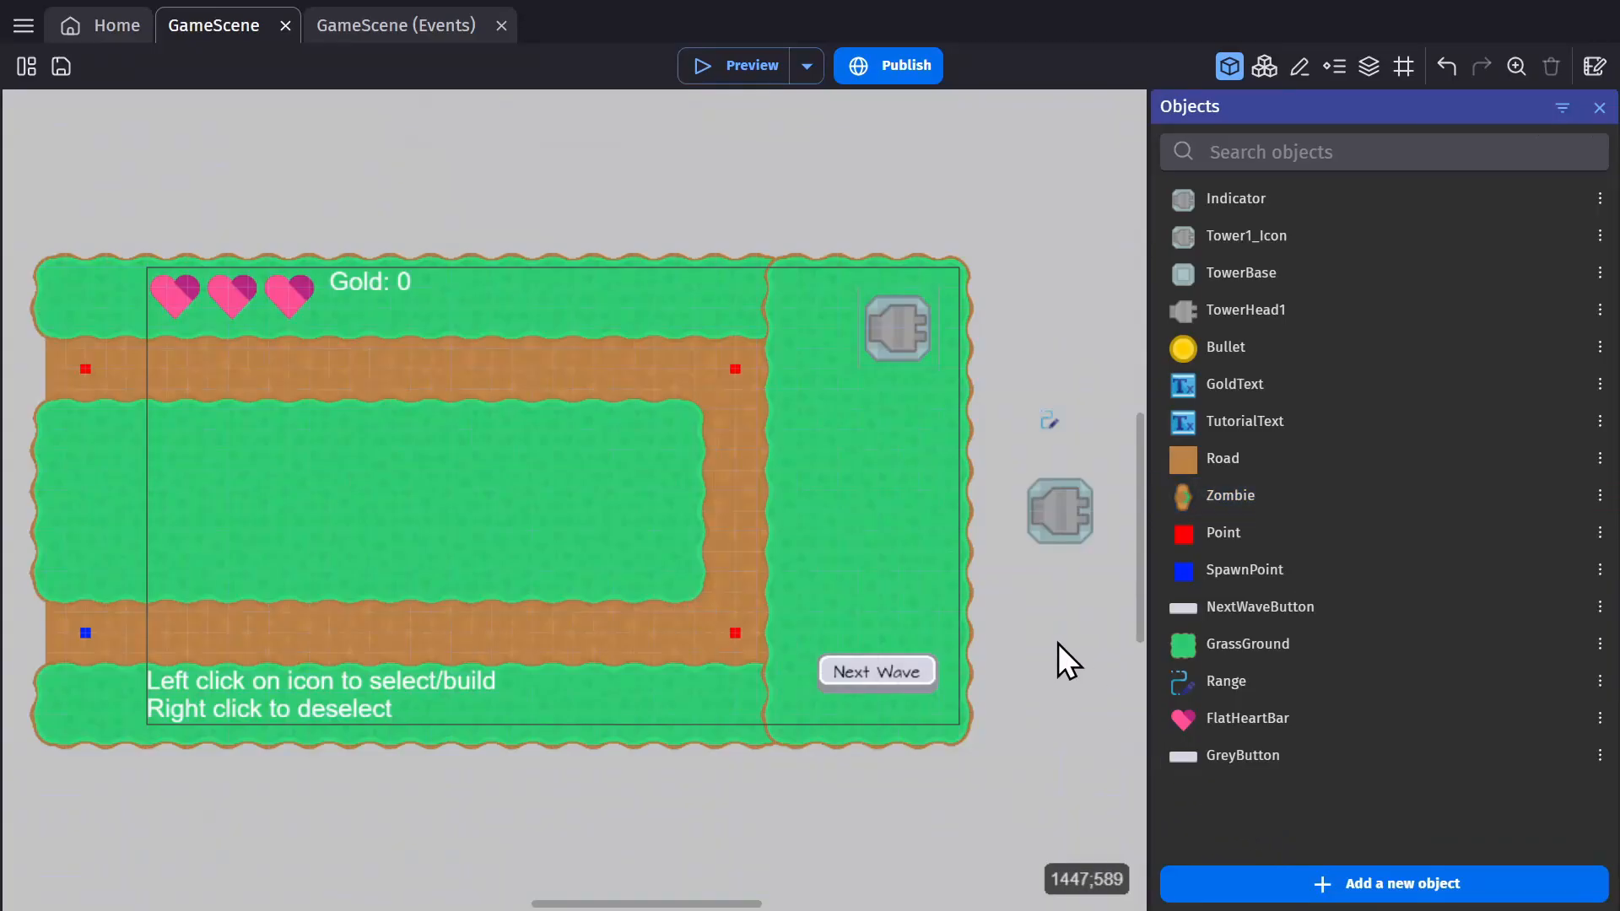
{"action": "mouse_move", "coordinate": [736, 403]}
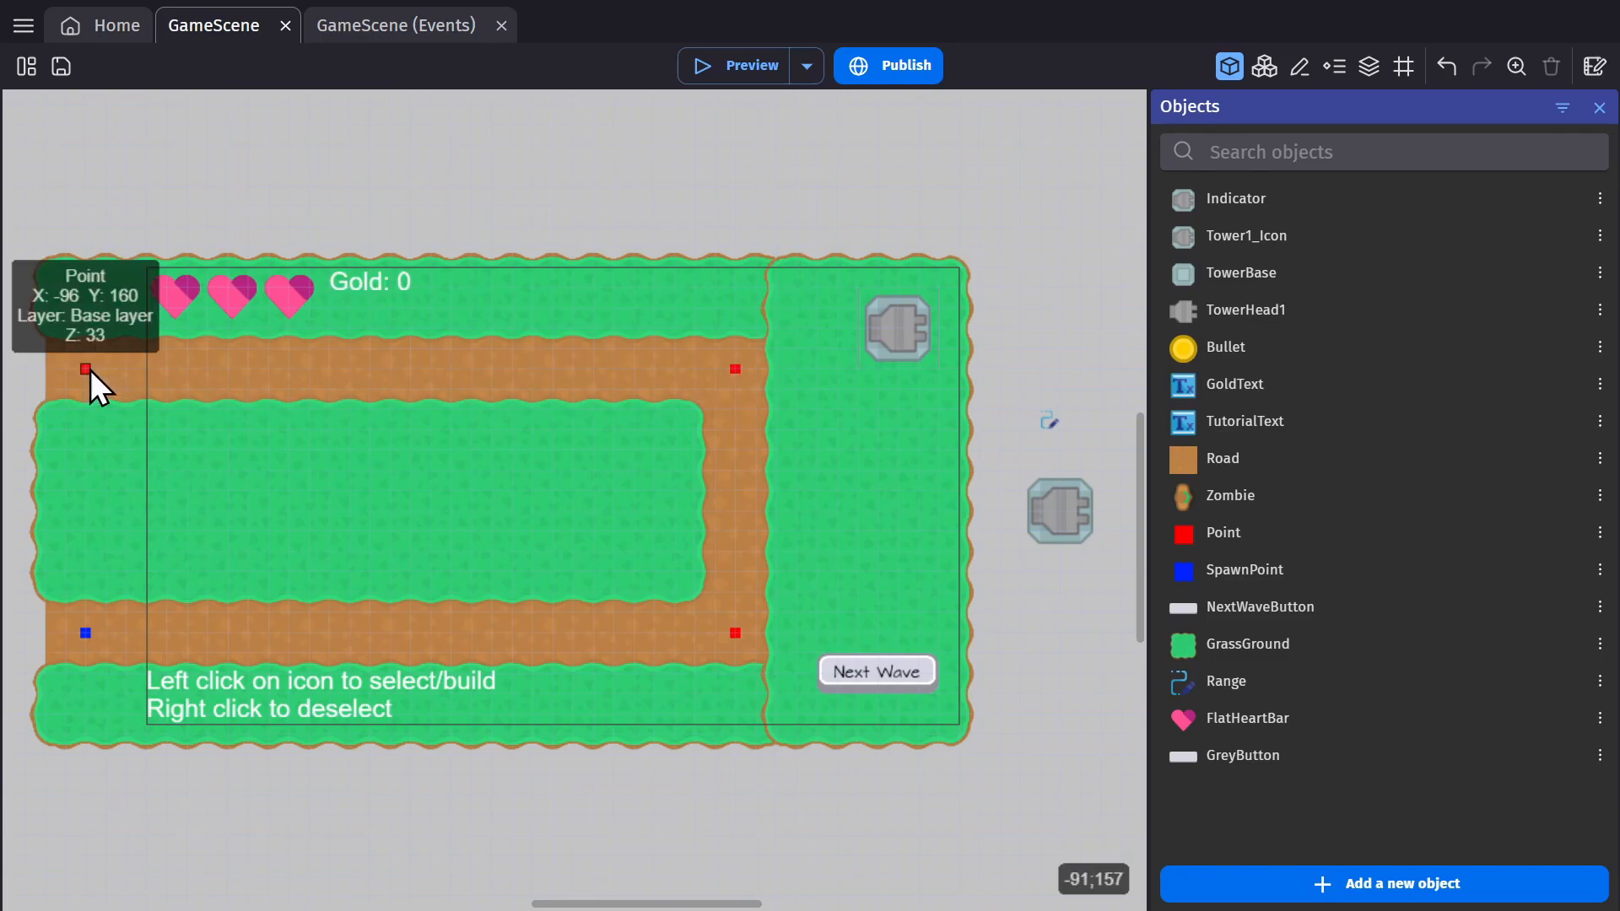
{"action": "mouse_move", "coordinate": [1064, 686]}
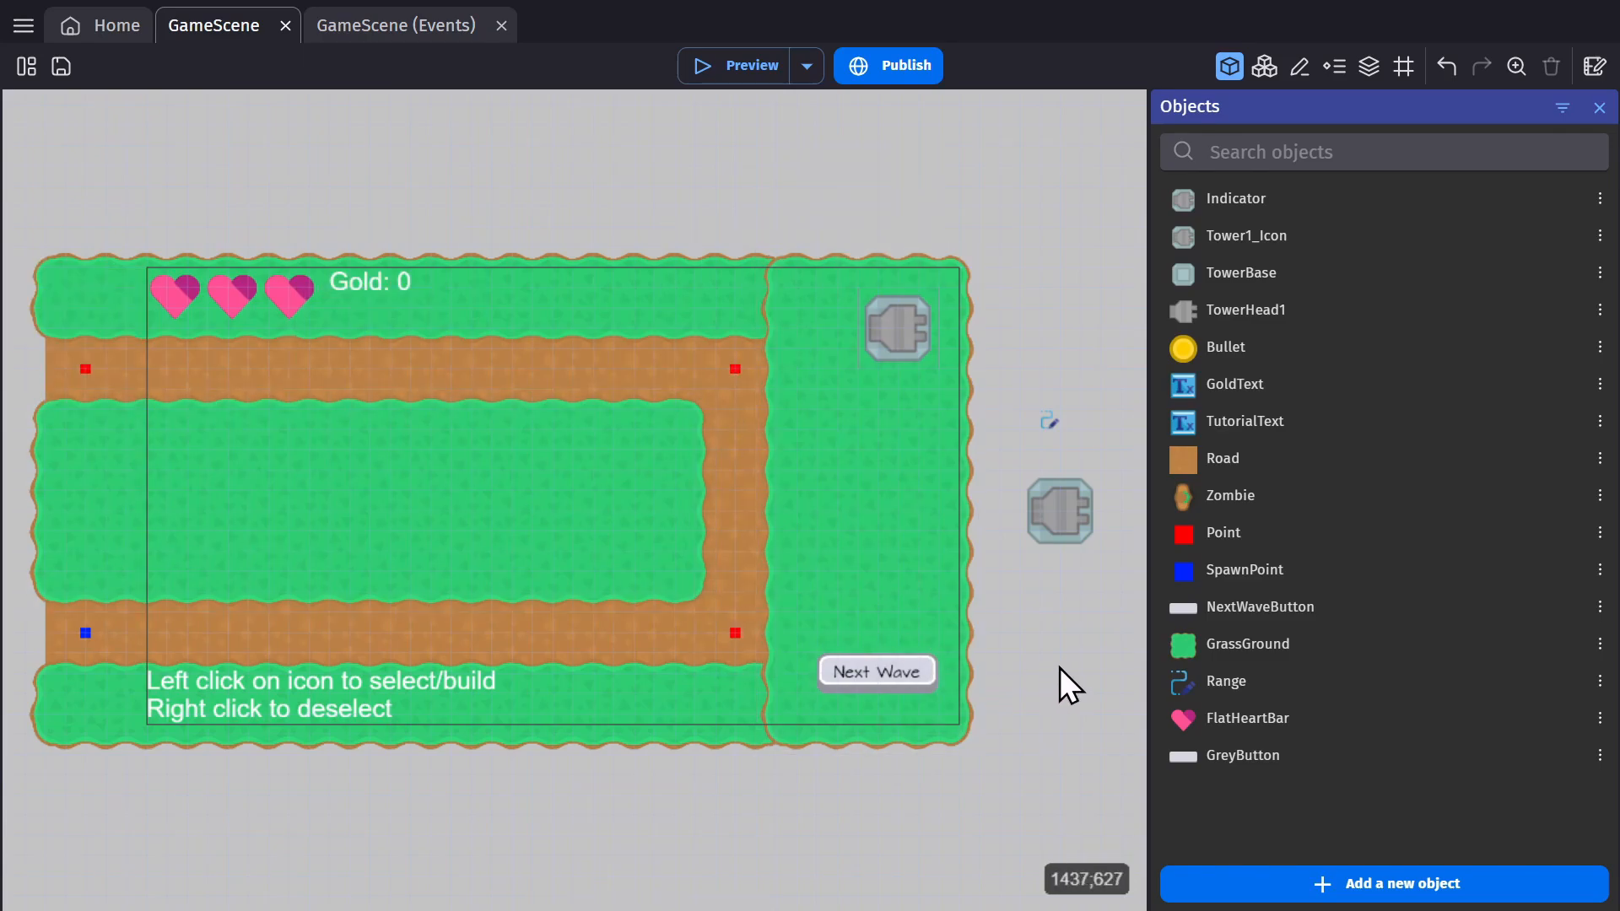
- Right-click empty scene canvas to bring up the scene's options
{"action": "right_click", "coordinate": [1067, 687]}
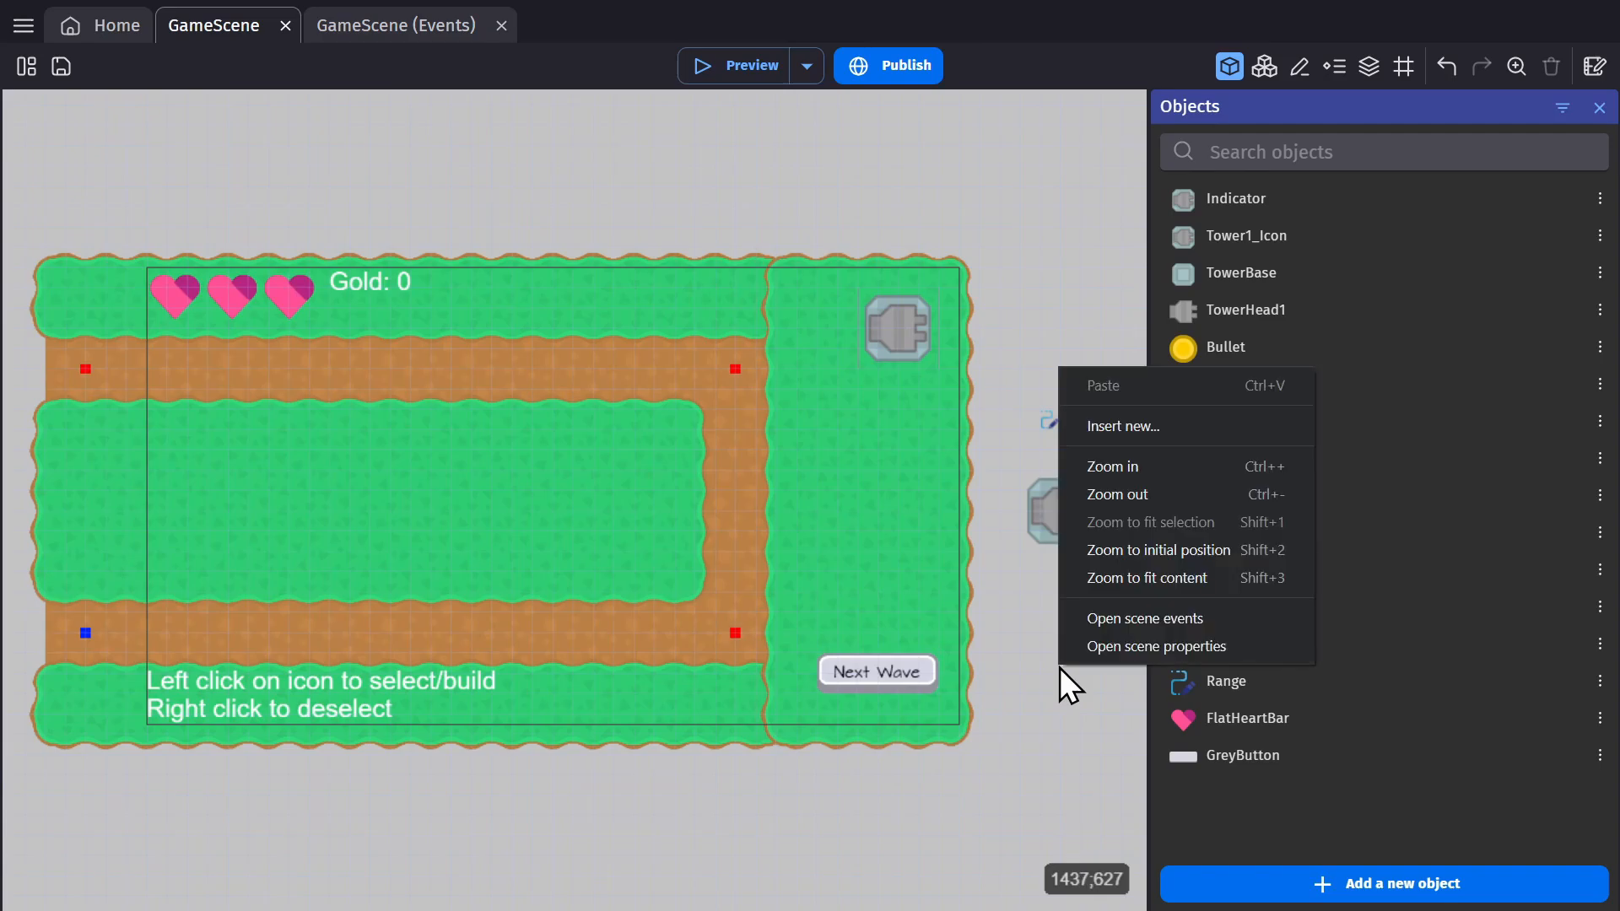
- Check the Wave and Queue scene variables, then run a preview showing Gold 40
{"action": "left_click", "coordinate": [1155, 646]}
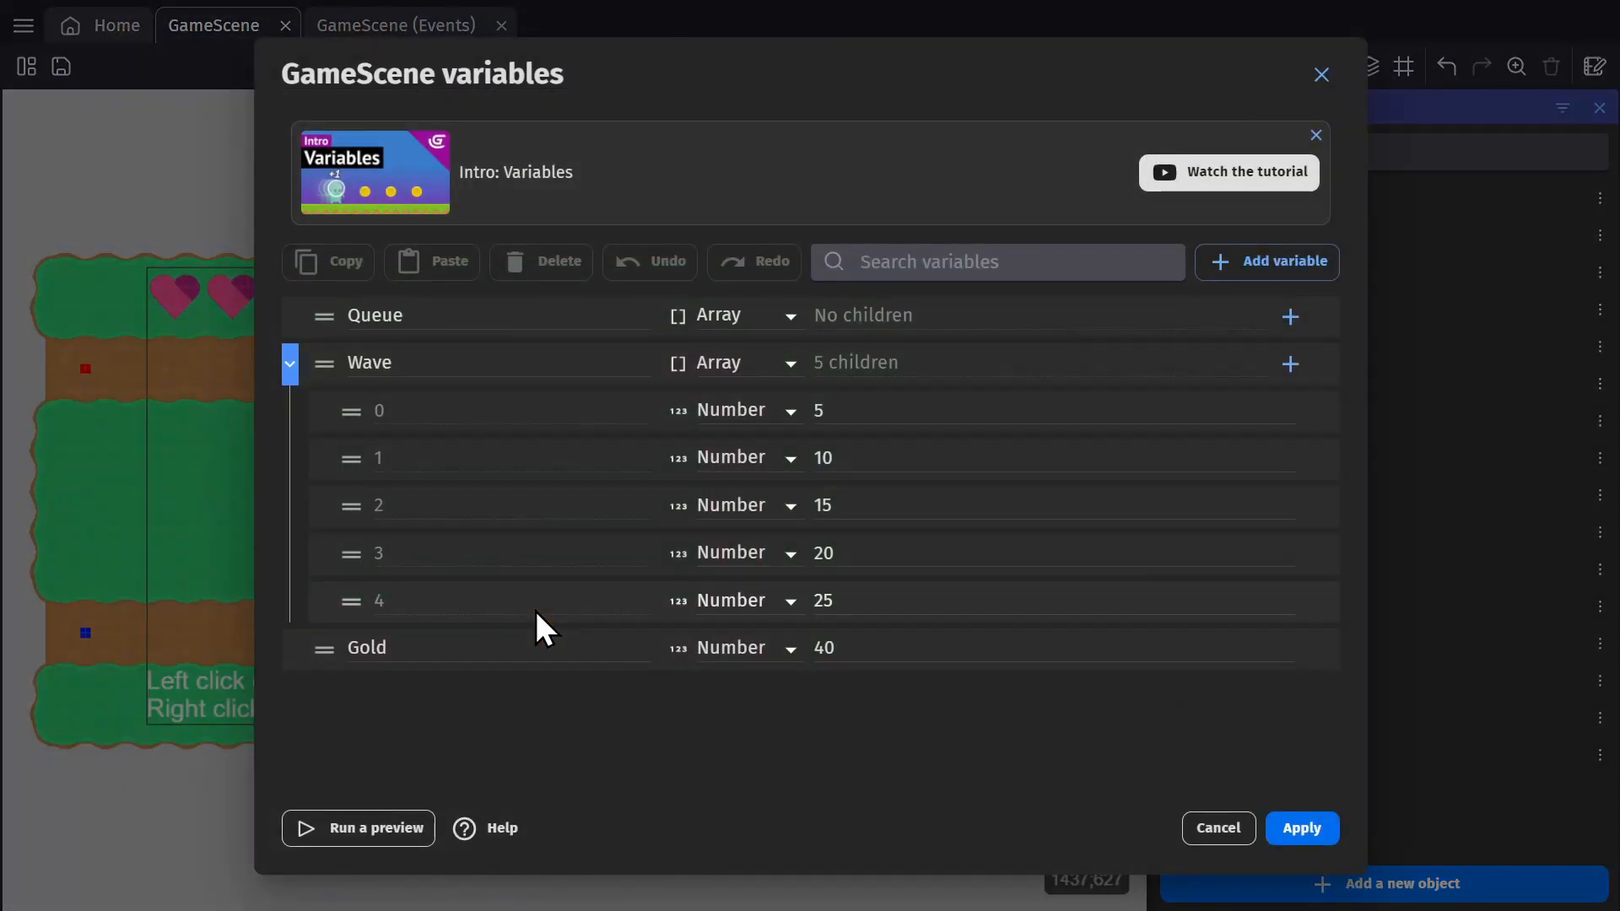
{"action": "left_click", "coordinate": [369, 362]}
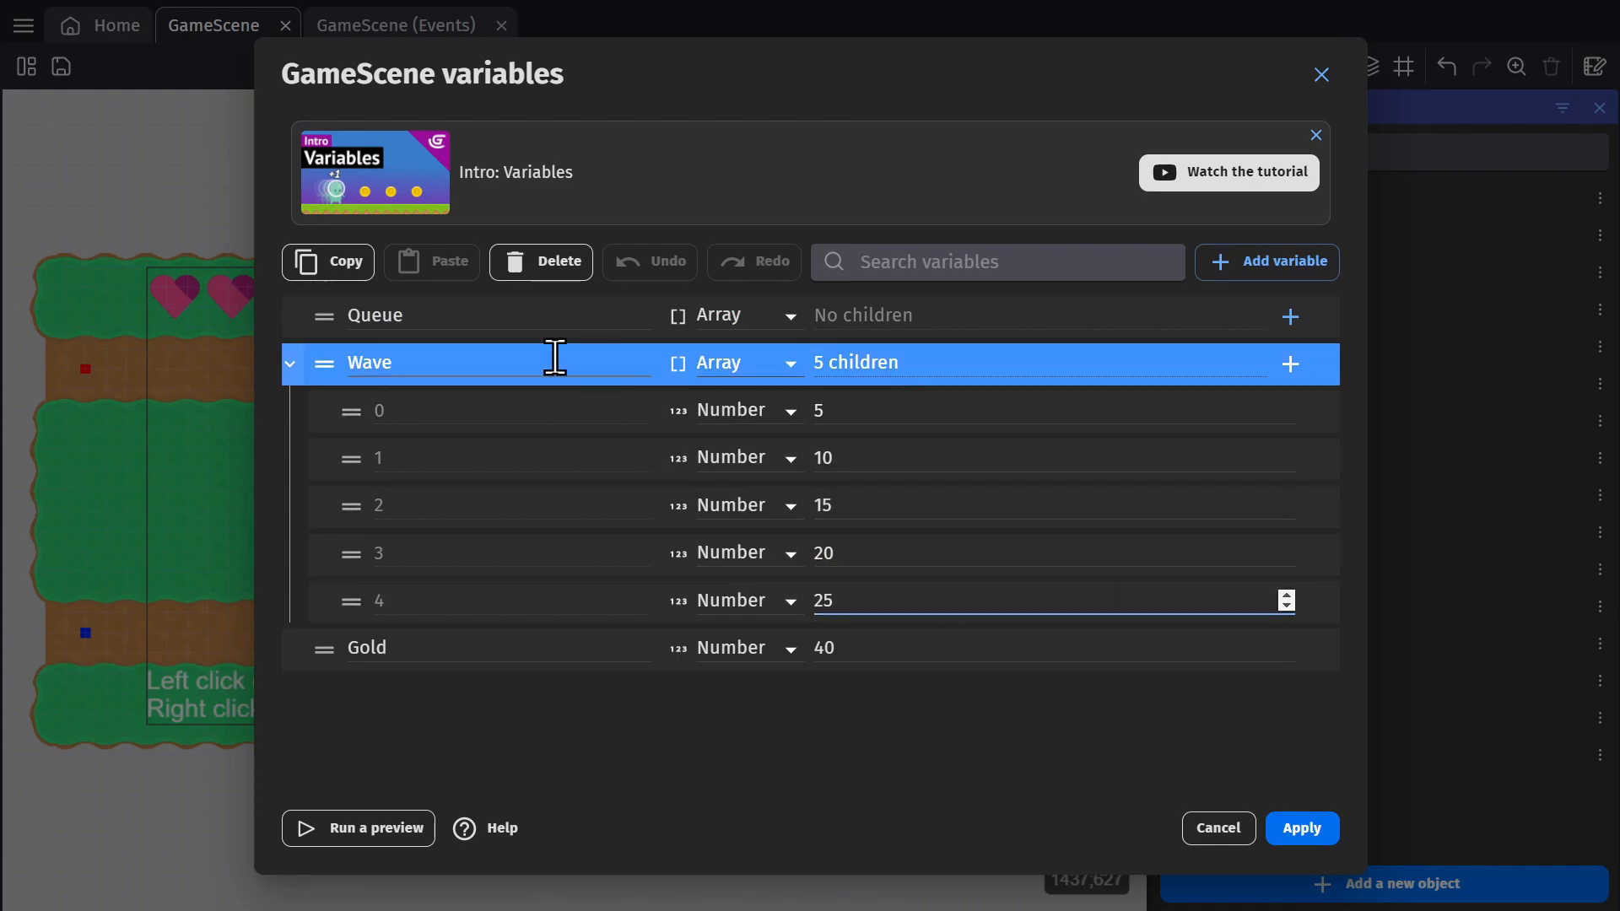
{"action": "left_click", "coordinate": [374, 315]}
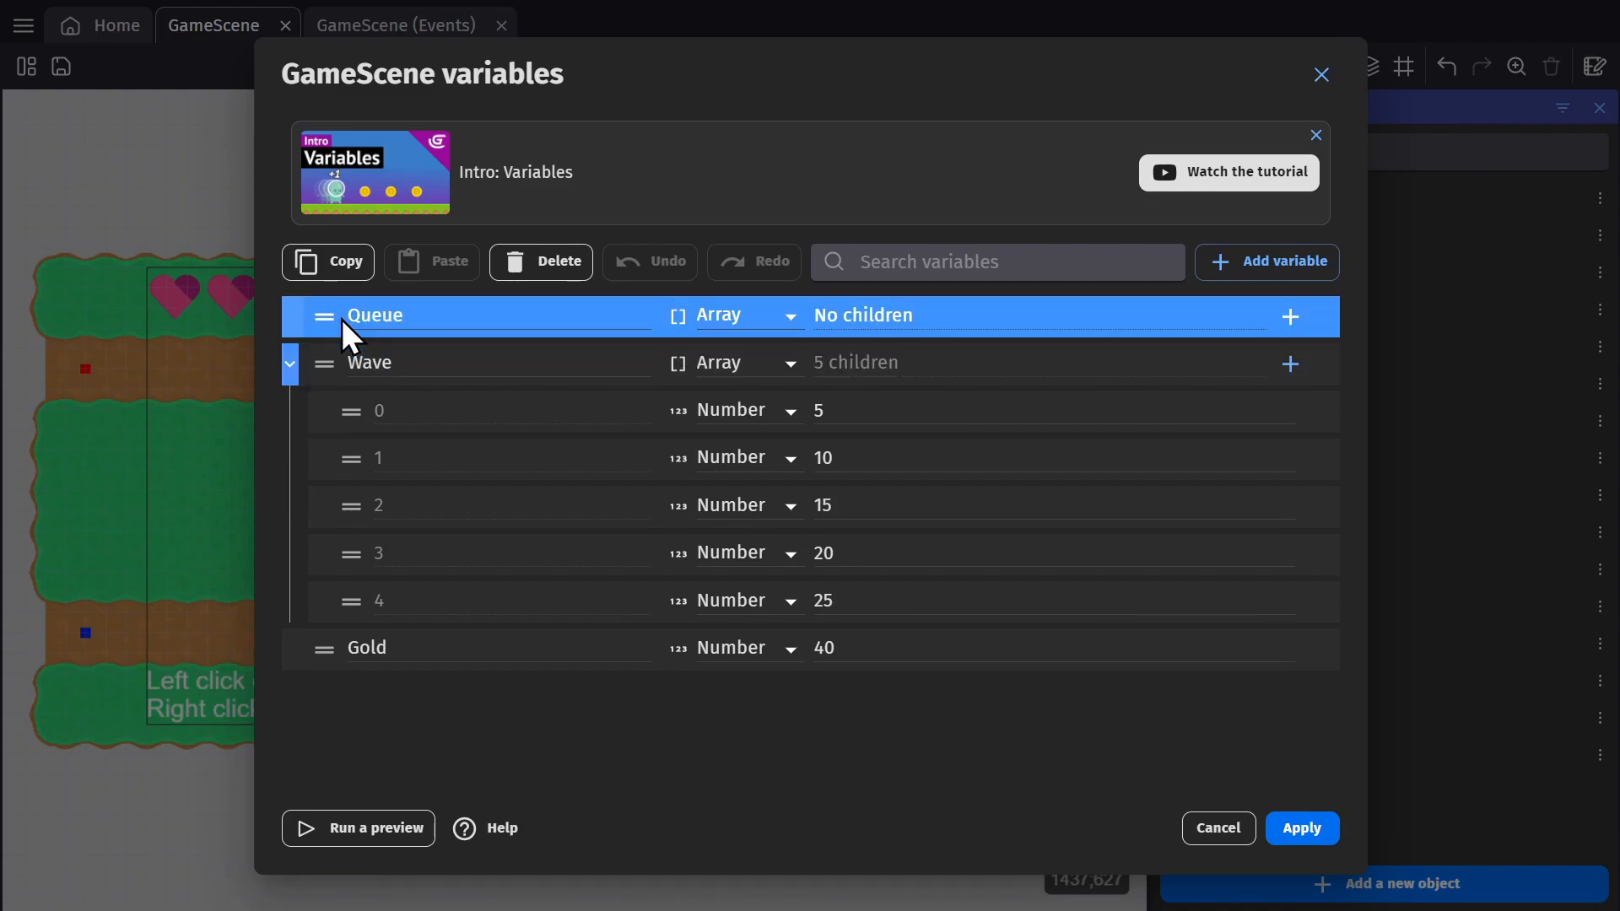
{"action": "mouse_move", "coordinate": [438, 432]}
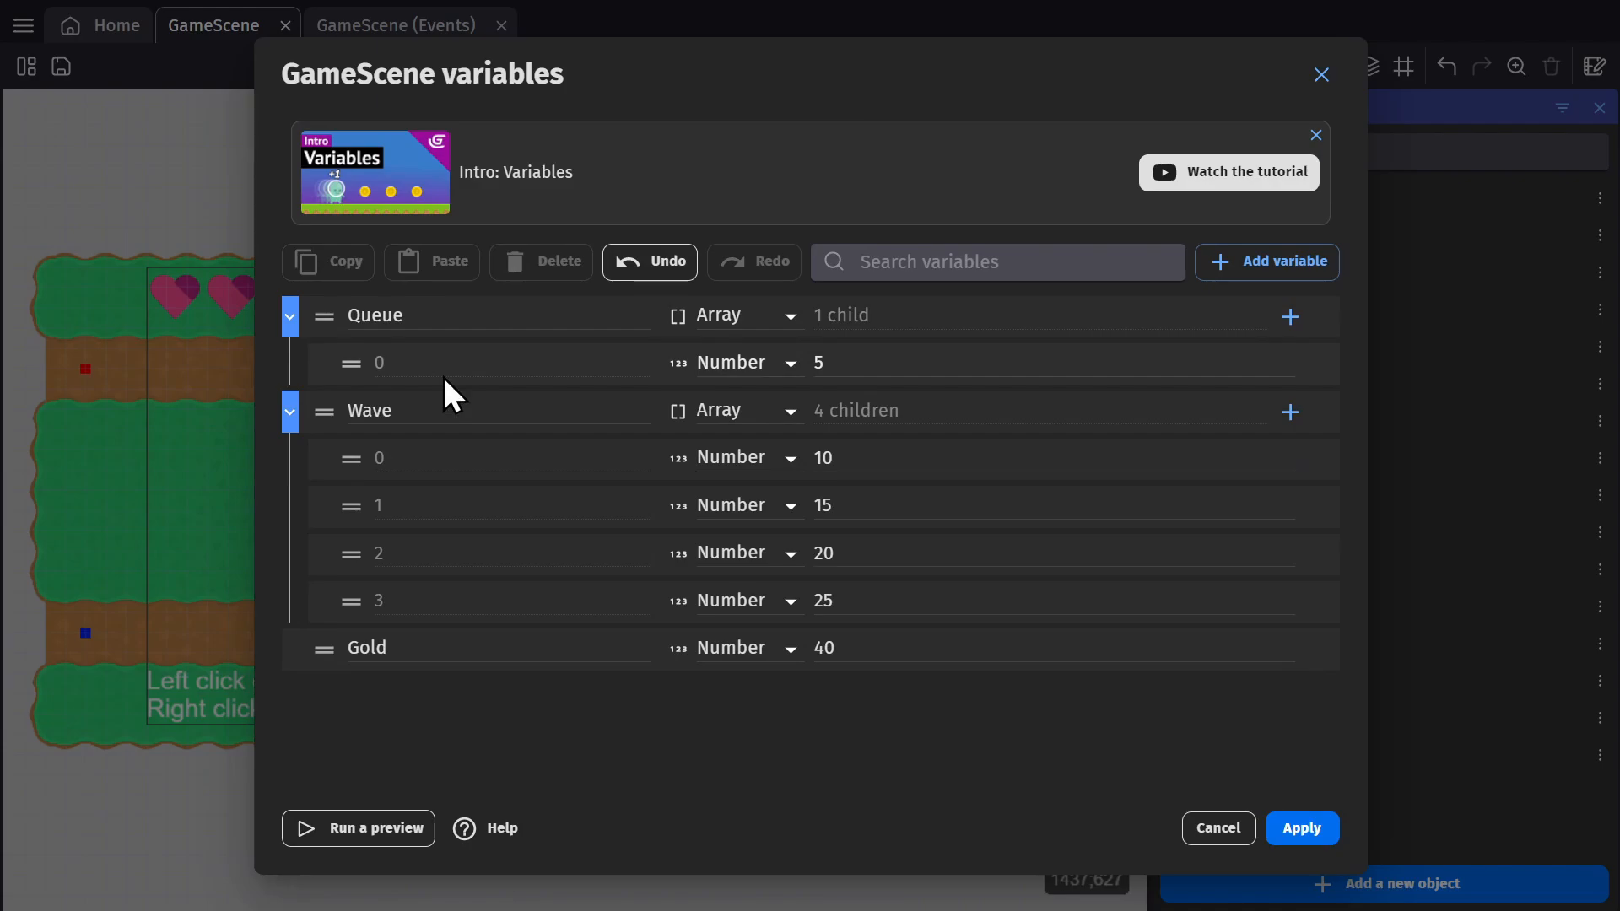
{"action": "left_click", "coordinate": [358, 827]}
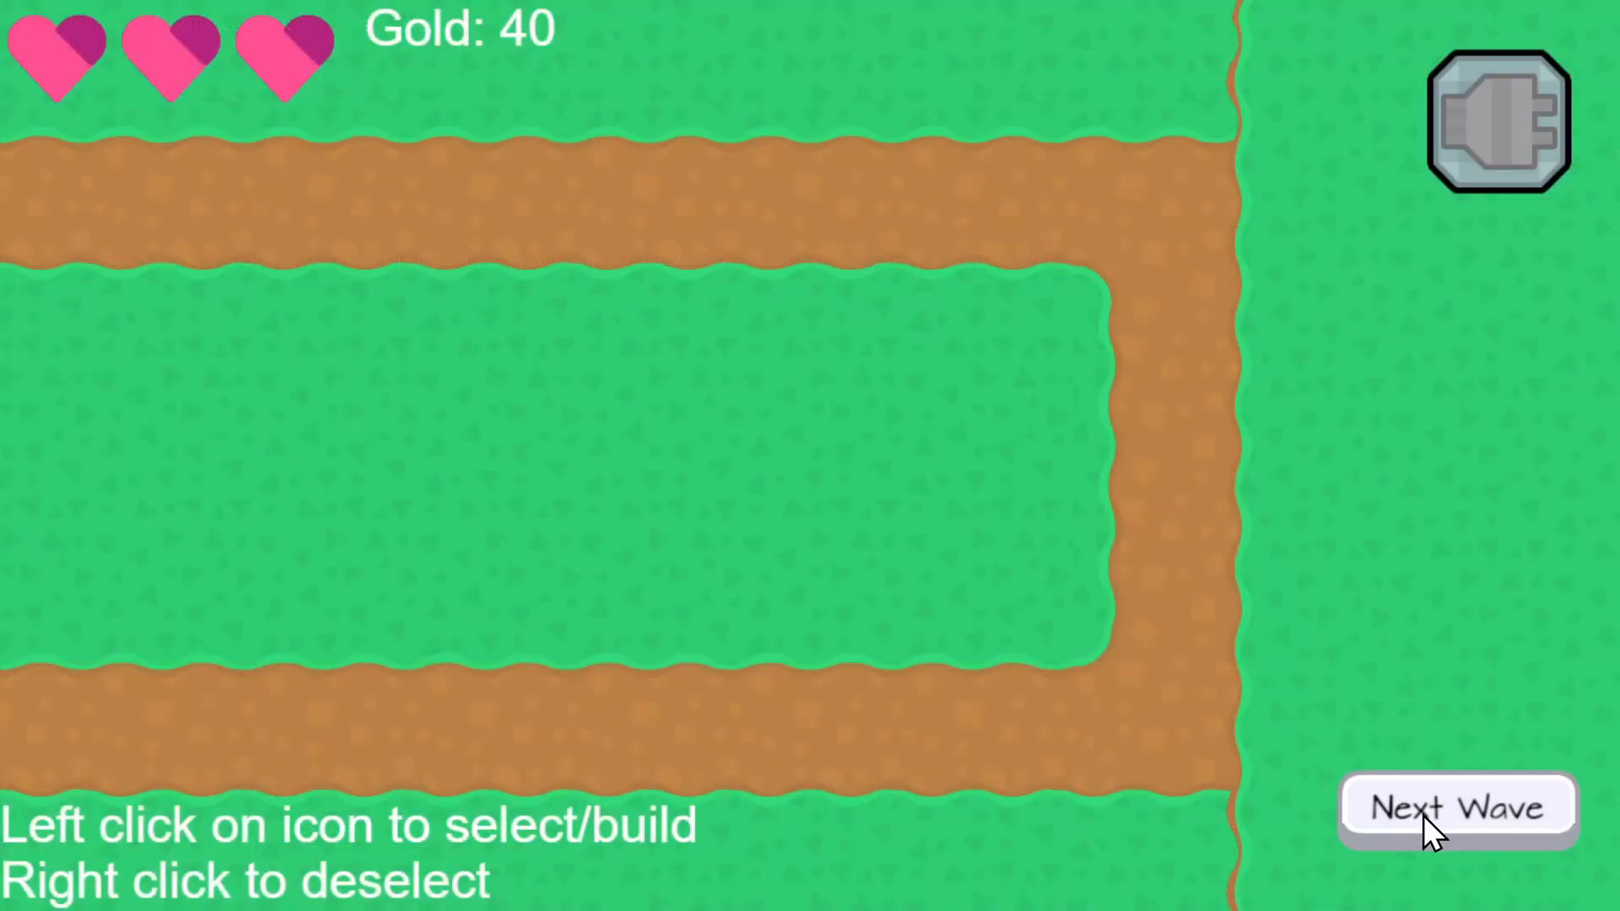
- Push waves into the queue with Next Wave, spawning zombies along the road
{"action": "left_click", "coordinate": [1457, 806]}
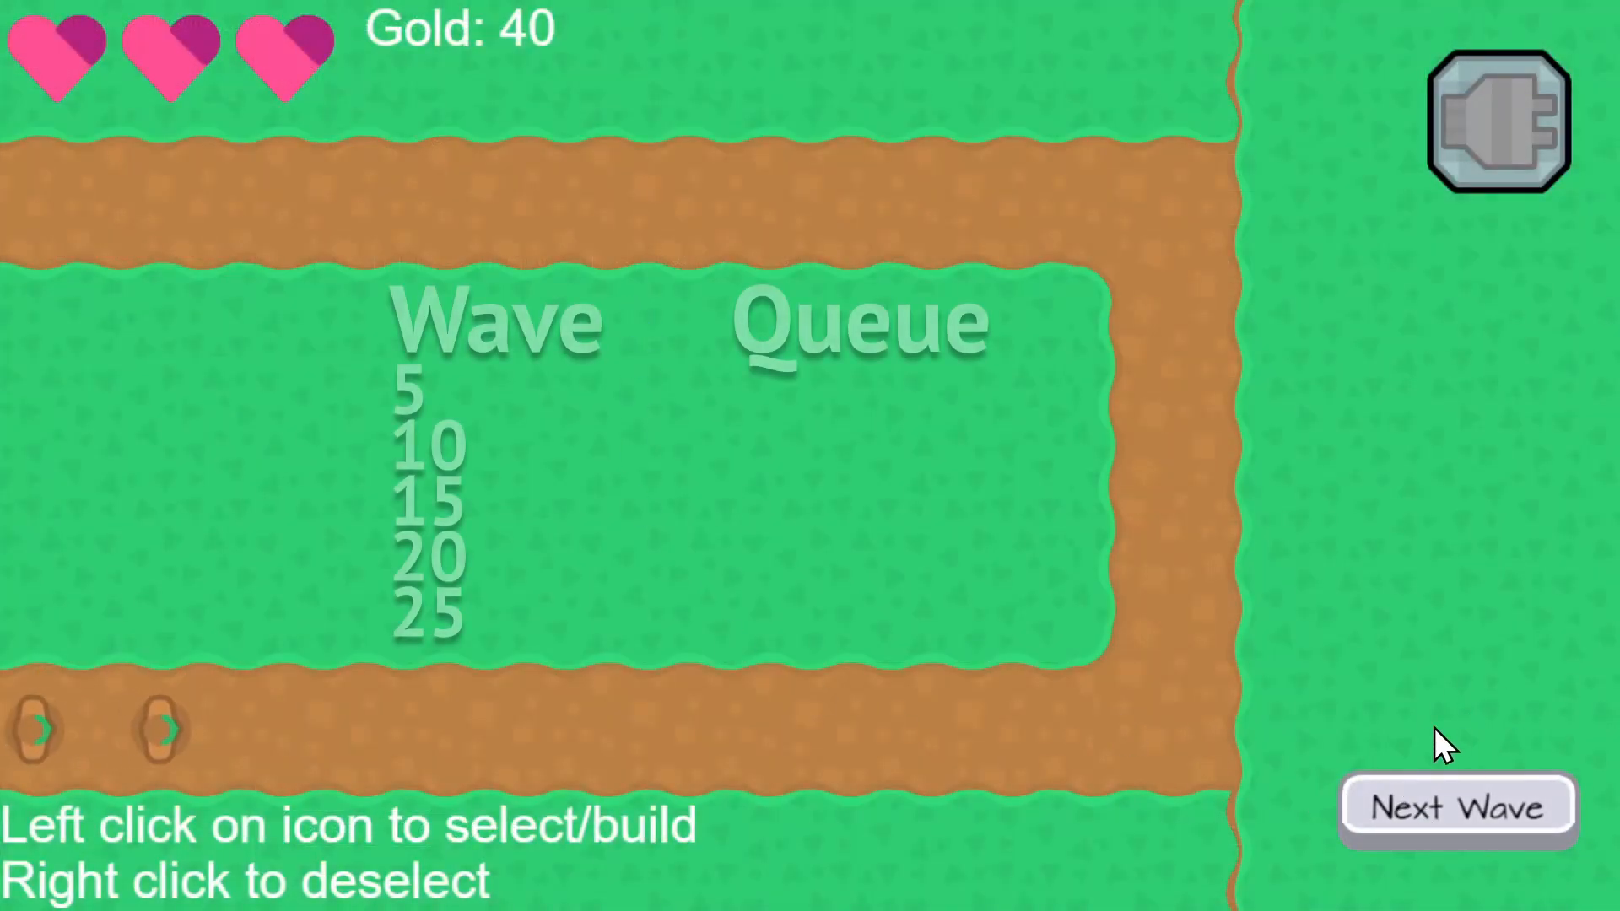
{"action": "left_click", "coordinate": [1457, 806]}
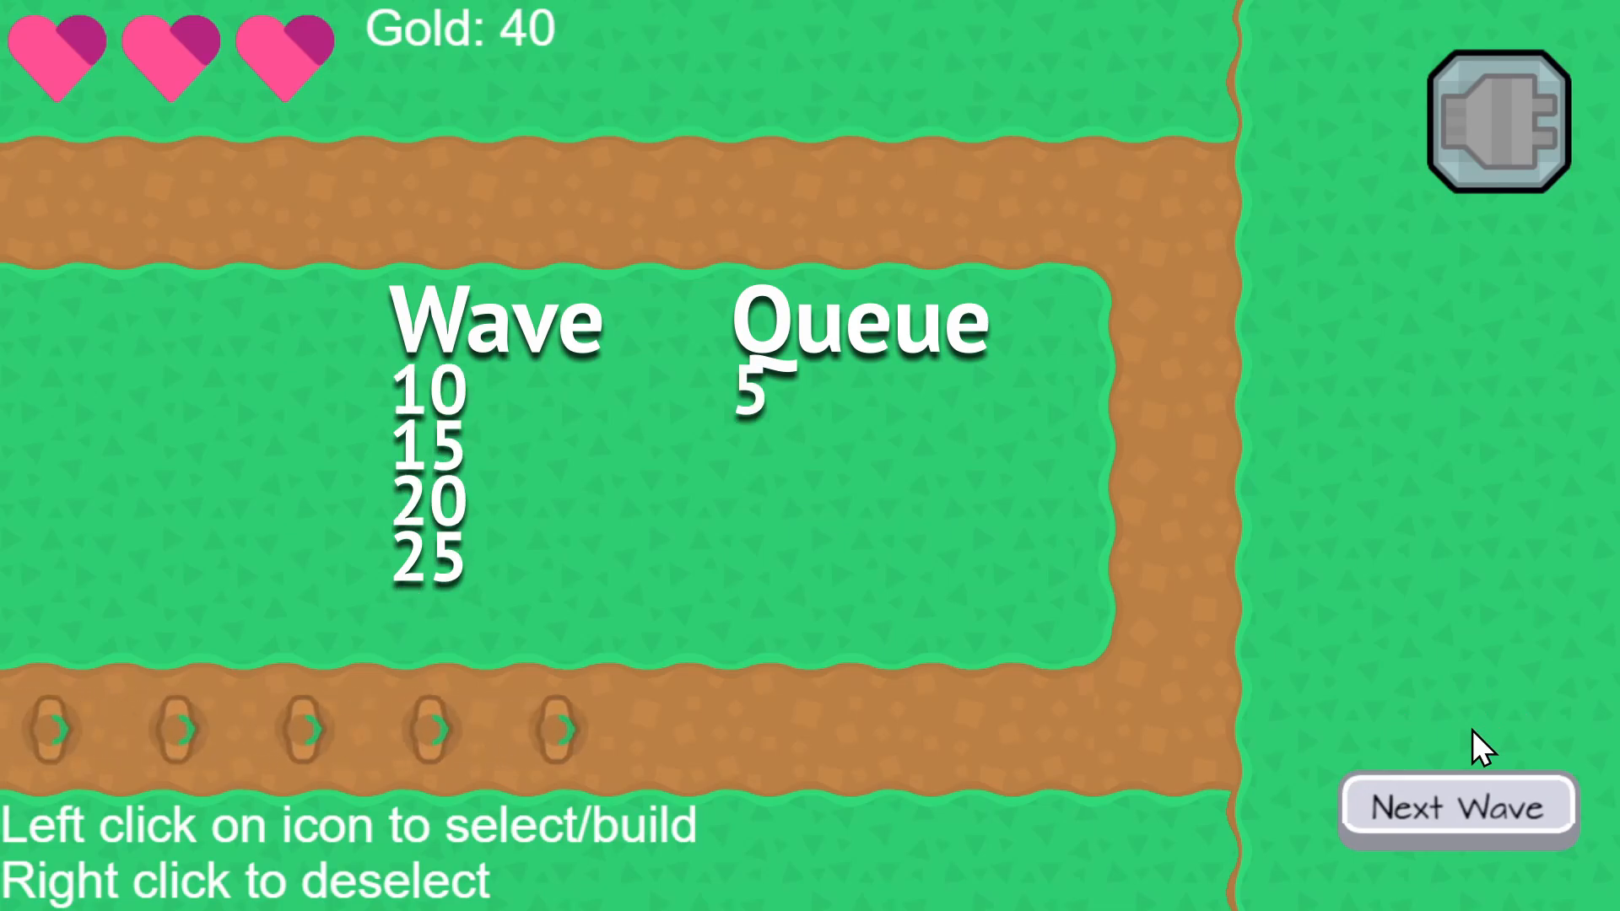
{"action": "left_click", "coordinate": [1456, 806]}
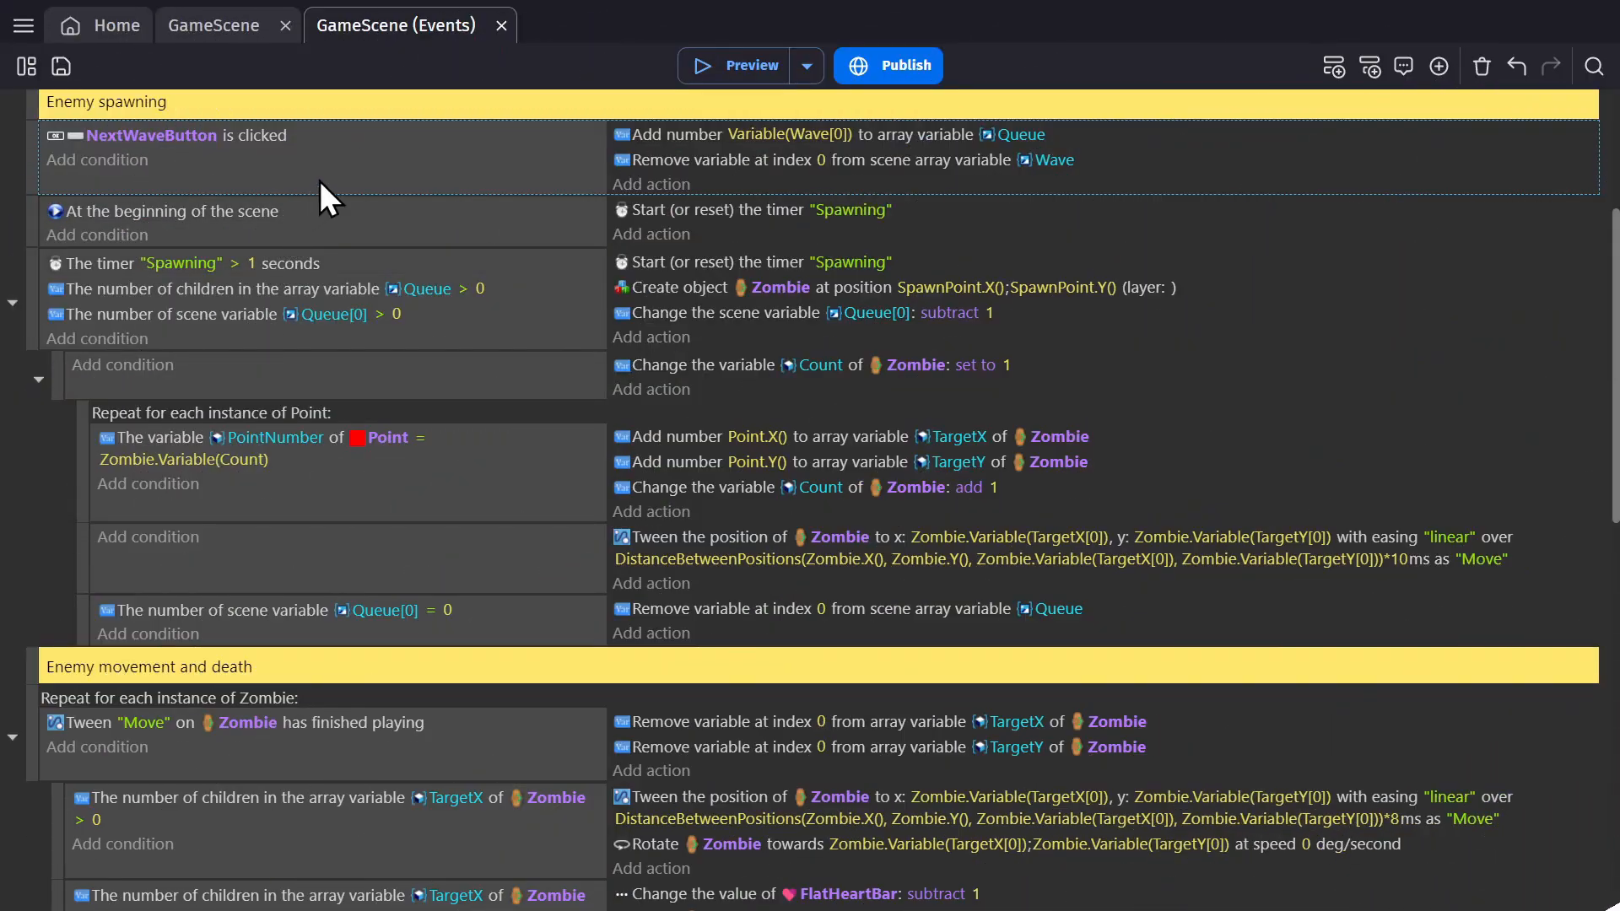
{"action": "mouse_move", "coordinate": [473, 245]}
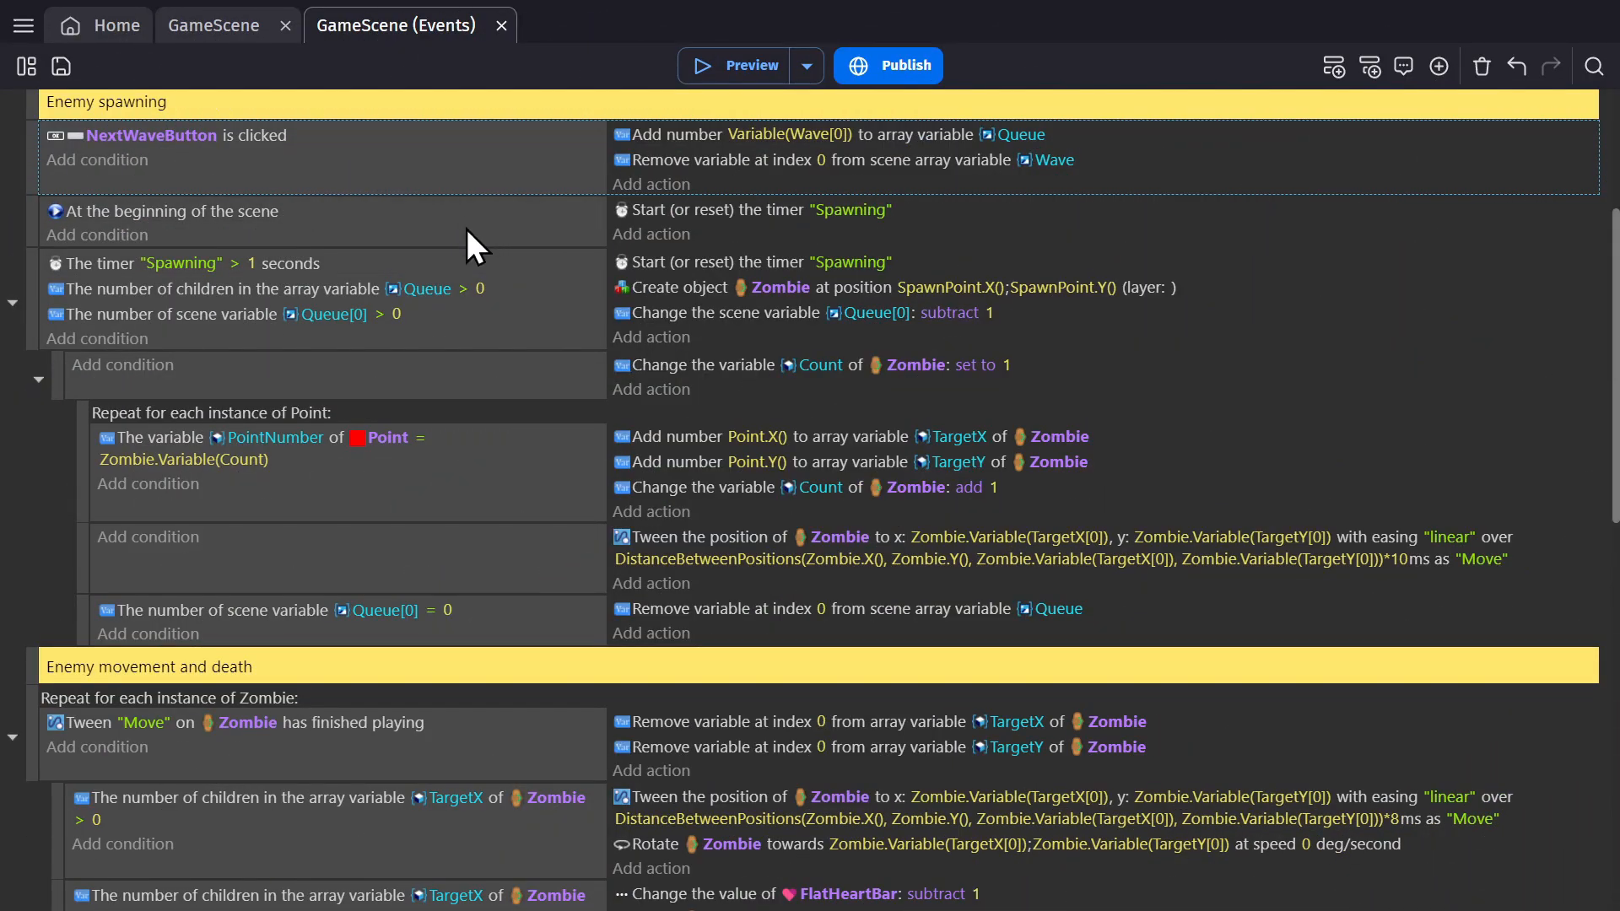
{"action": "mouse_move", "coordinate": [172, 157]}
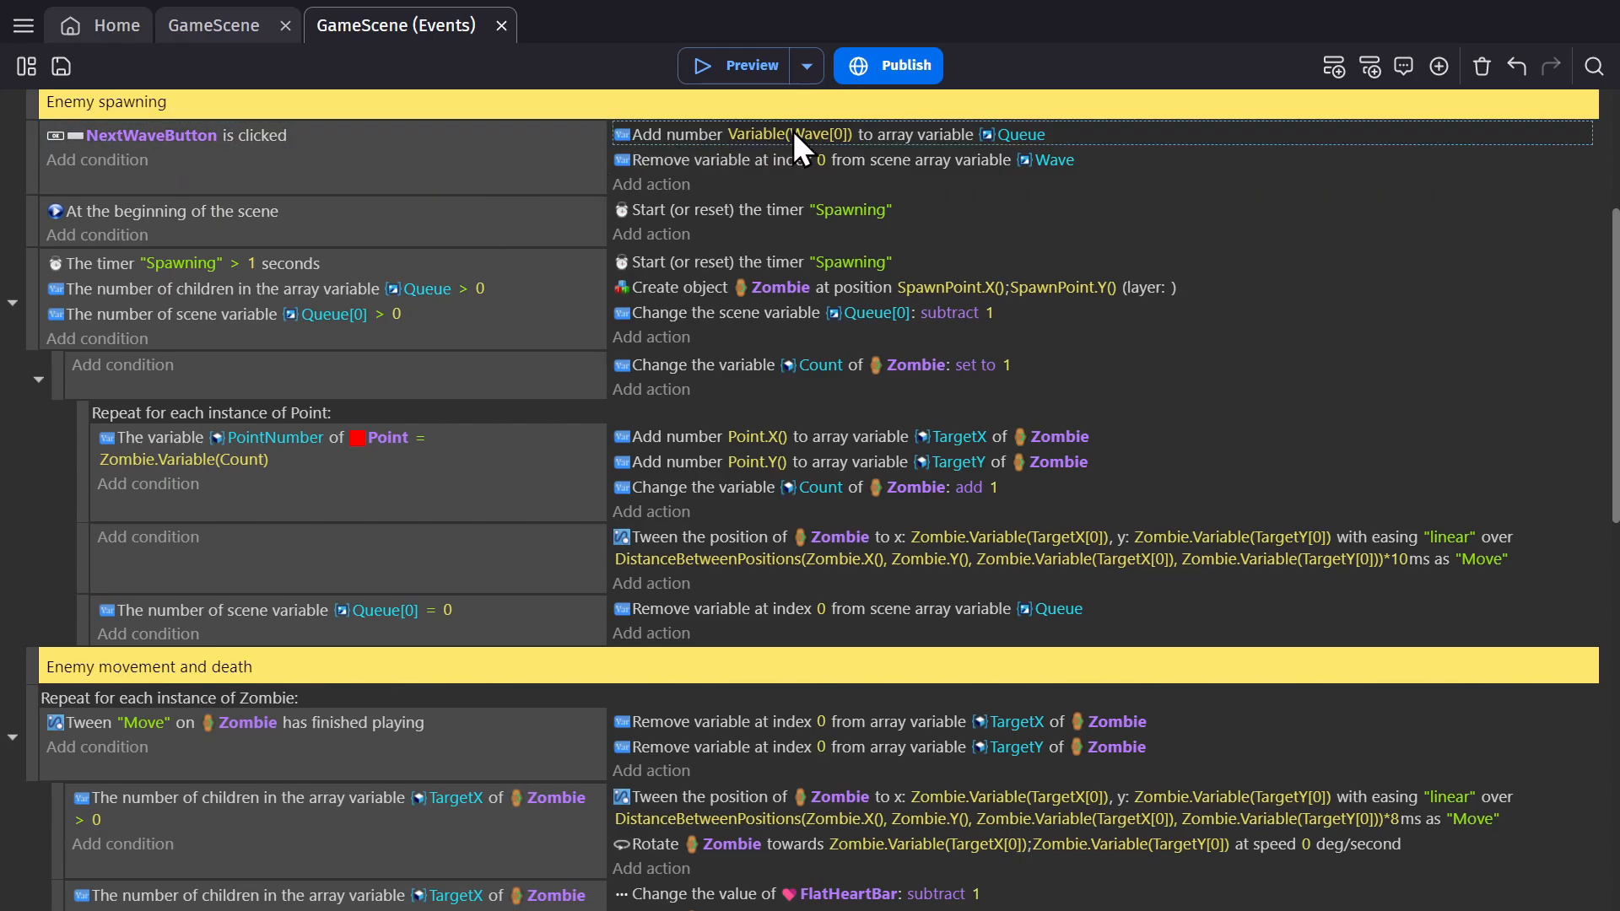
- Inspect the action adding Wave's first value to Queue and the Queue-has-entries condition
{"action": "left_click", "coordinate": [786, 134]}
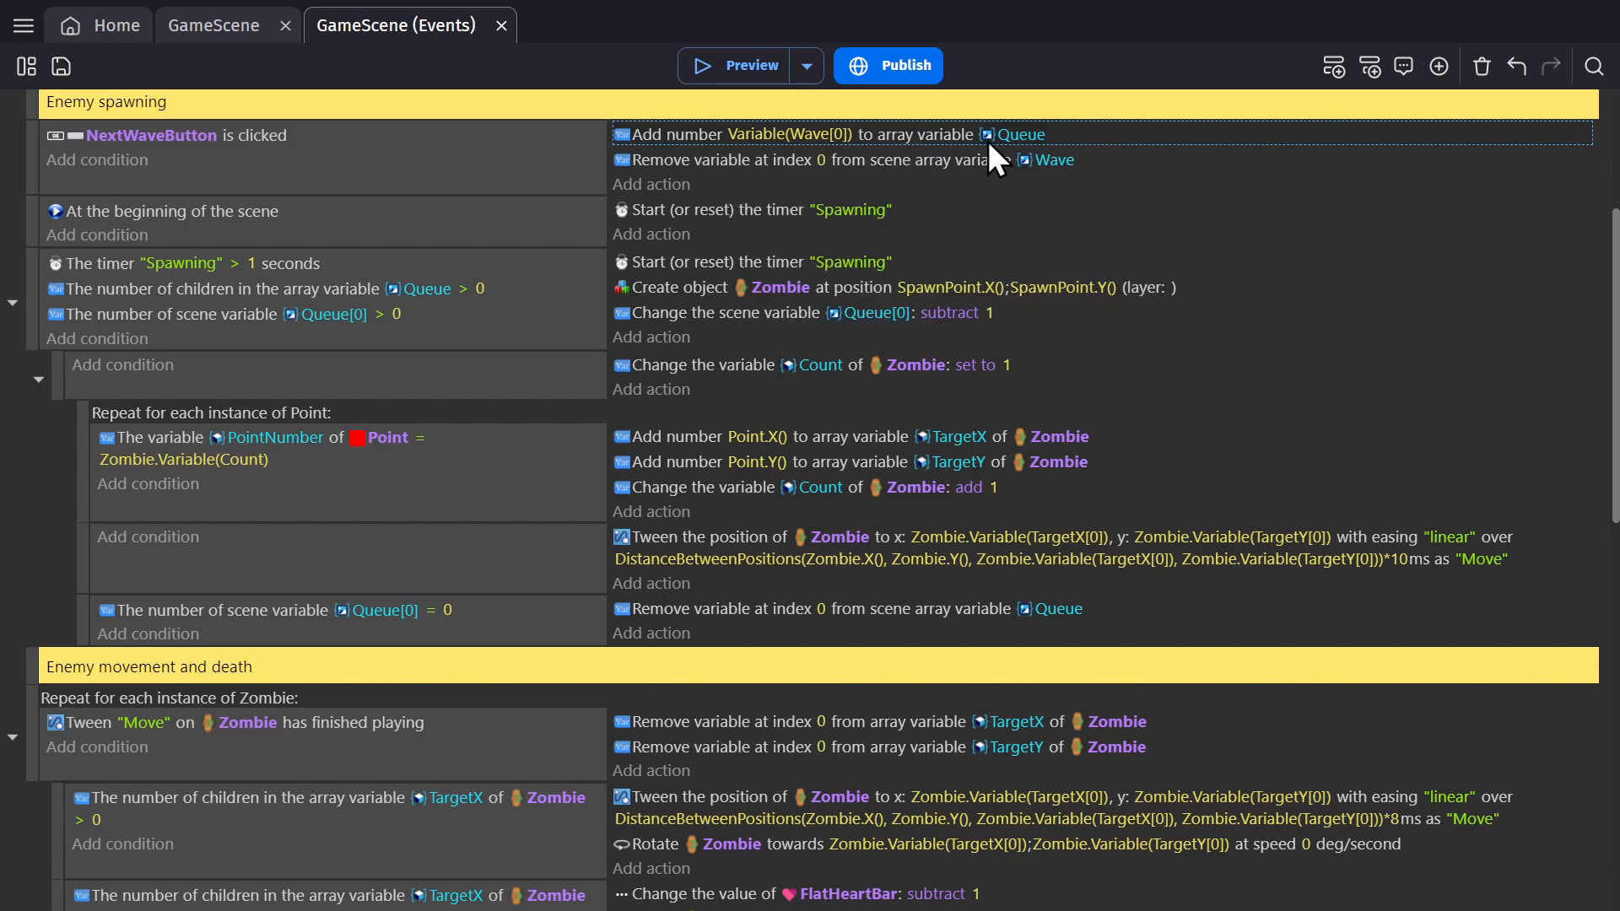
{"action": "mouse_move", "coordinate": [1033, 155]}
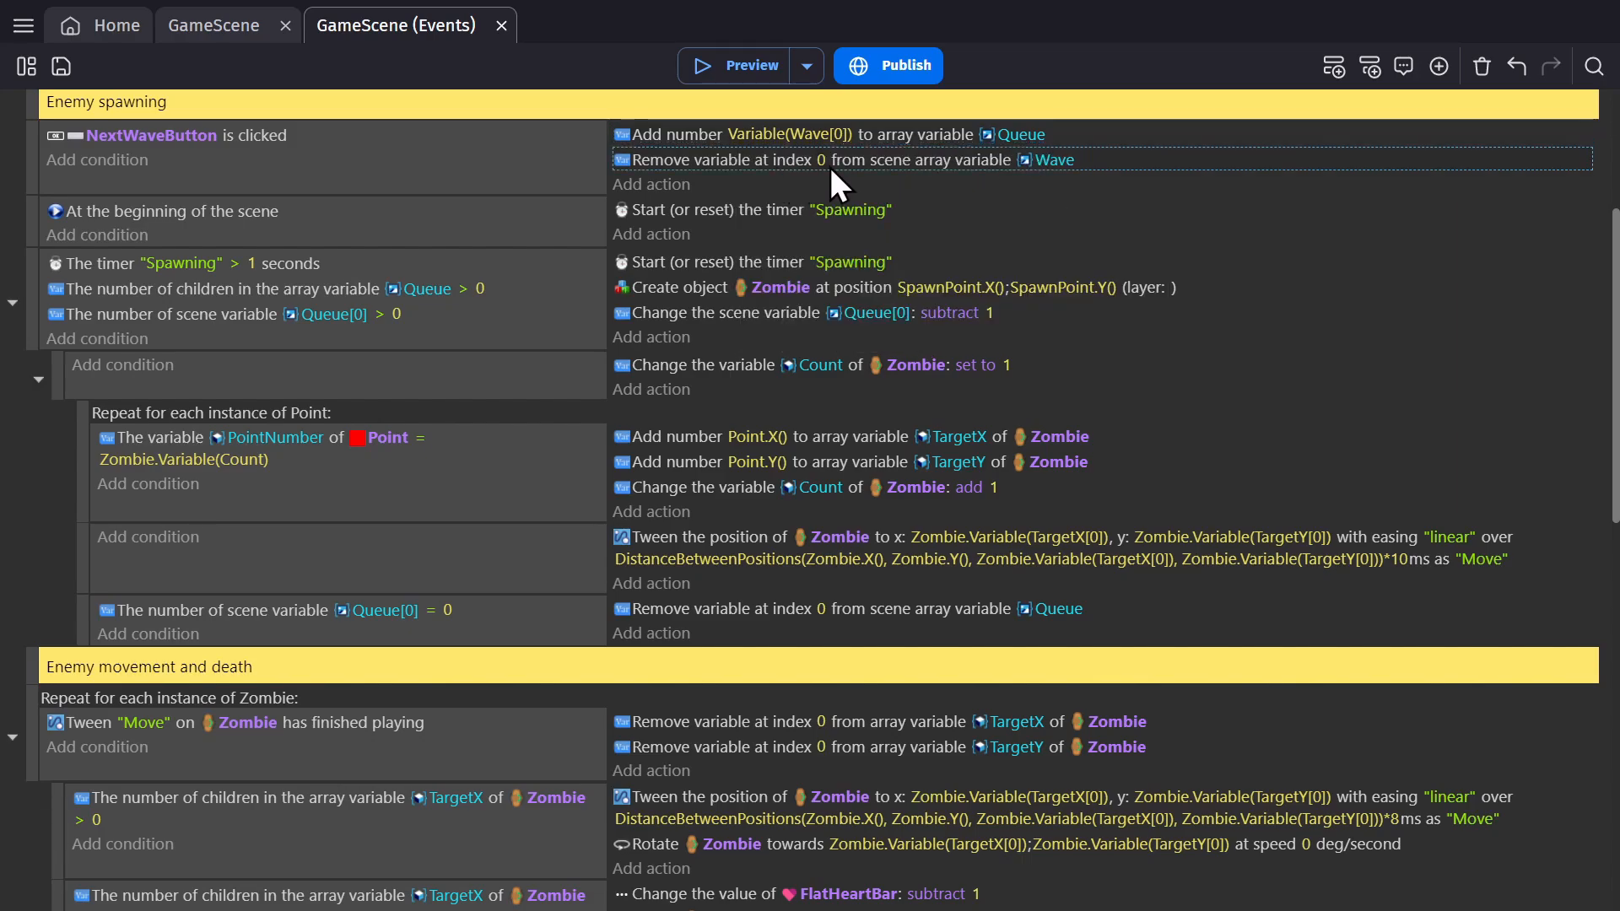
{"action": "mouse_move", "coordinate": [1053, 176]}
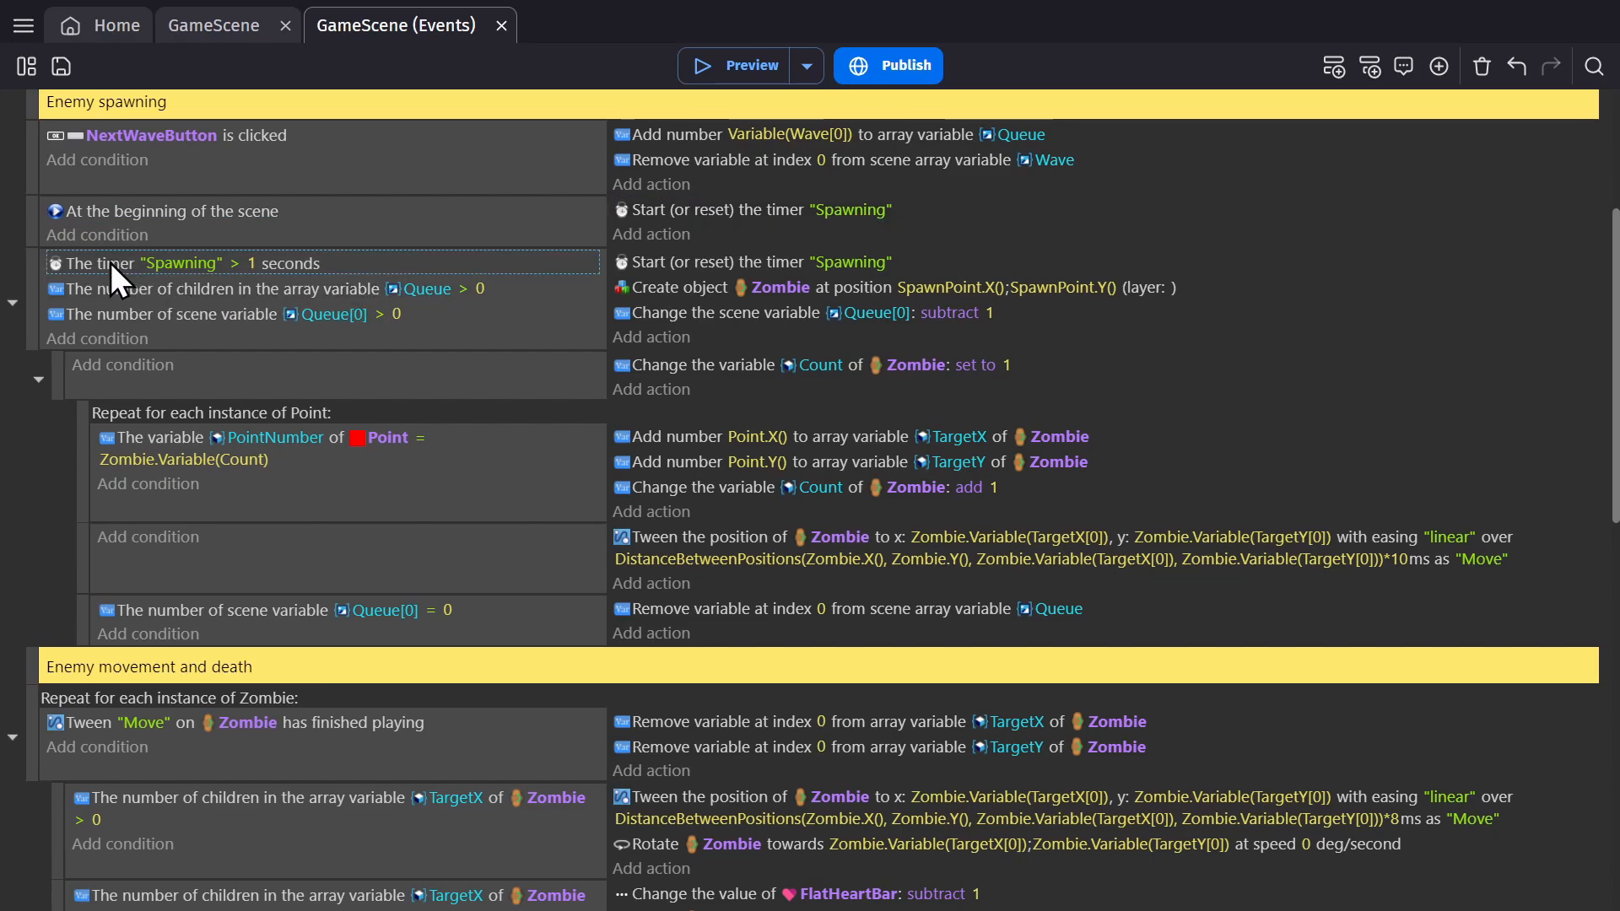
{"action": "mouse_move", "coordinate": [238, 310]}
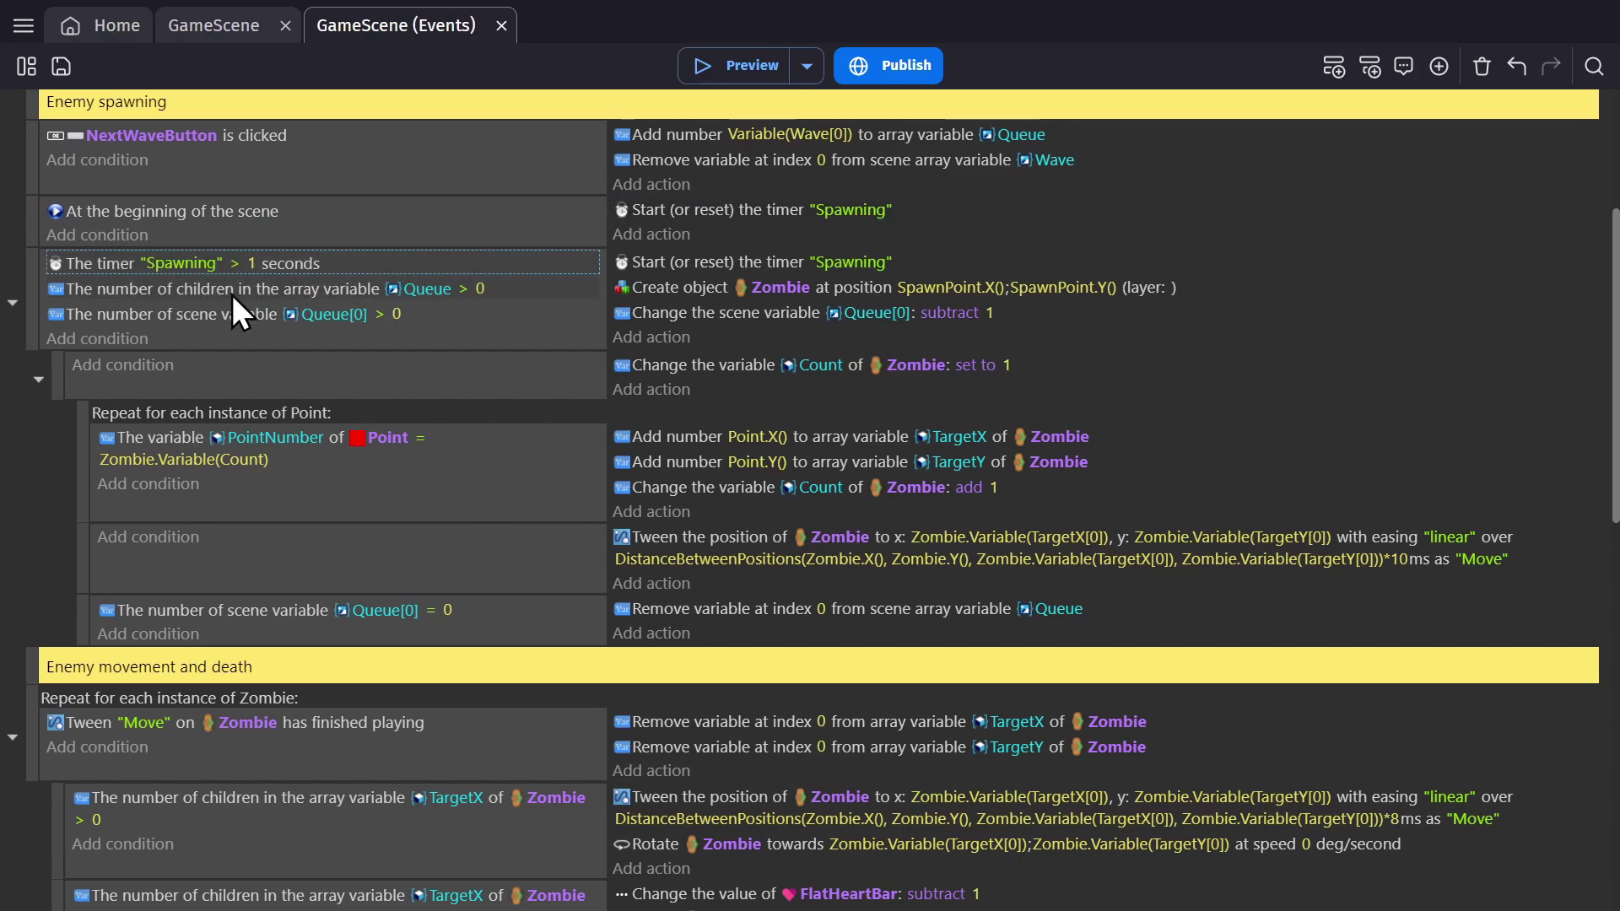
{"action": "mouse_move", "coordinate": [428, 300]}
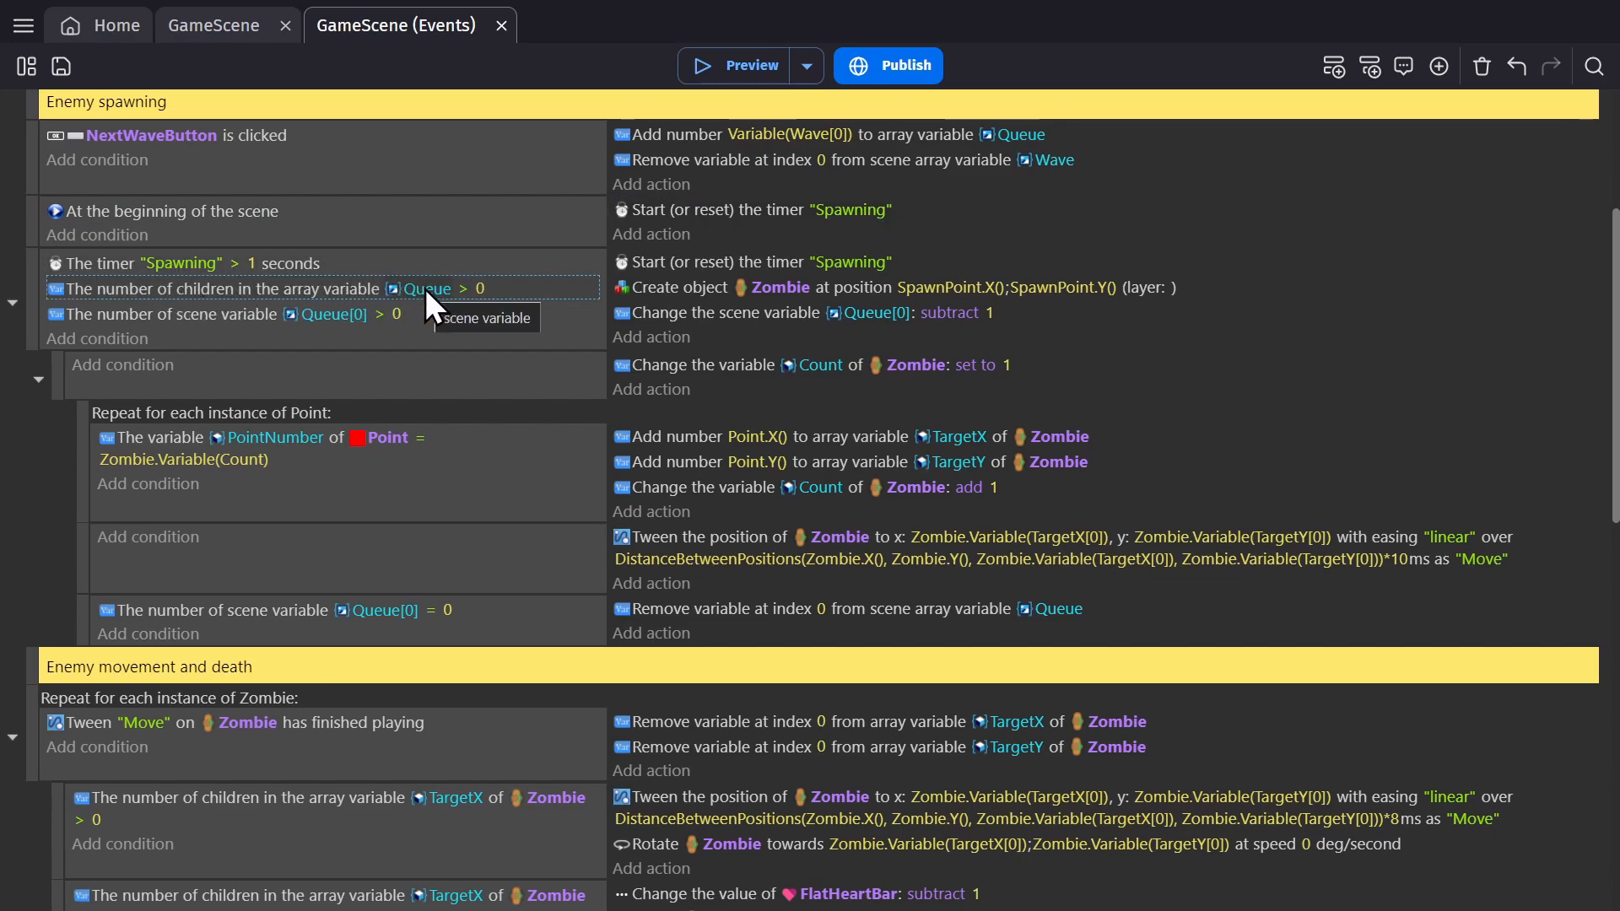
{"action": "left_click", "coordinate": [464, 289]}
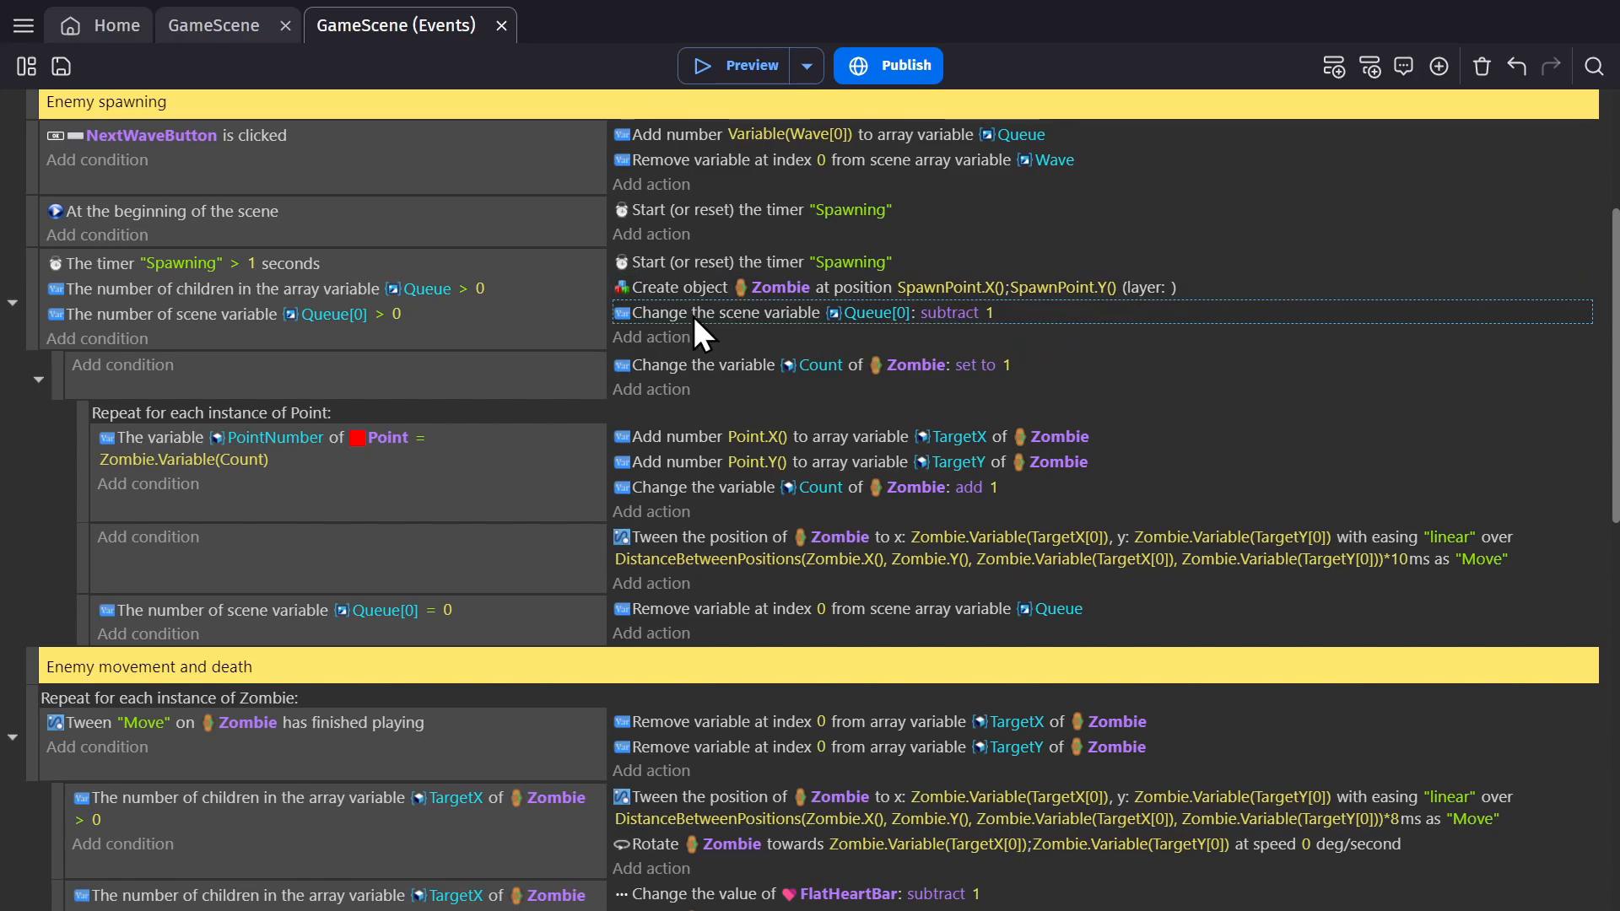
{"action": "mouse_move", "coordinate": [948, 333]}
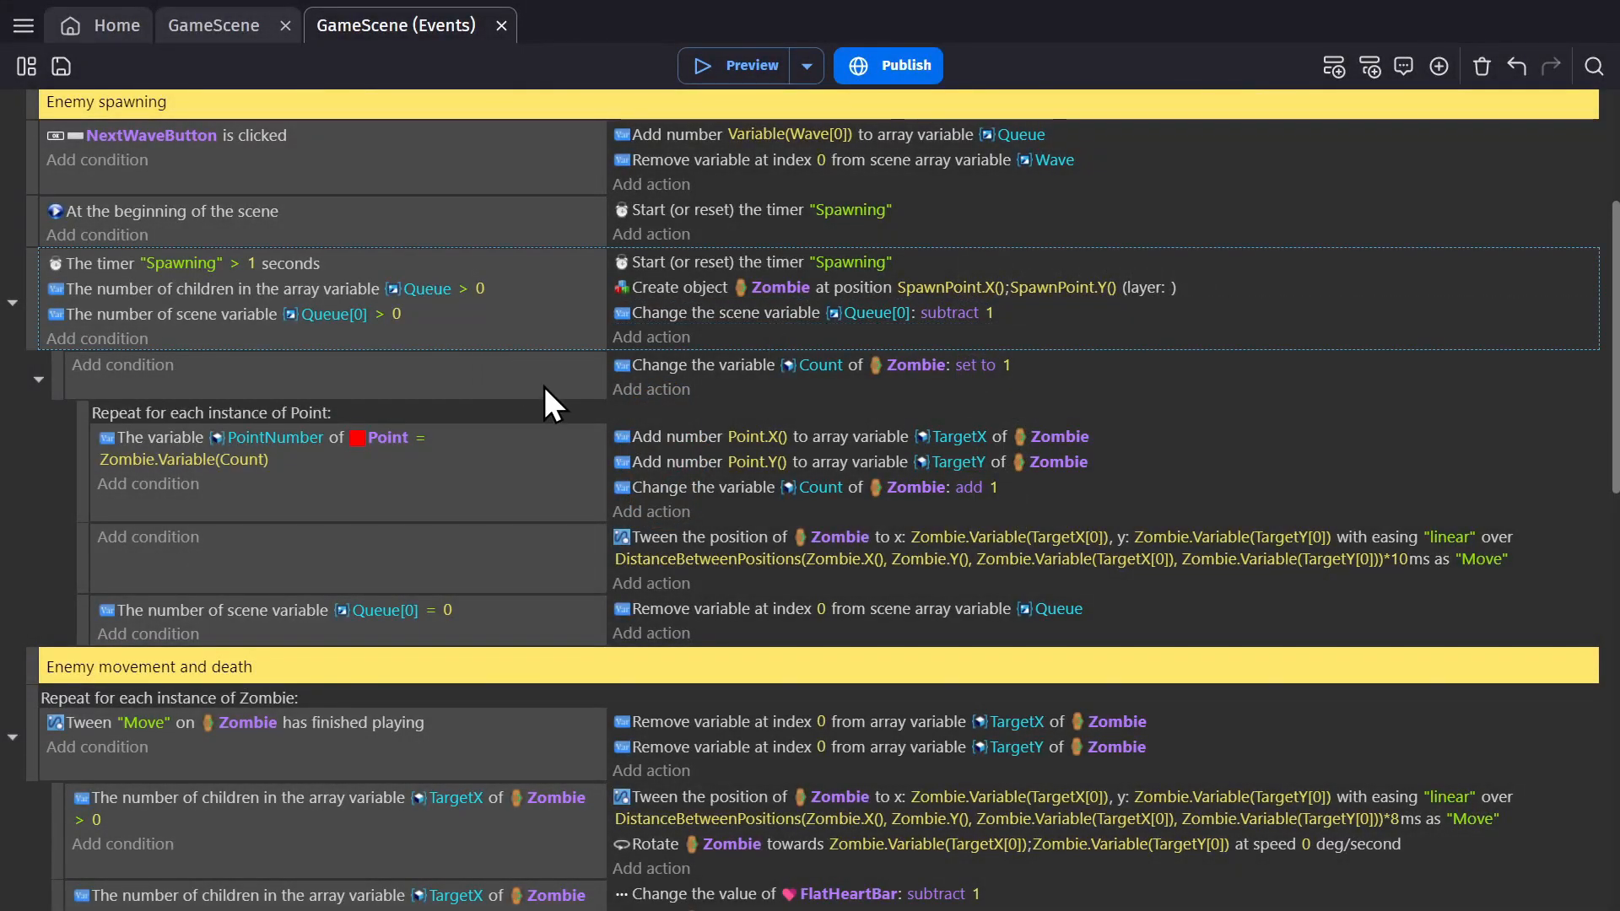
{"action": "mouse_move", "coordinate": [847, 364]}
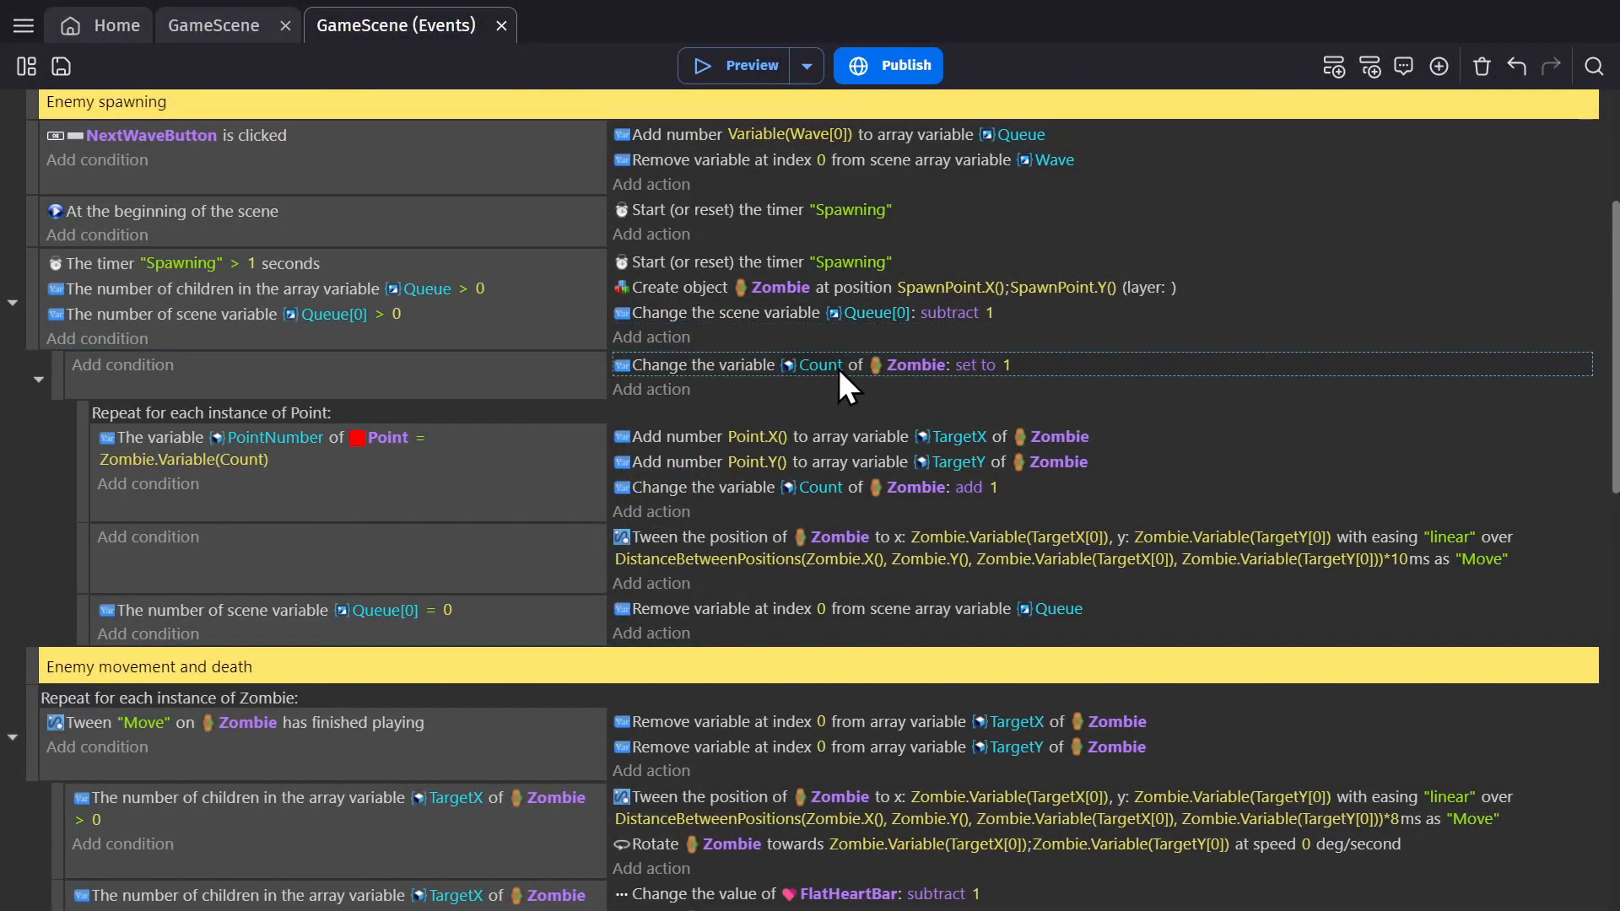
{"action": "mouse_move", "coordinate": [847, 299]}
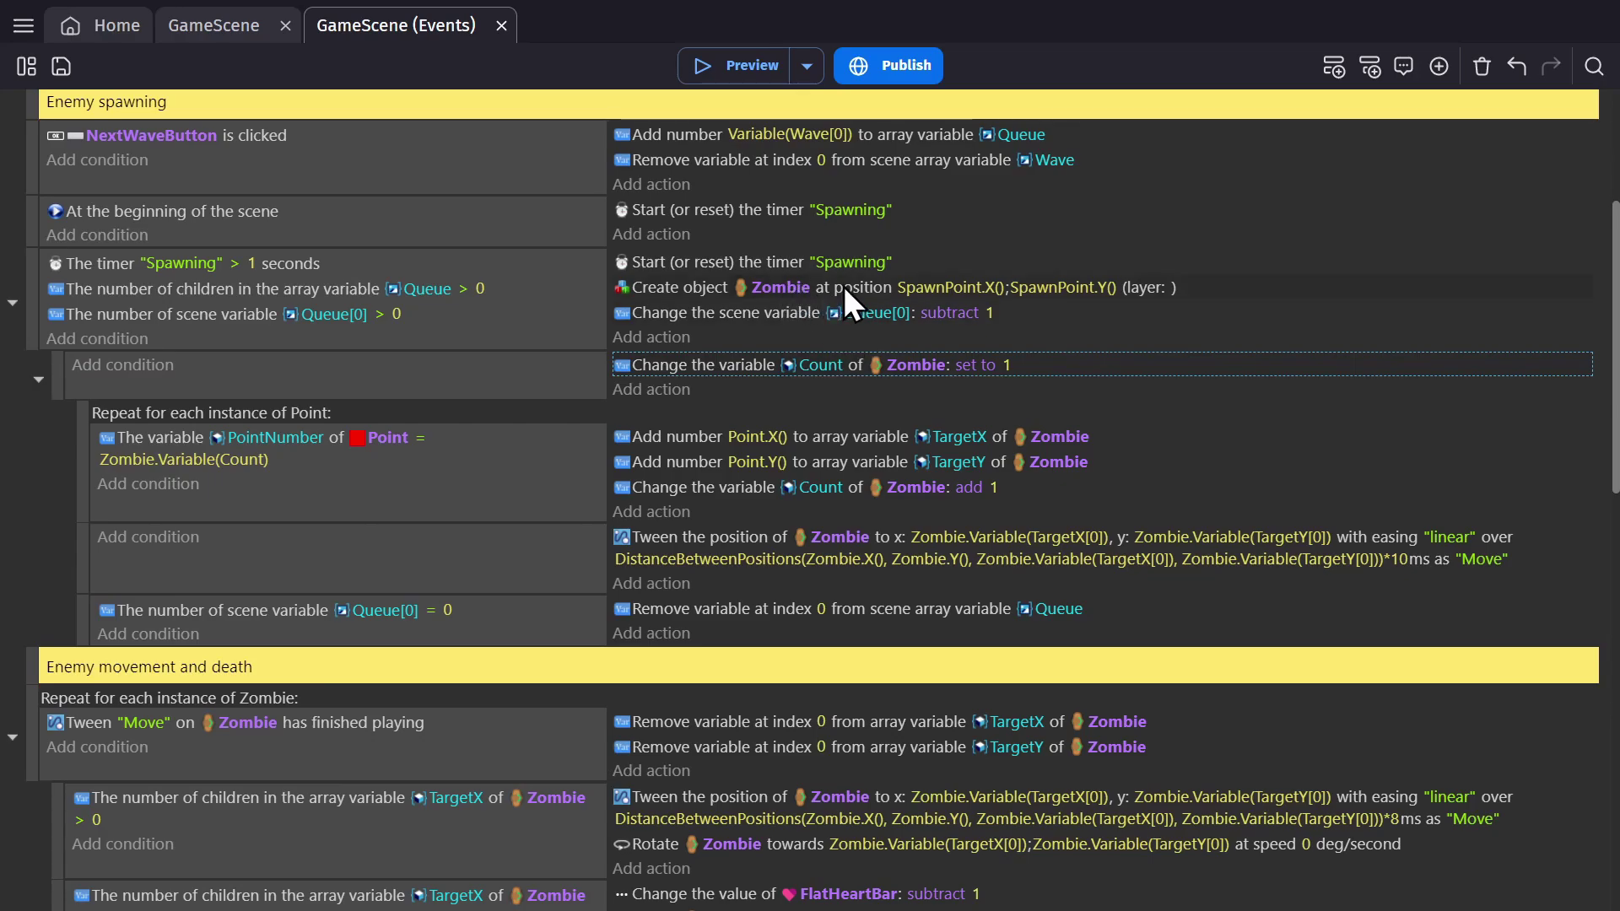
{"action": "mouse_move", "coordinate": [1000, 391]}
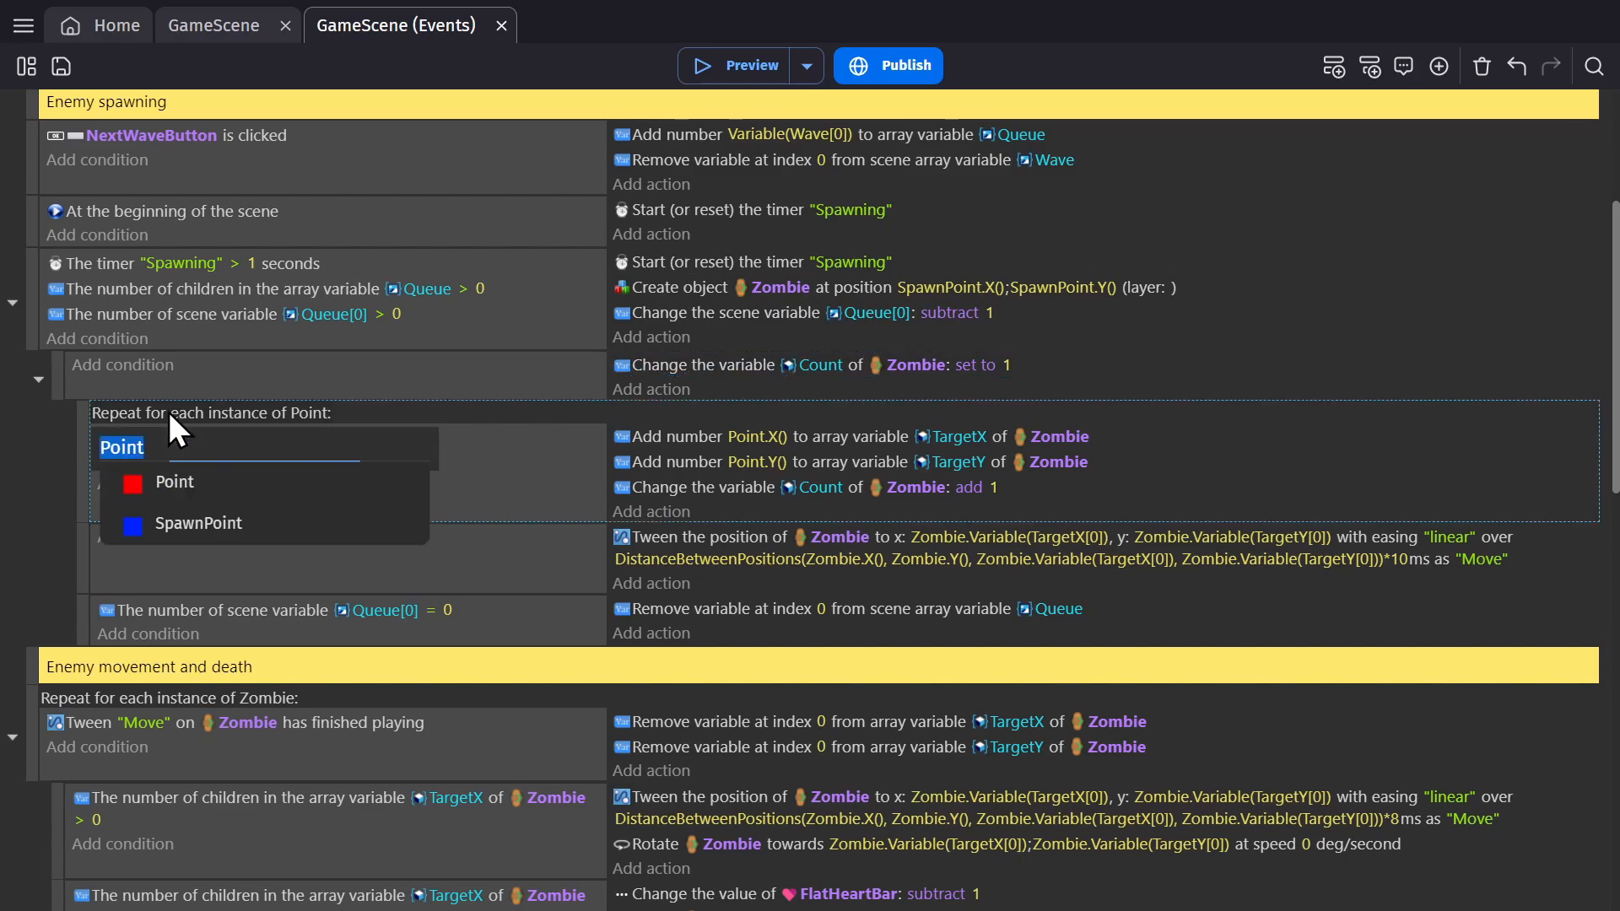
{"action": "left_click", "coordinate": [174, 481]}
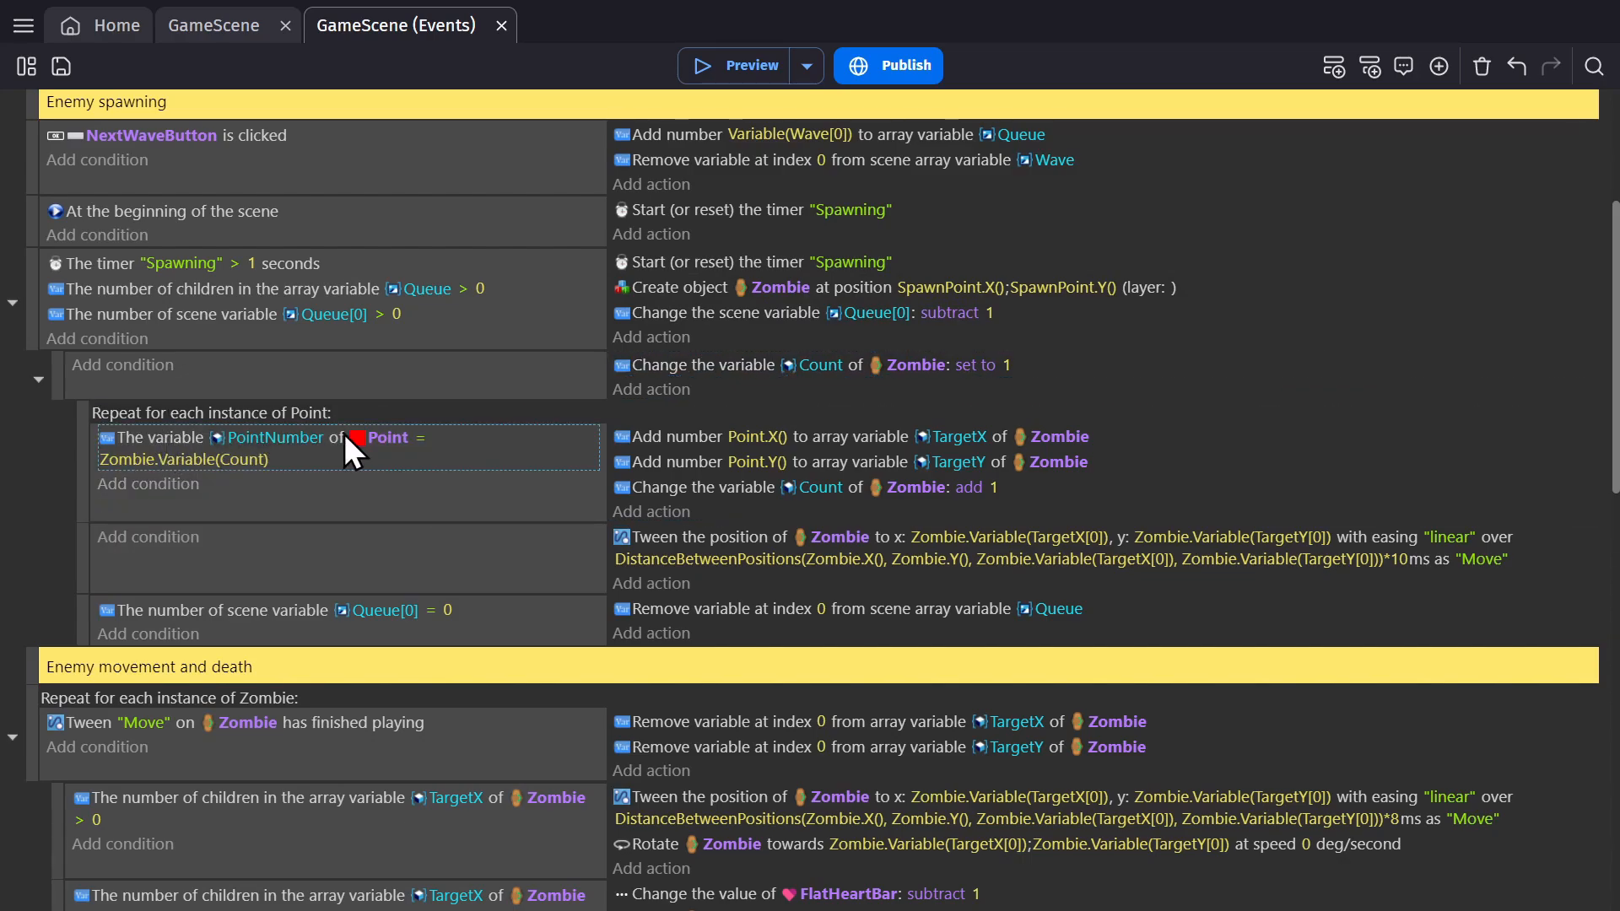
{"action": "left_click", "coordinate": [184, 459]}
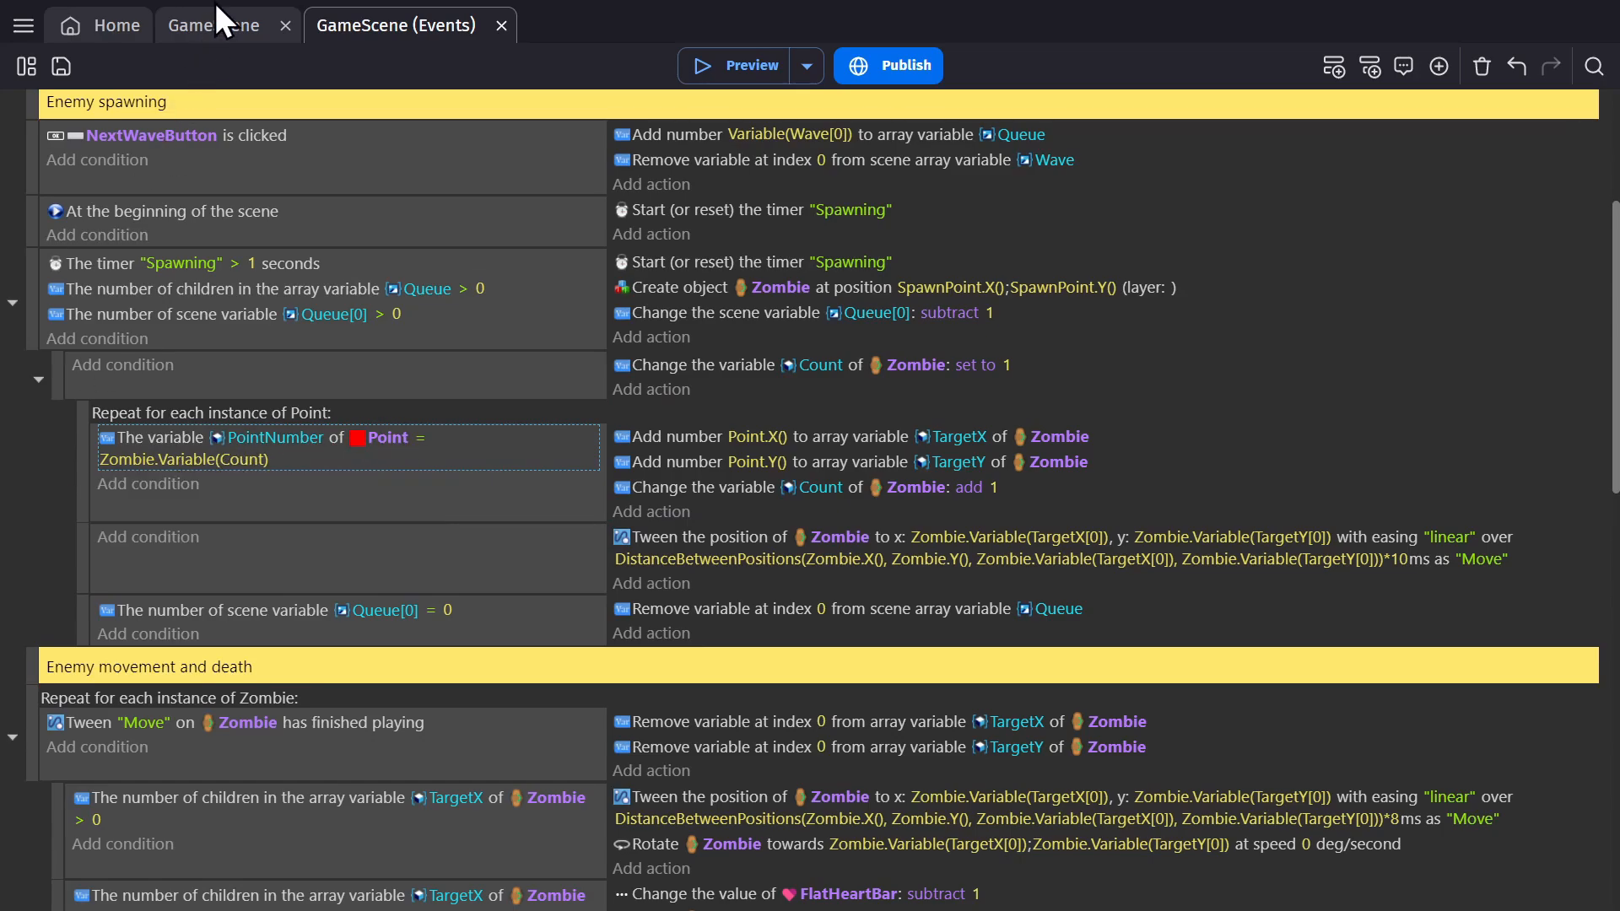
- Check the red Point waypoints' PointNumber values in the GameScene layout
{"action": "left_click", "coordinate": [211, 24]}
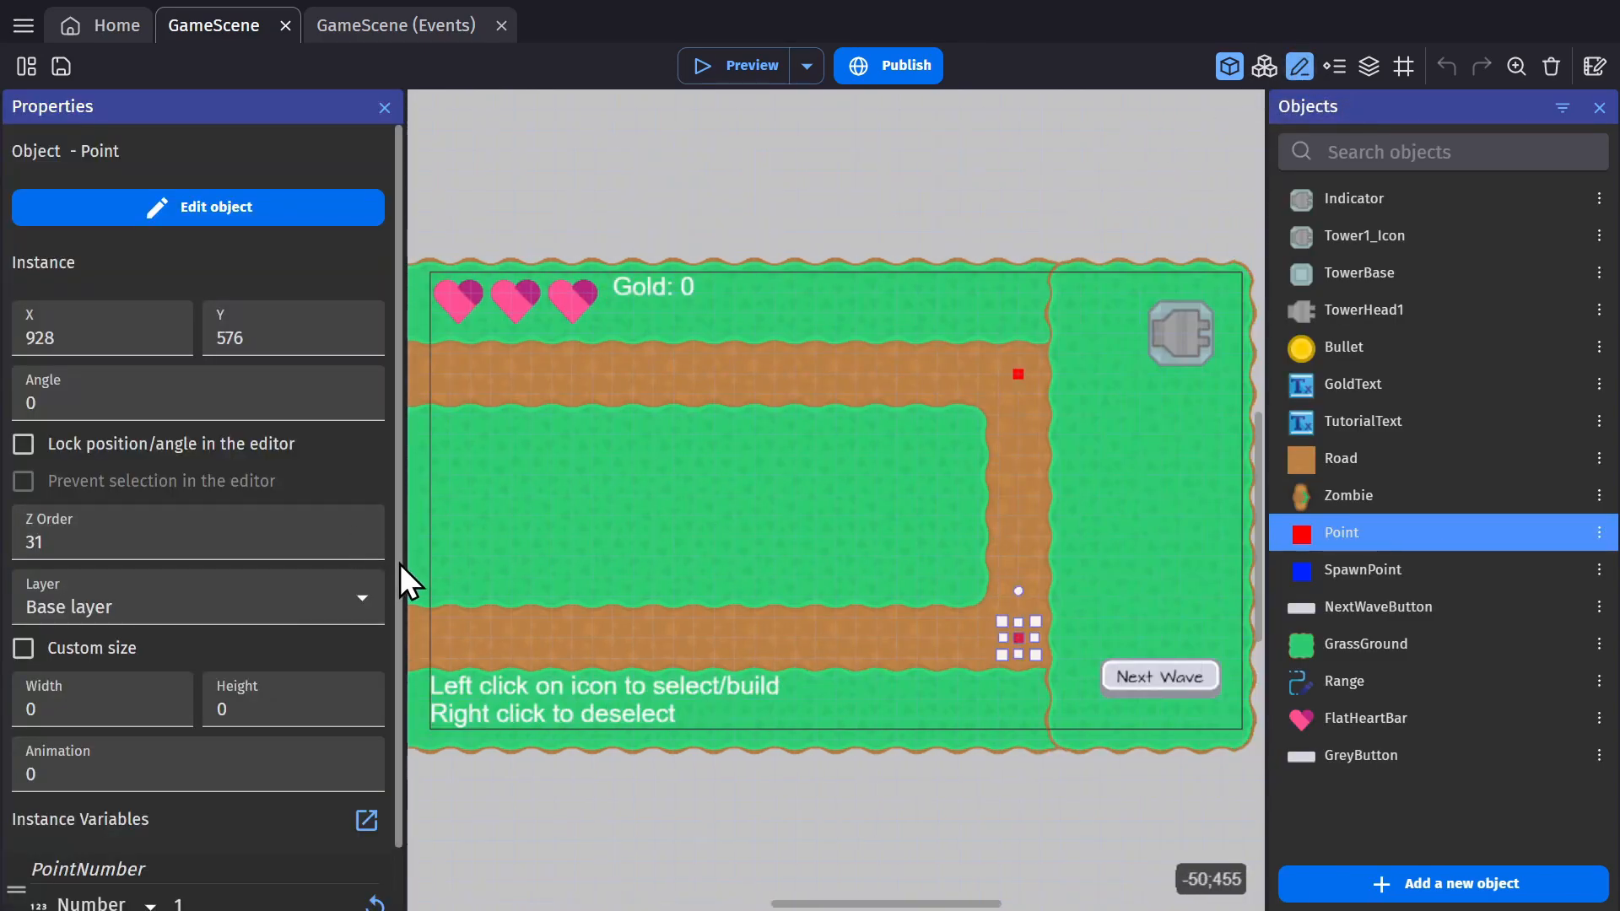
{"action": "scroll", "scroll_direction": "down", "scroll_amount": 3}
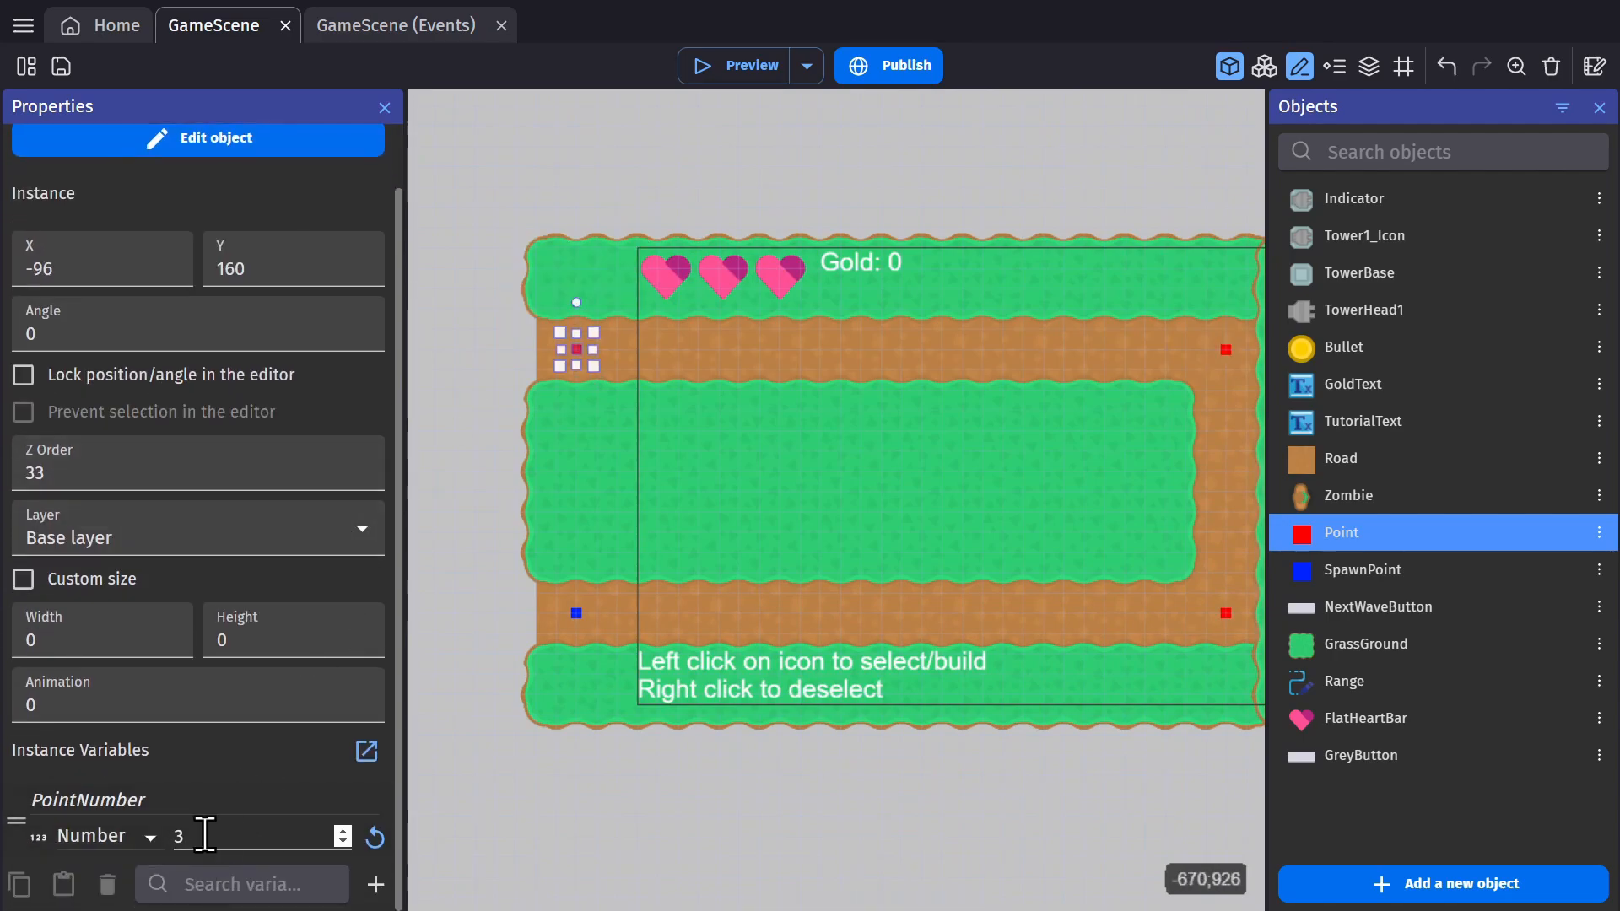
{"action": "left_click", "coordinate": [392, 24]}
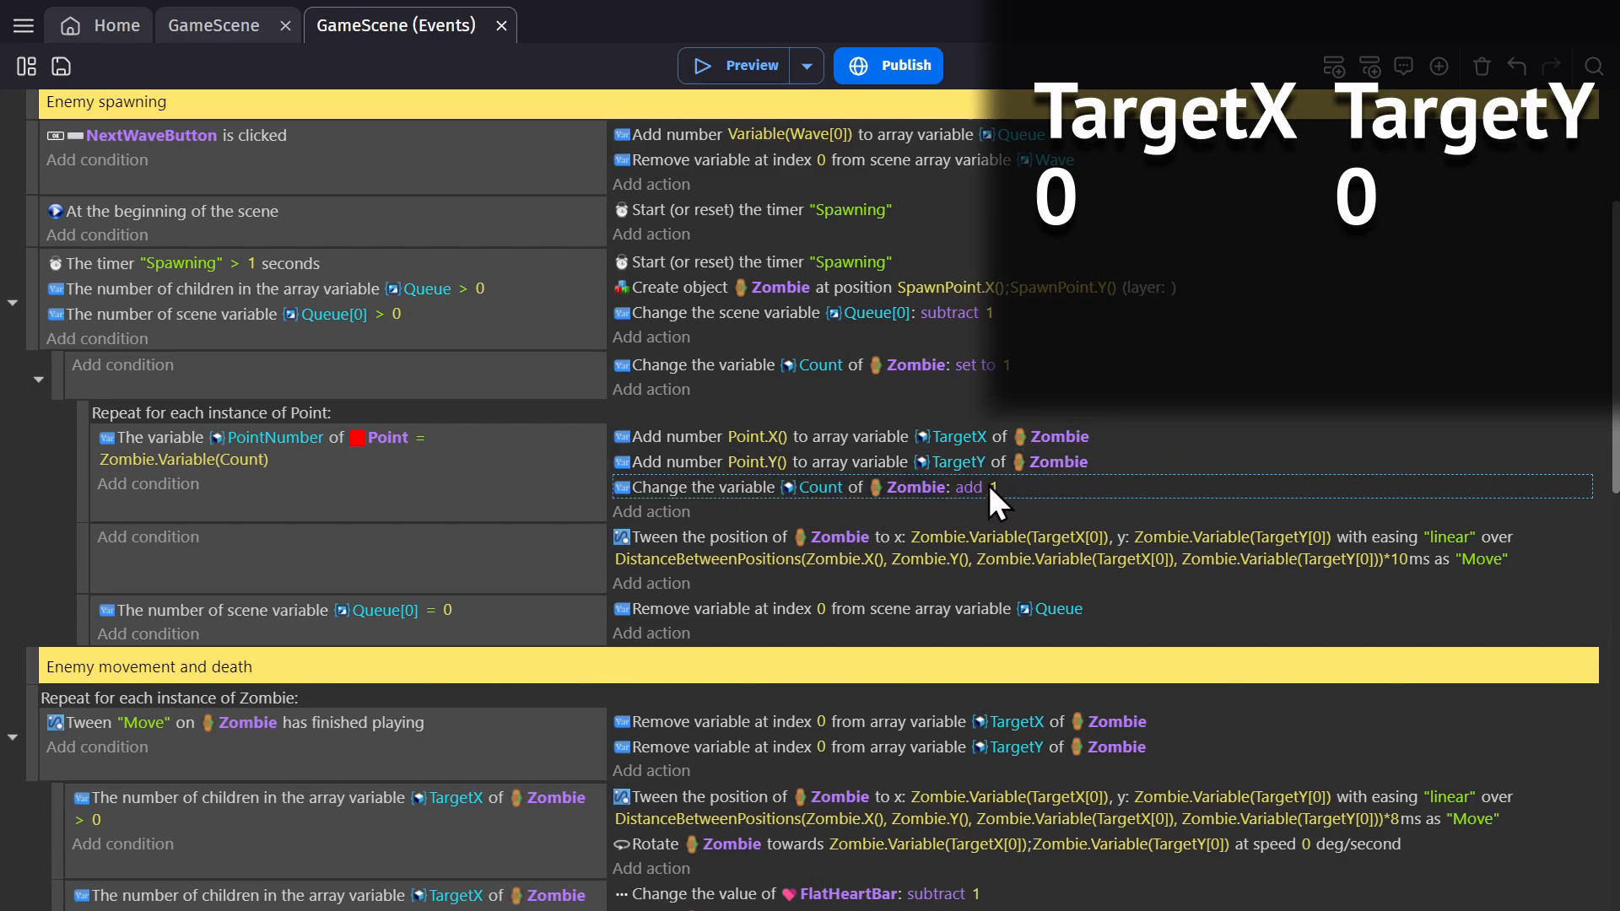
{"action": "mouse_move", "coordinate": [418, 496]}
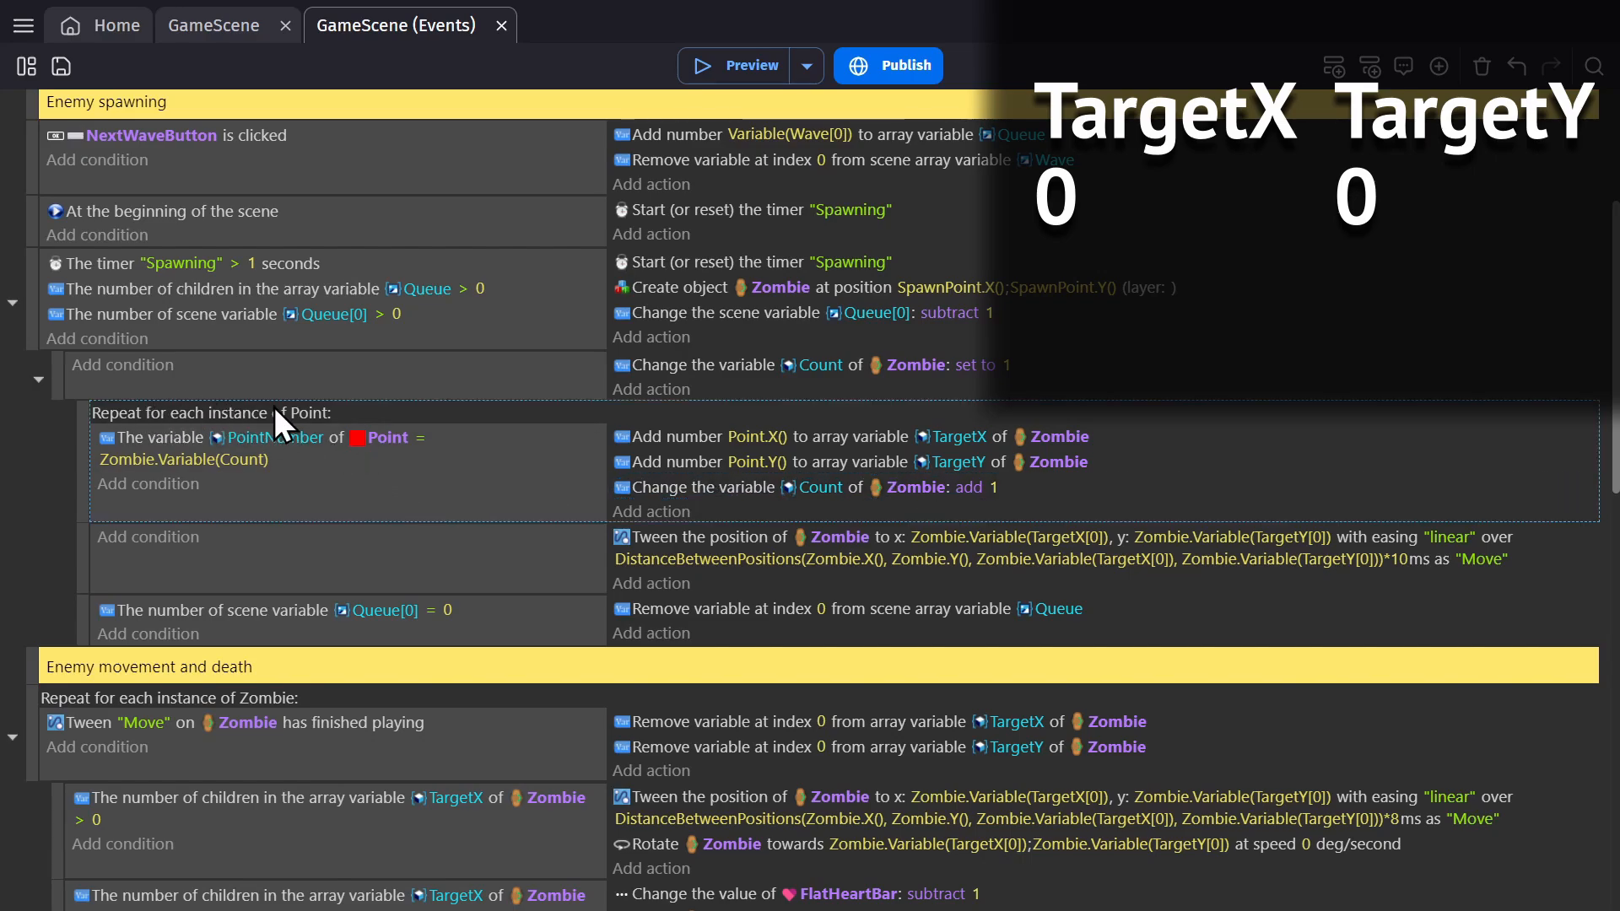
{"action": "mouse_move", "coordinate": [174, 457]}
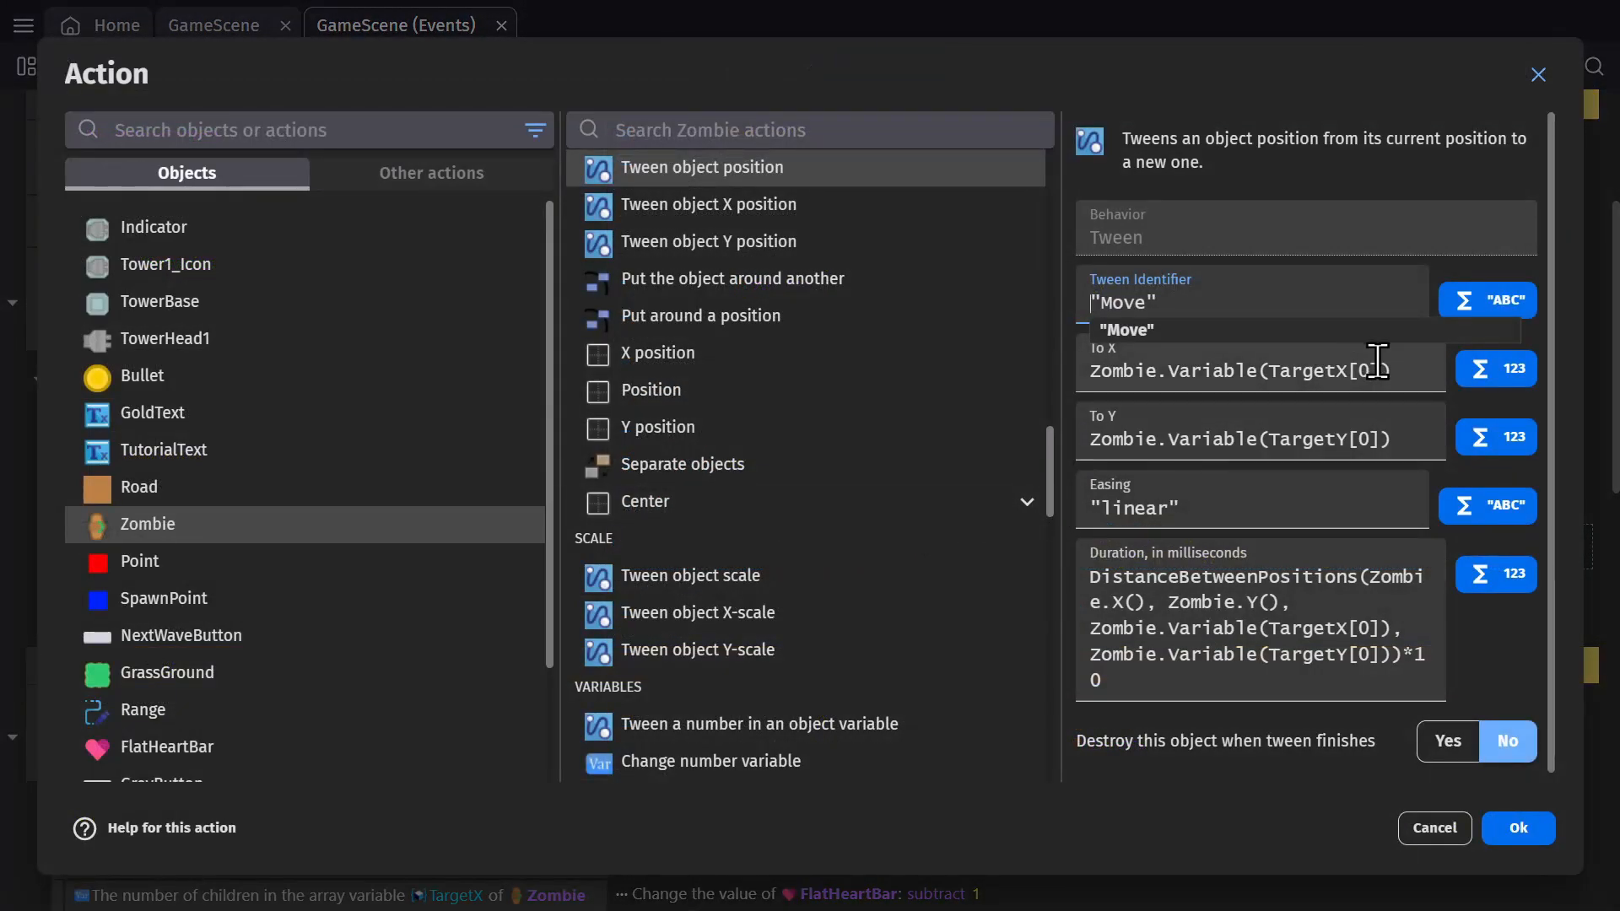
- Build the tween's To X expression as Zombie object variable TargetX[0]
{"action": "left_click", "coordinate": [1251, 370]}
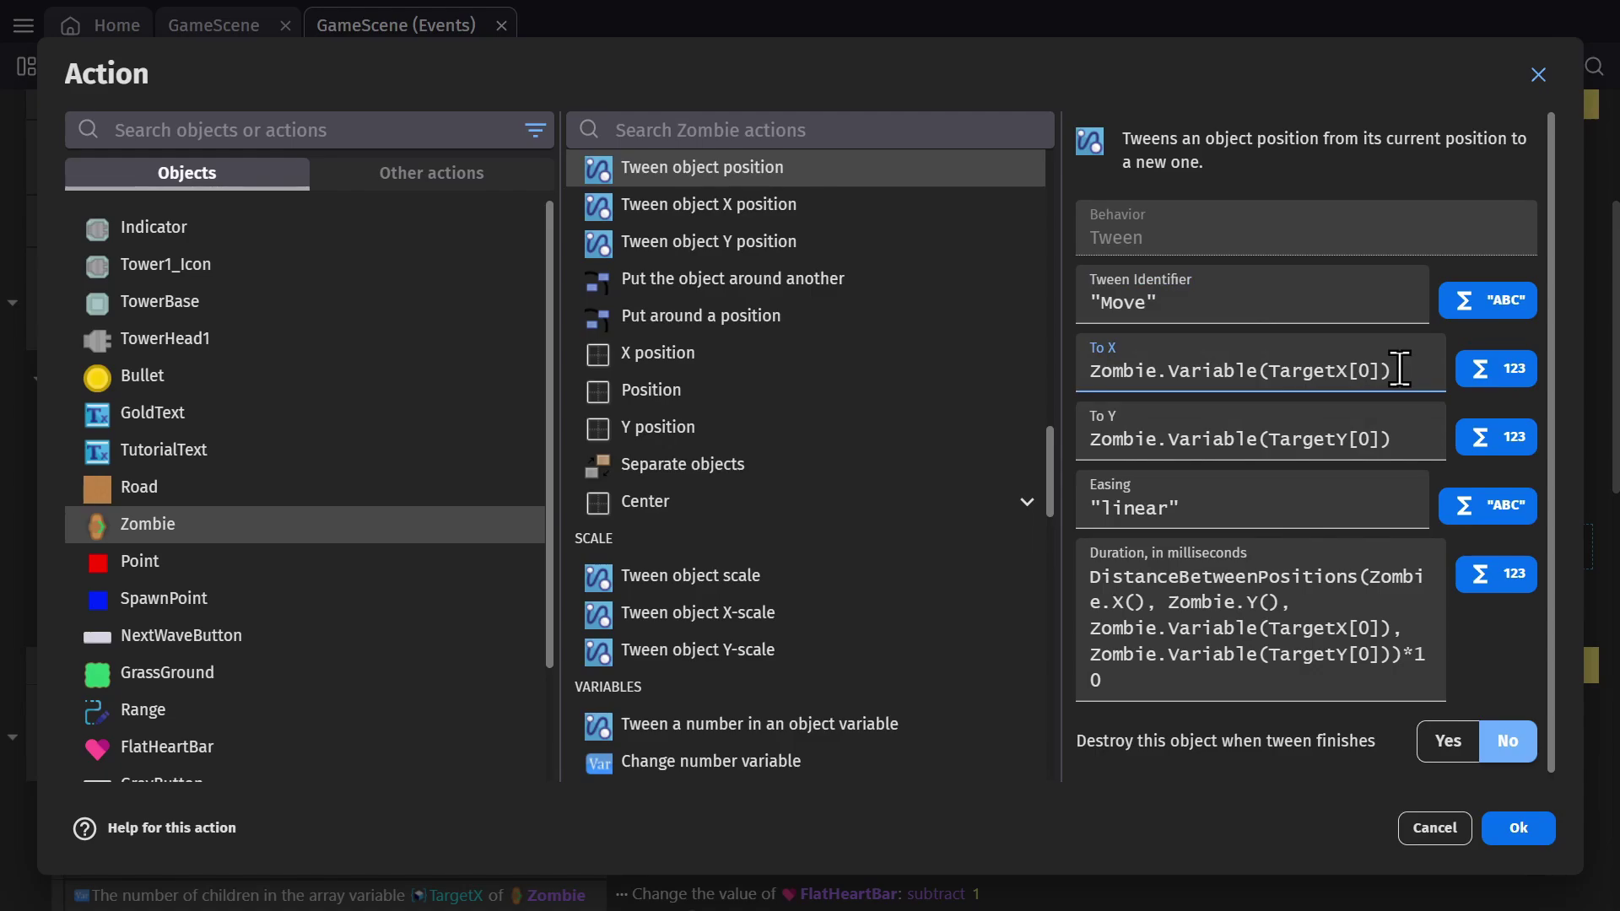
{"action": "left_click", "coordinate": [1495, 367]}
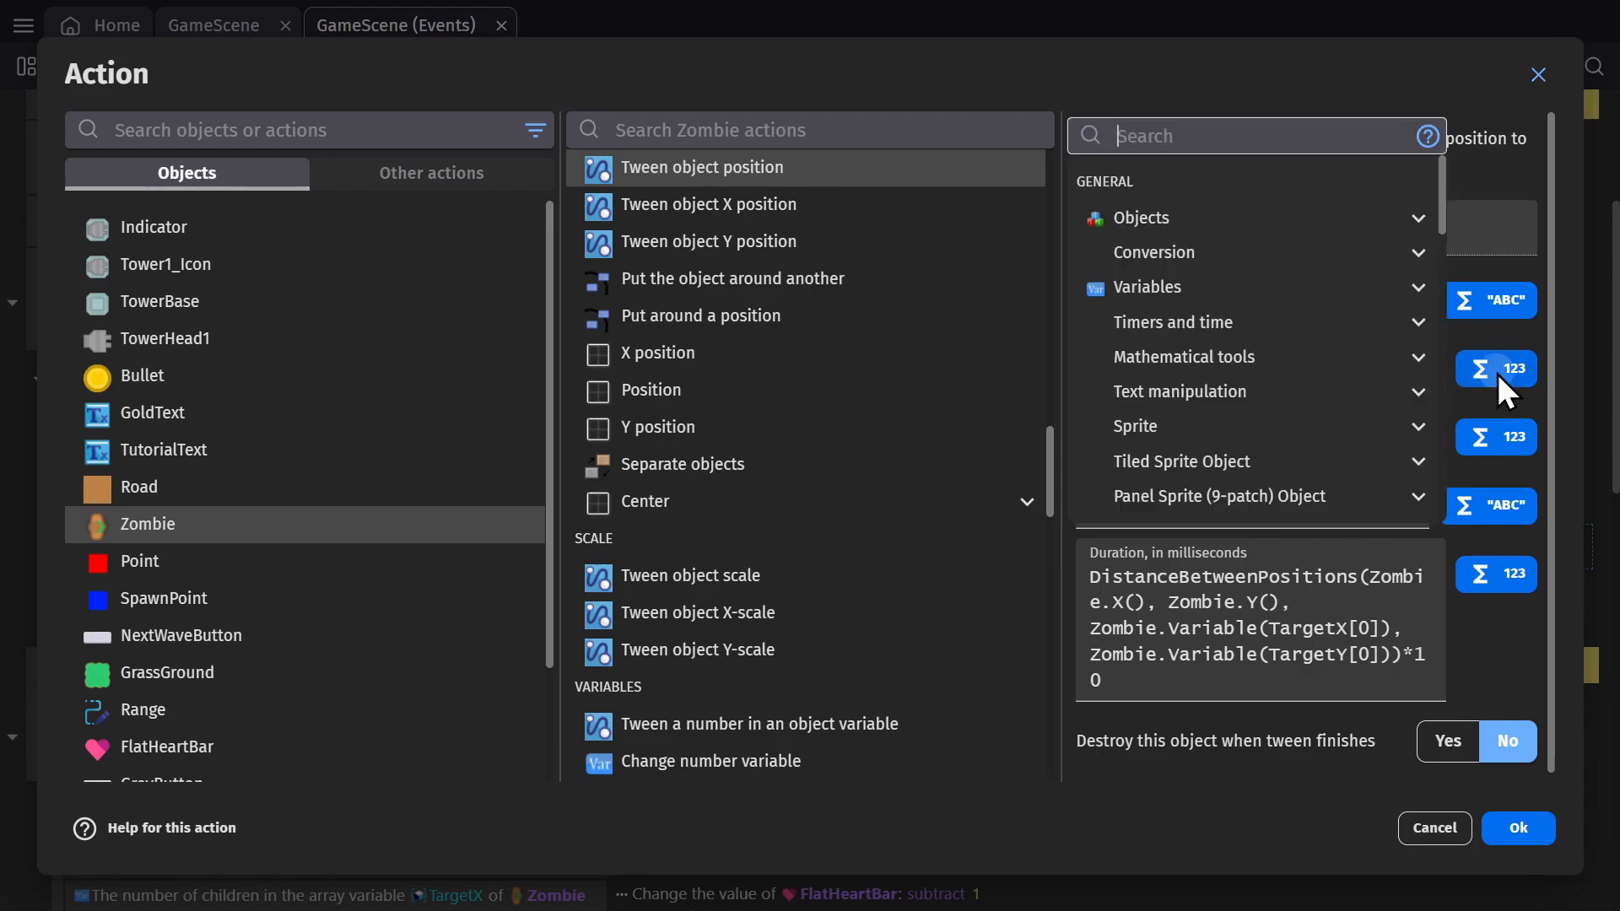
{"action": "type", "text": "object"}
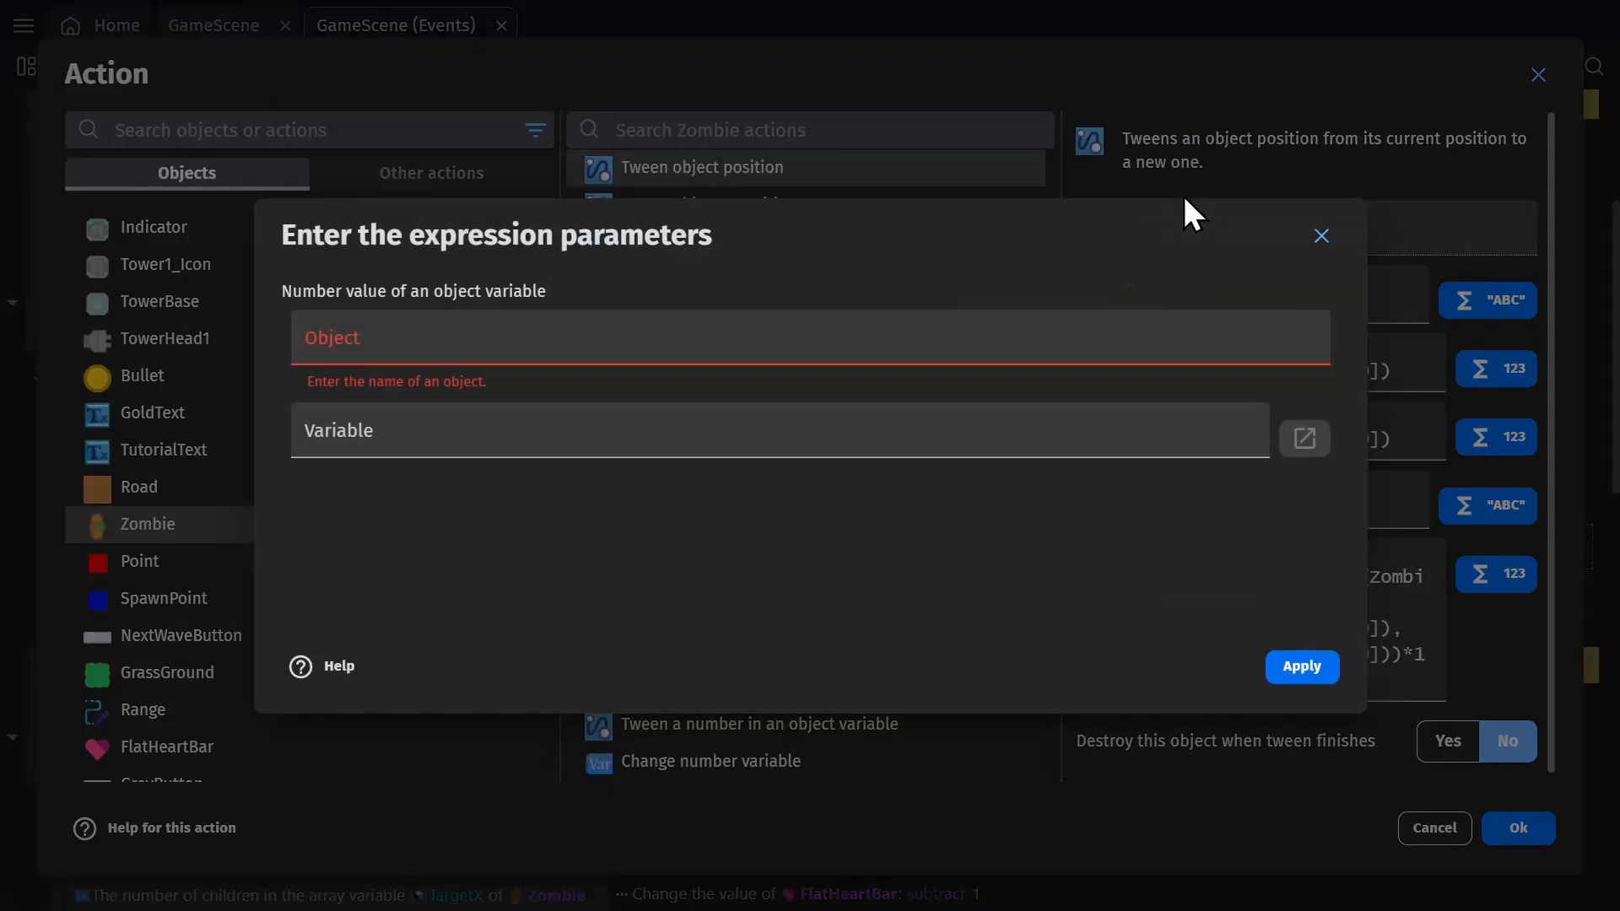
{"action": "type", "text": "Zombie"}
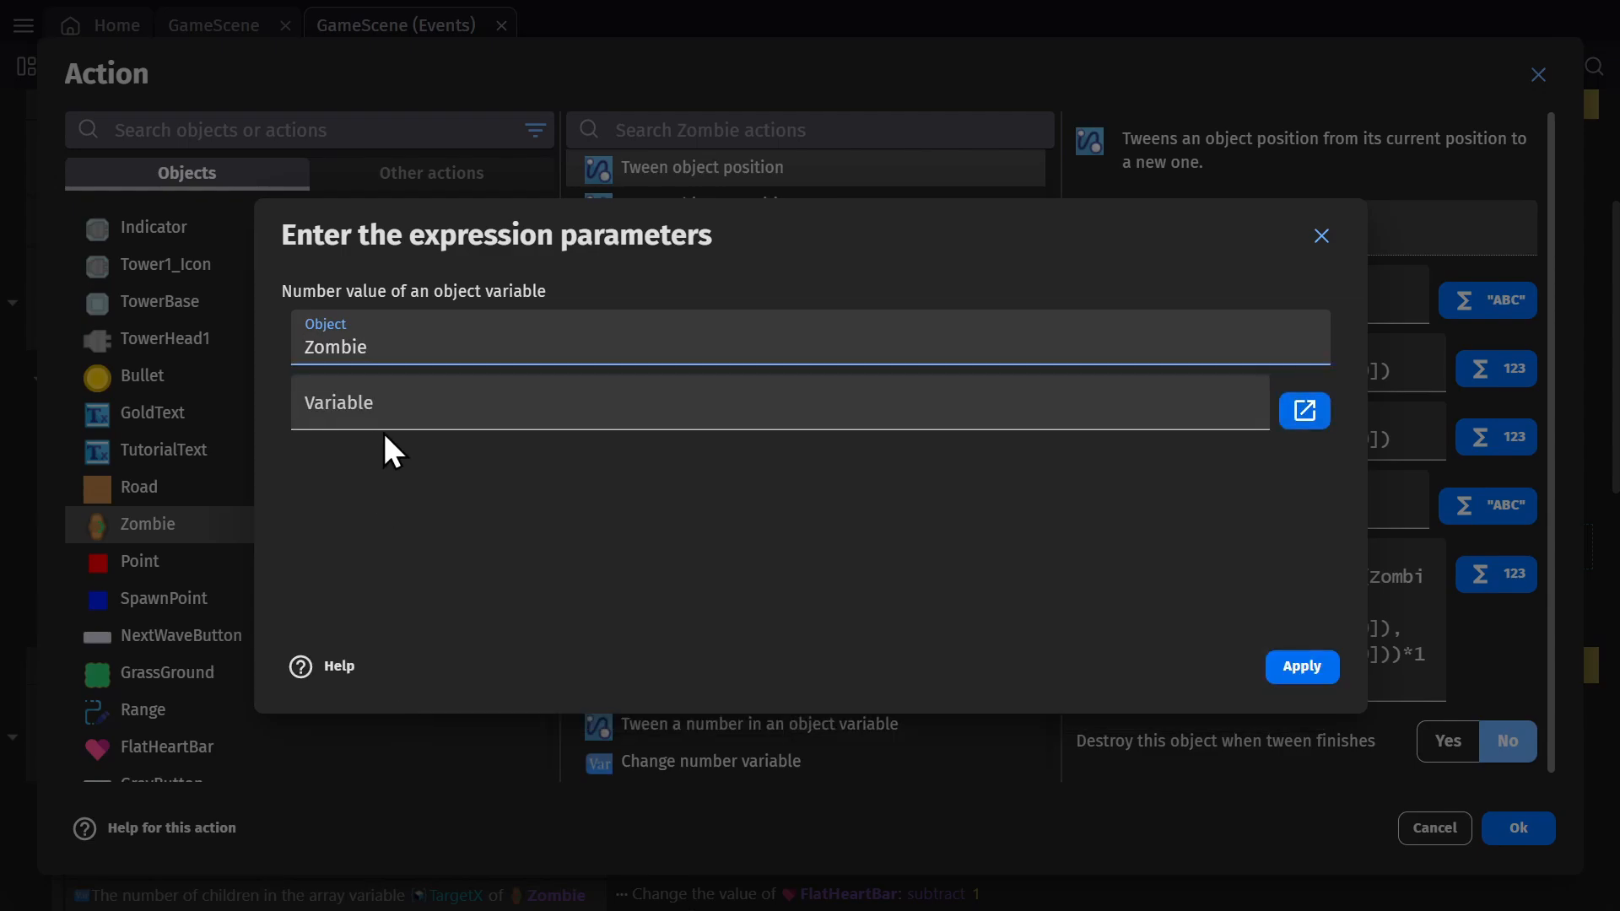
{"action": "type", "text": "TargetX"}
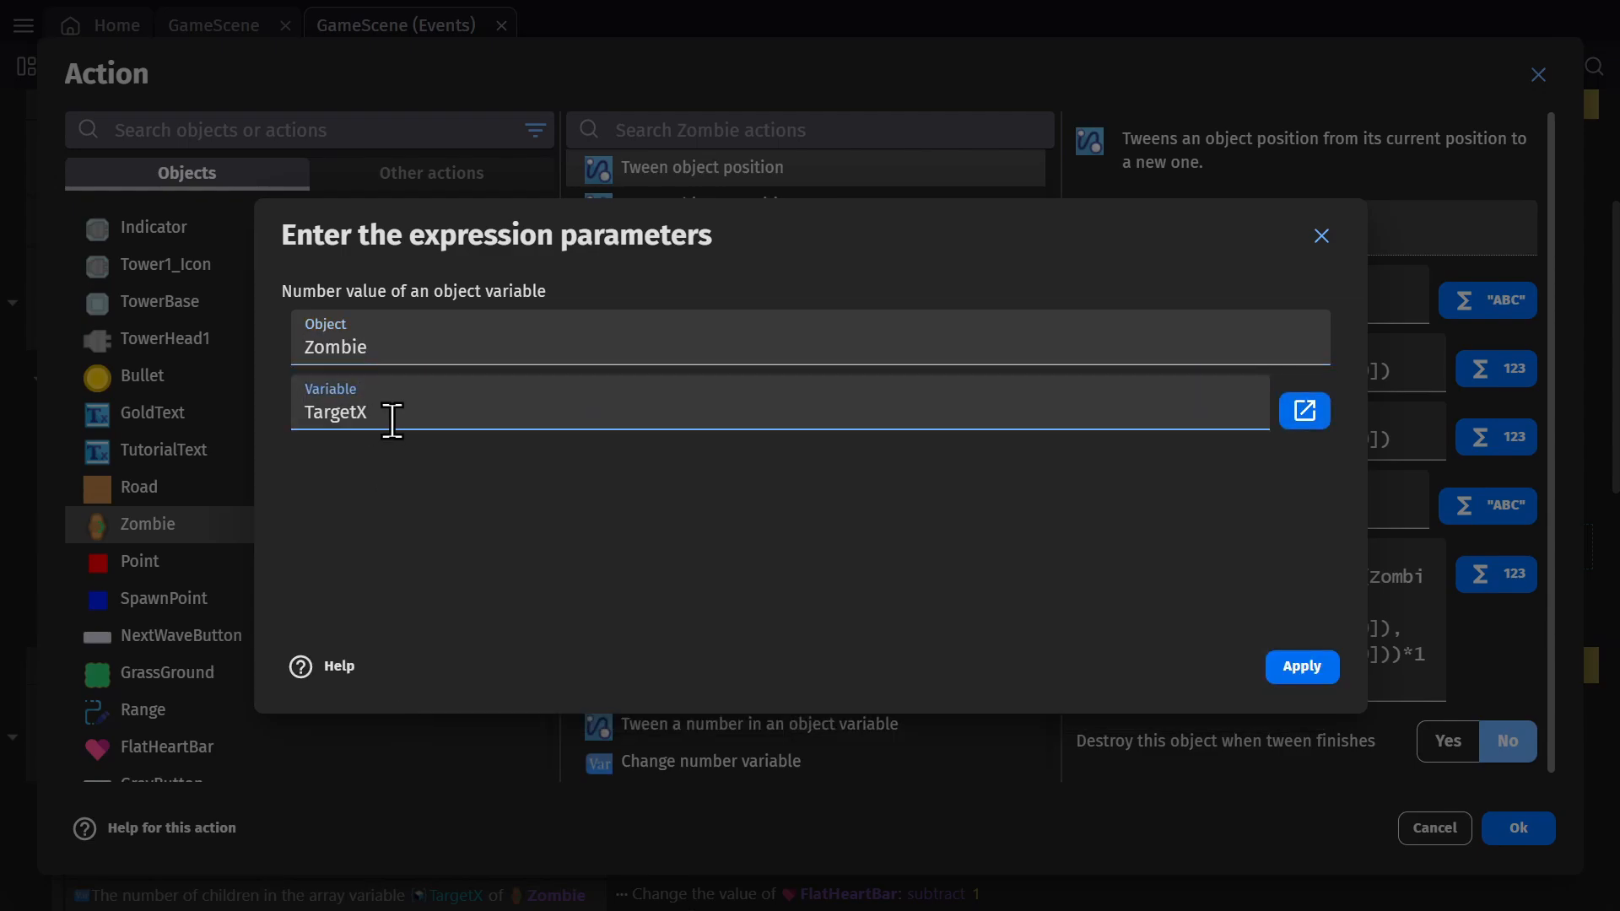
{"action": "type", "text": "[0"}
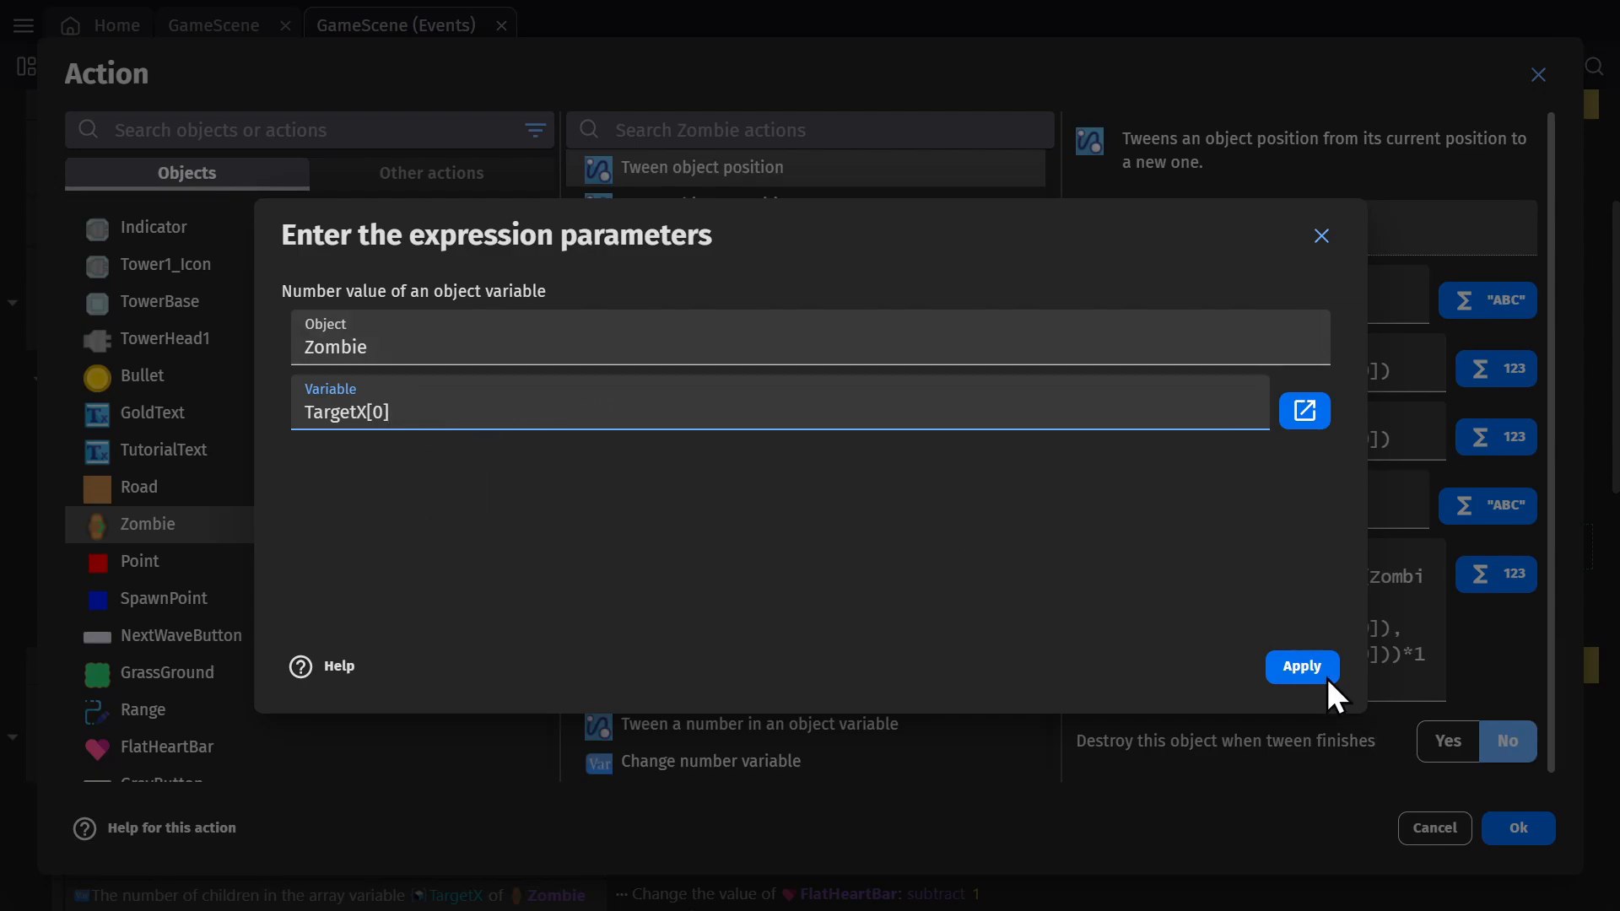
{"action": "left_click", "coordinate": [1301, 666]}
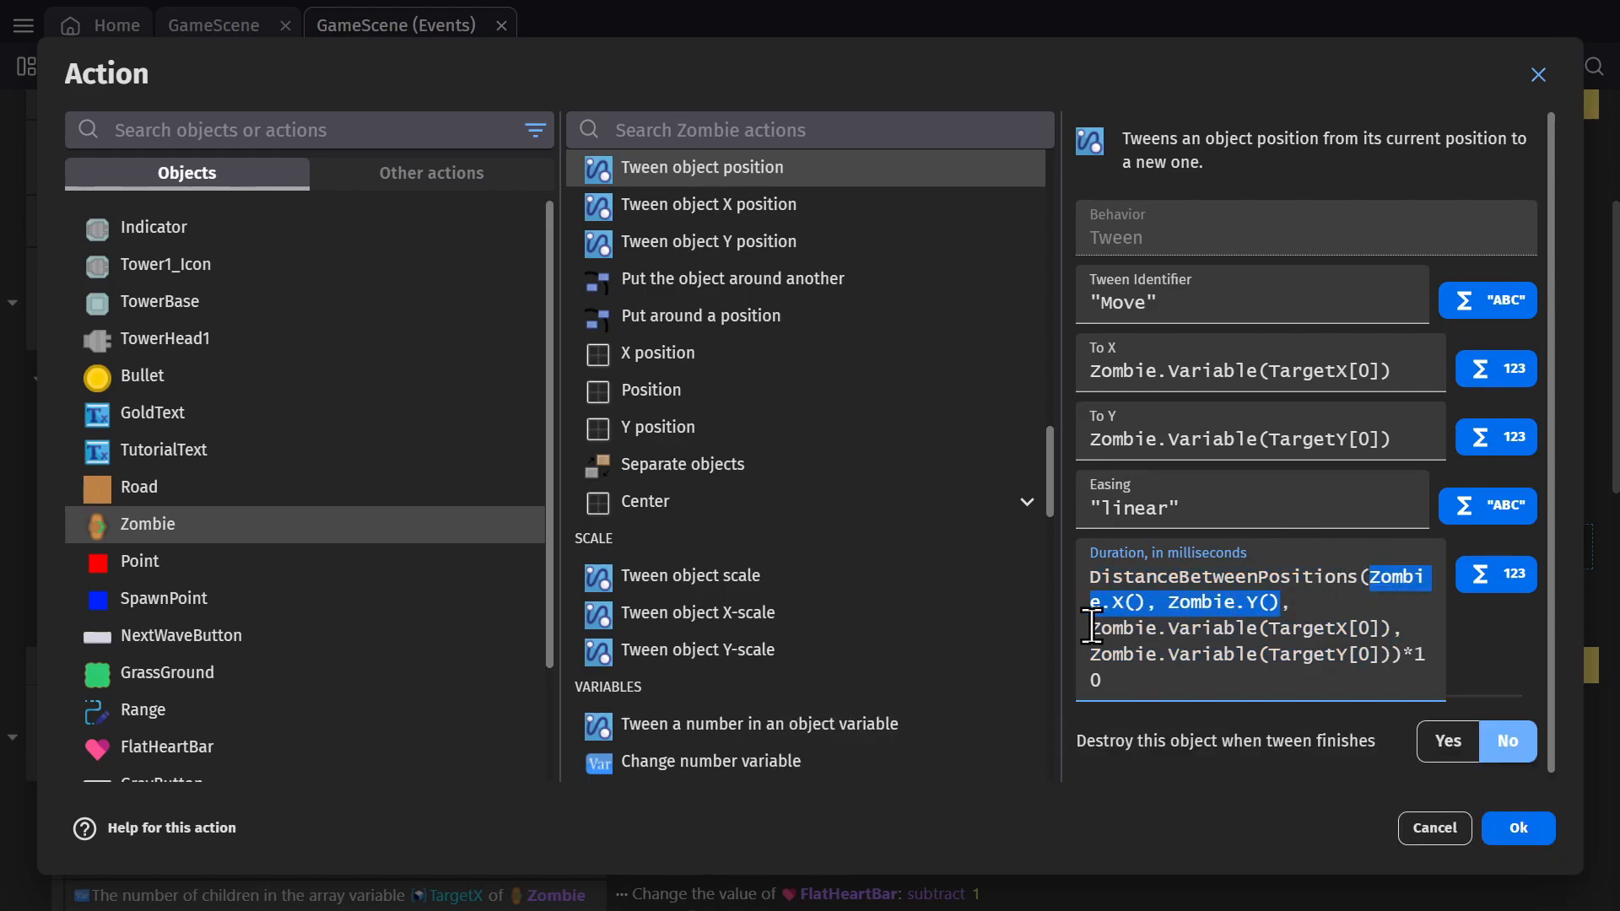
- Review the DistanceBetweenPositions duration, retype the *10 multiplier, and confirm the action
{"action": "left_click", "coordinate": [1375, 630]}
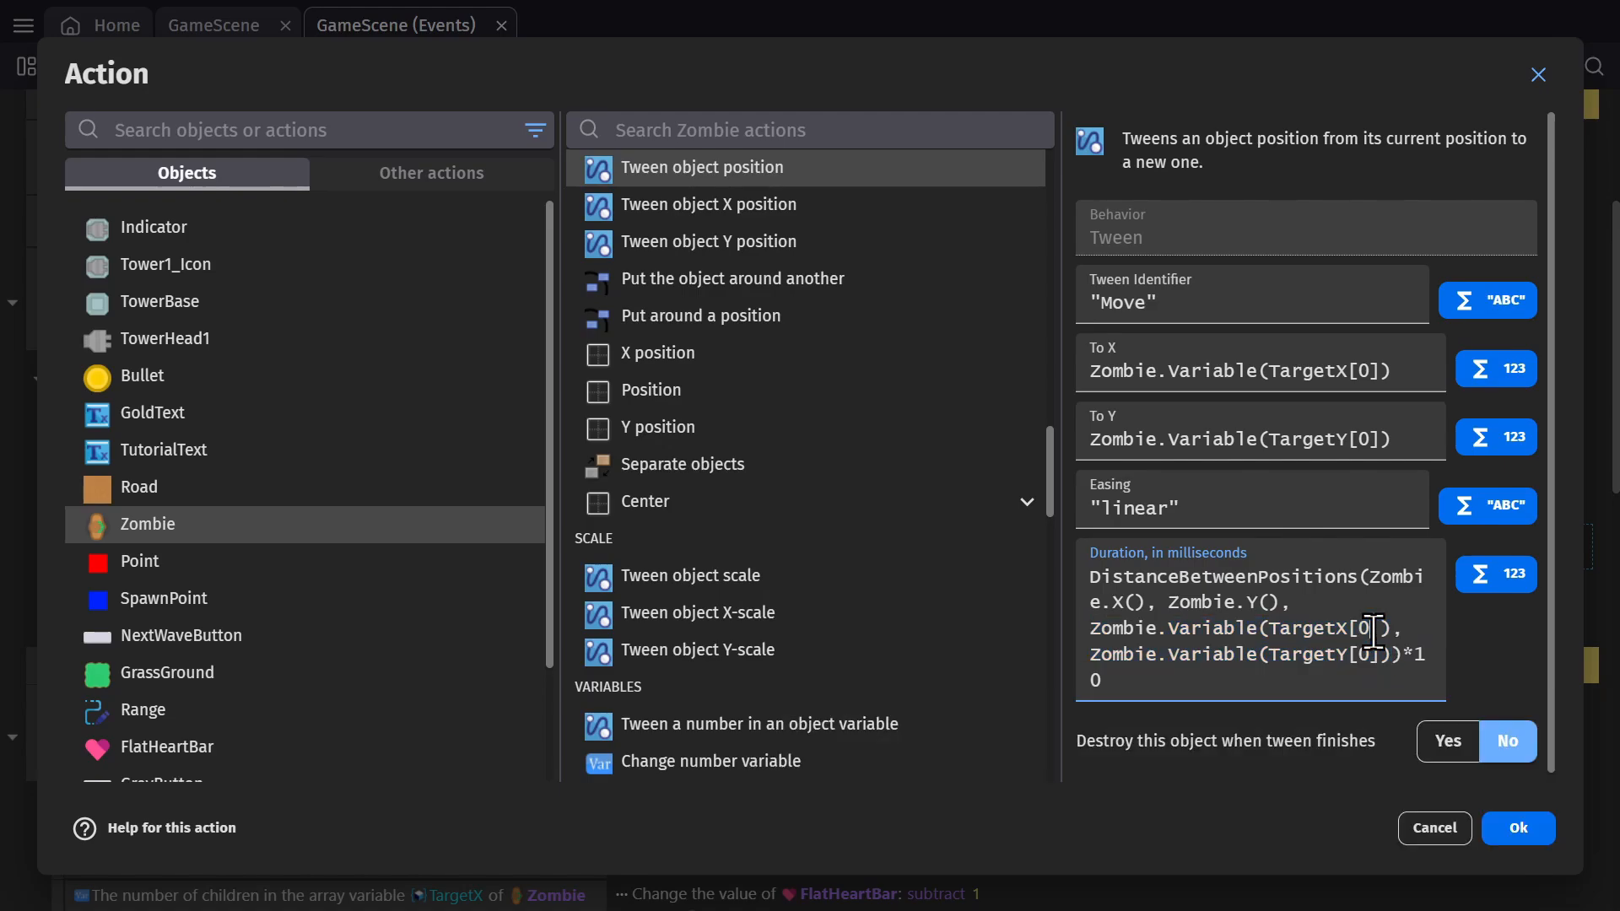
{"action": "triple_click", "coordinate": [1239, 369]}
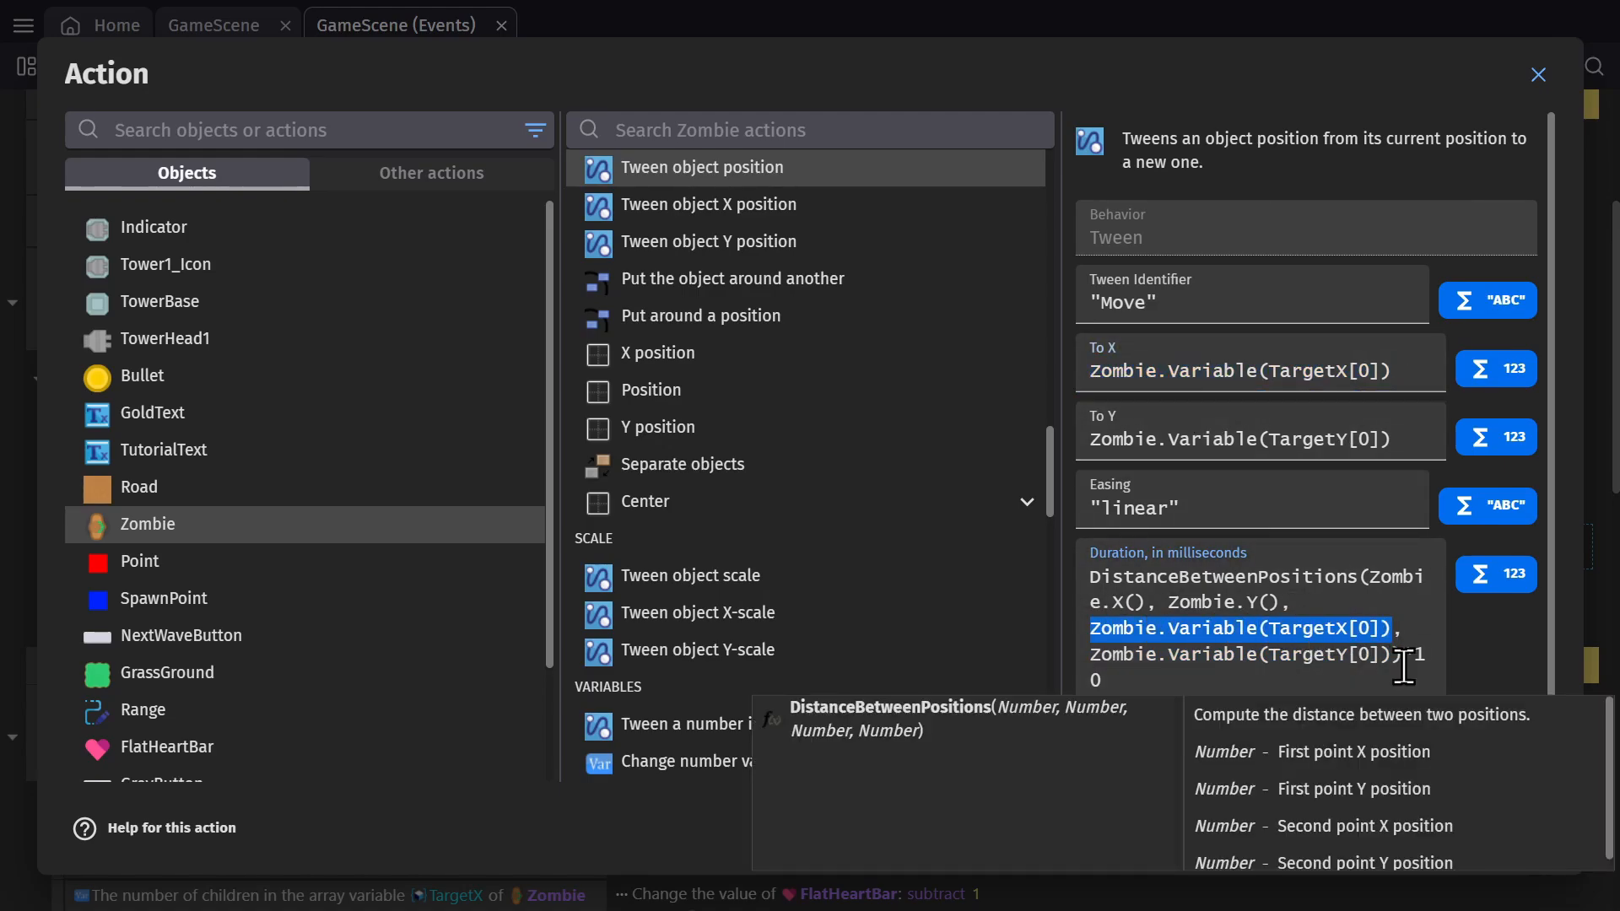
{"action": "type", "text": "*1"}
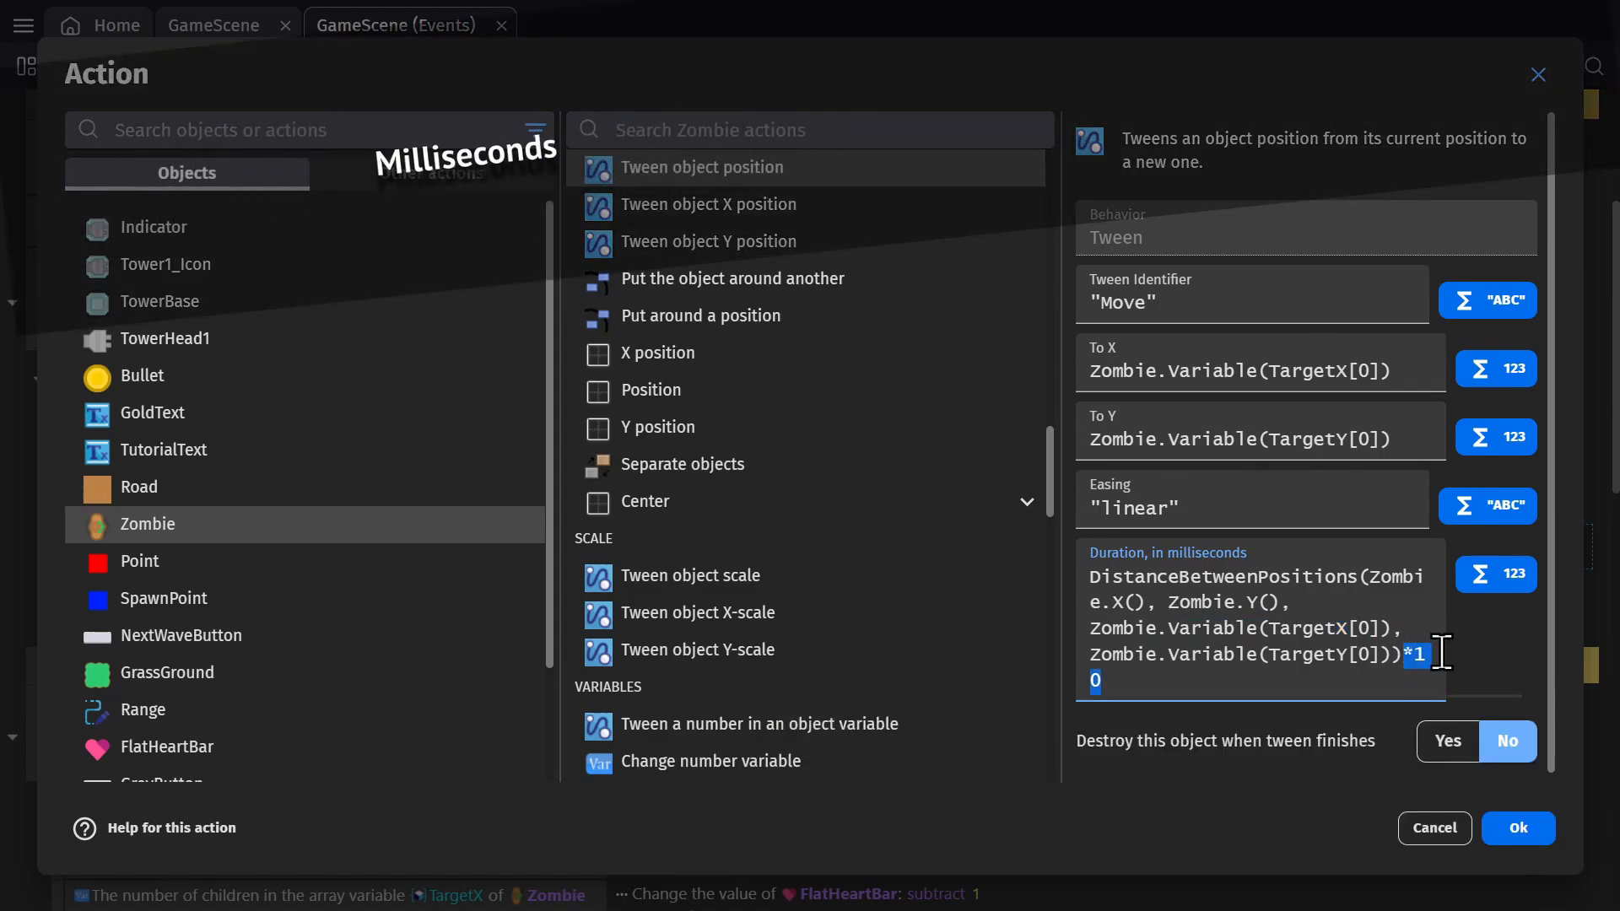
{"action": "left_click", "coordinate": [1515, 827]}
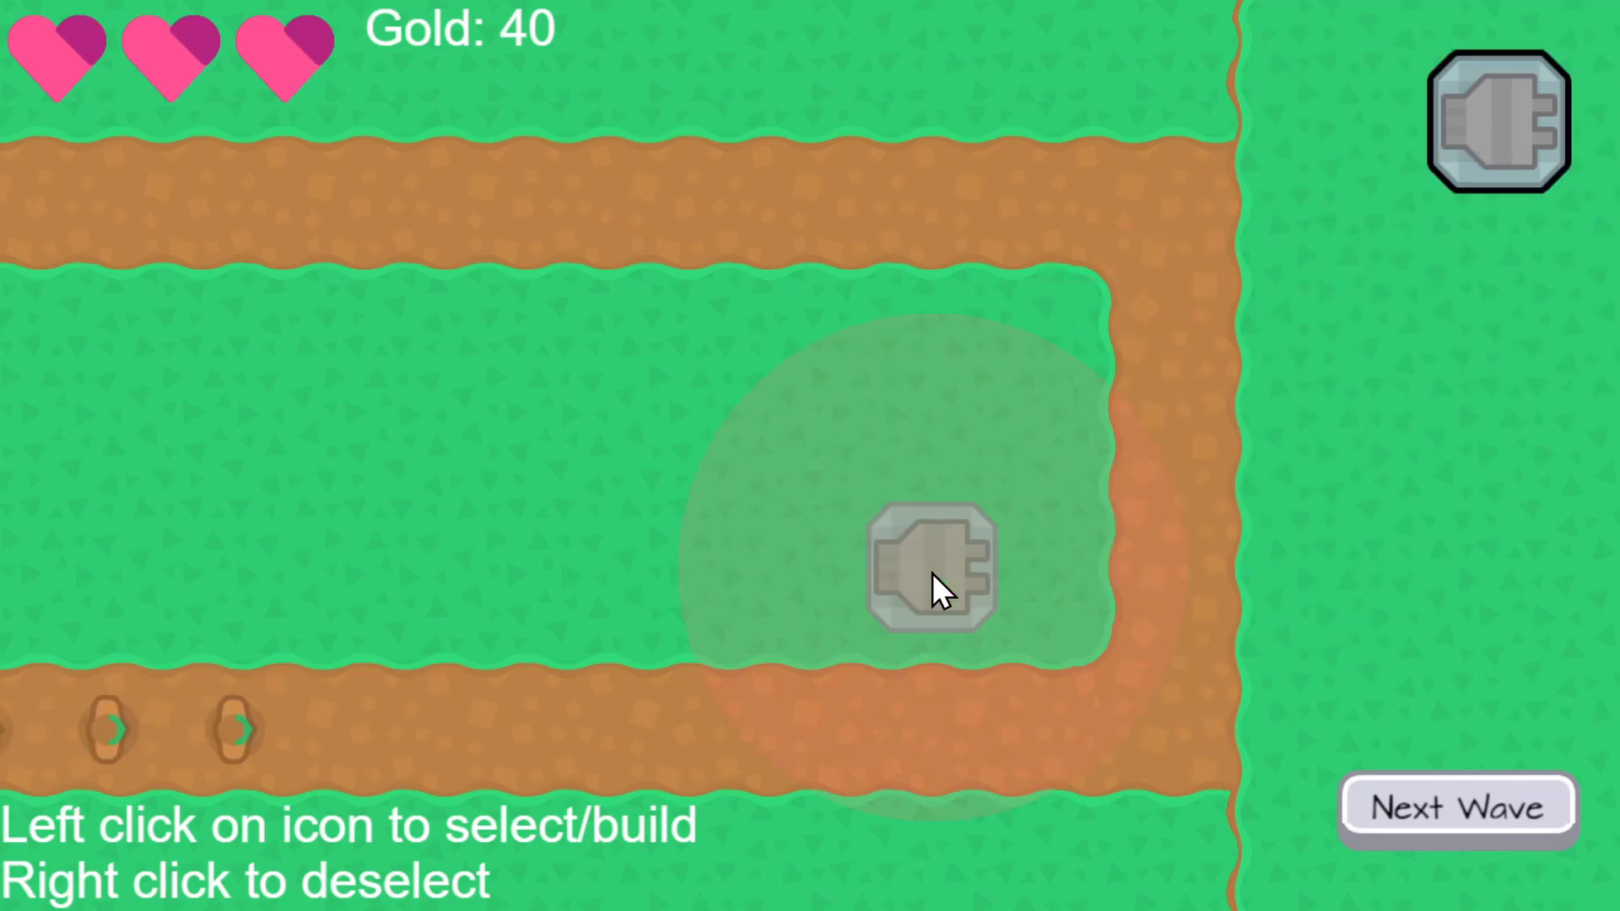
- Build turrets beside the lower road and inside the bend, spending gold to 0
{"action": "left_click", "coordinate": [607, 566]}
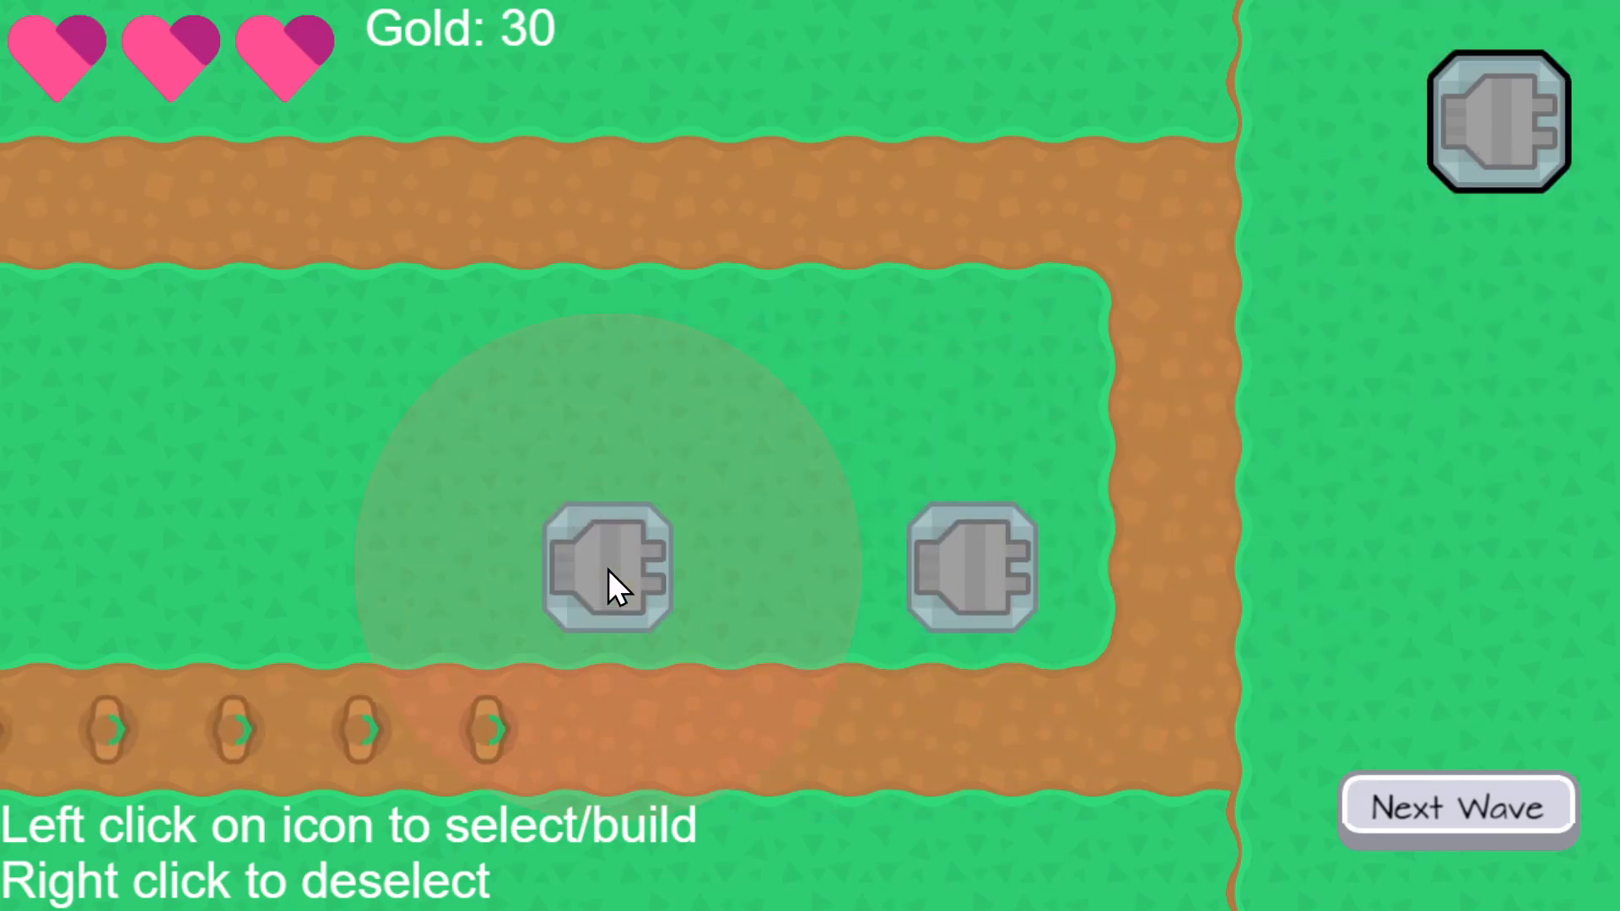
{"action": "left_click", "coordinate": [1012, 362]}
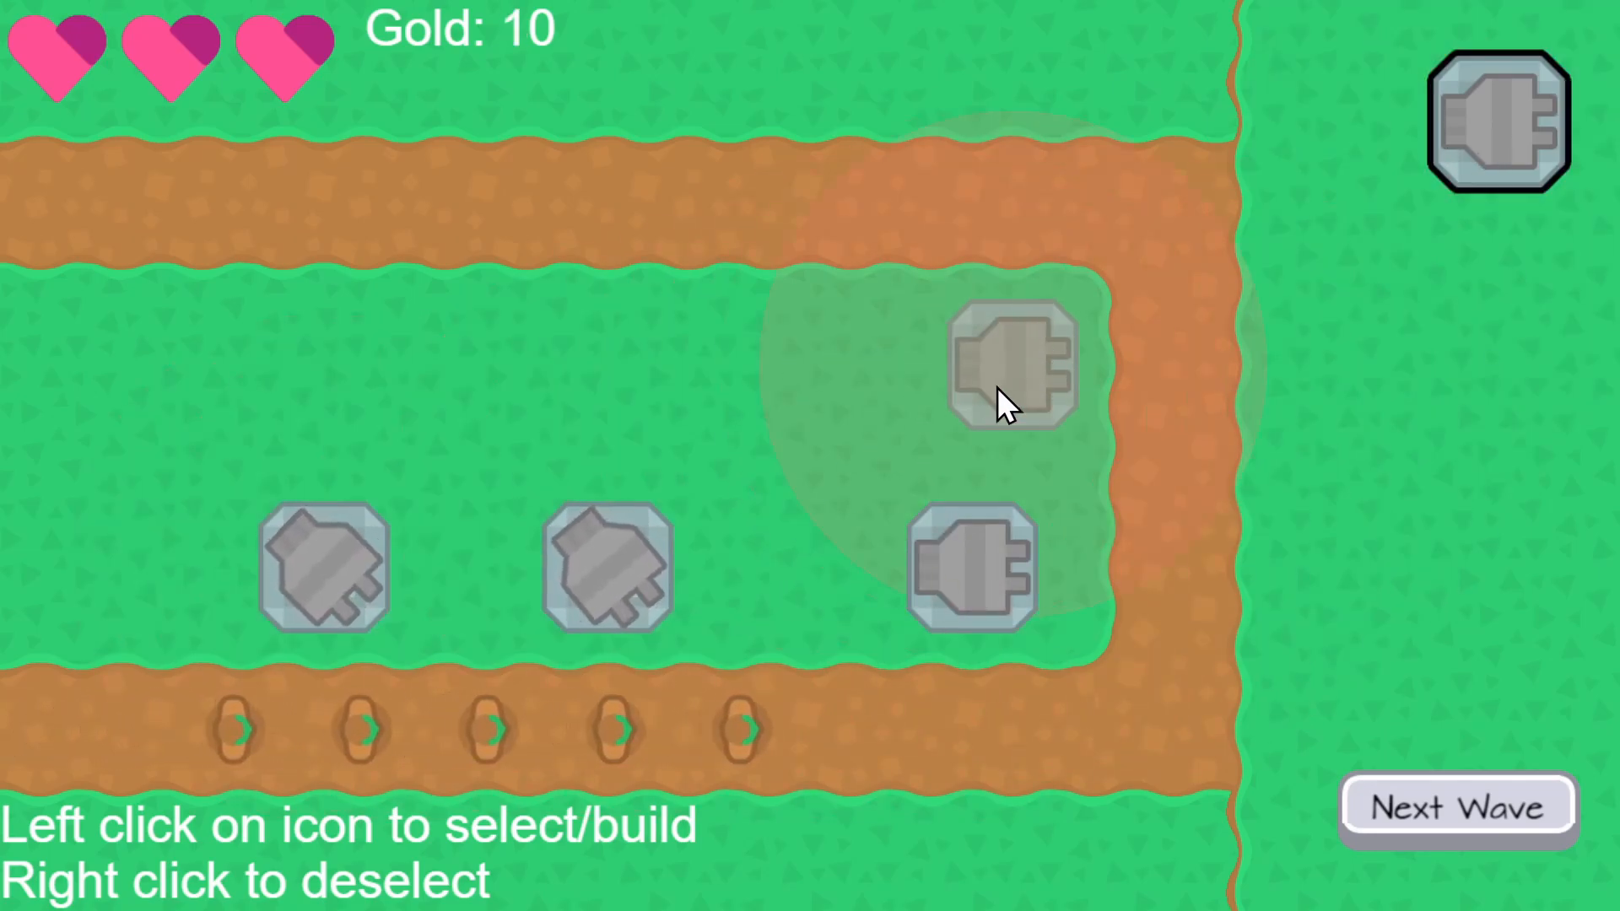
{"action": "left_click", "coordinate": [1012, 361]}
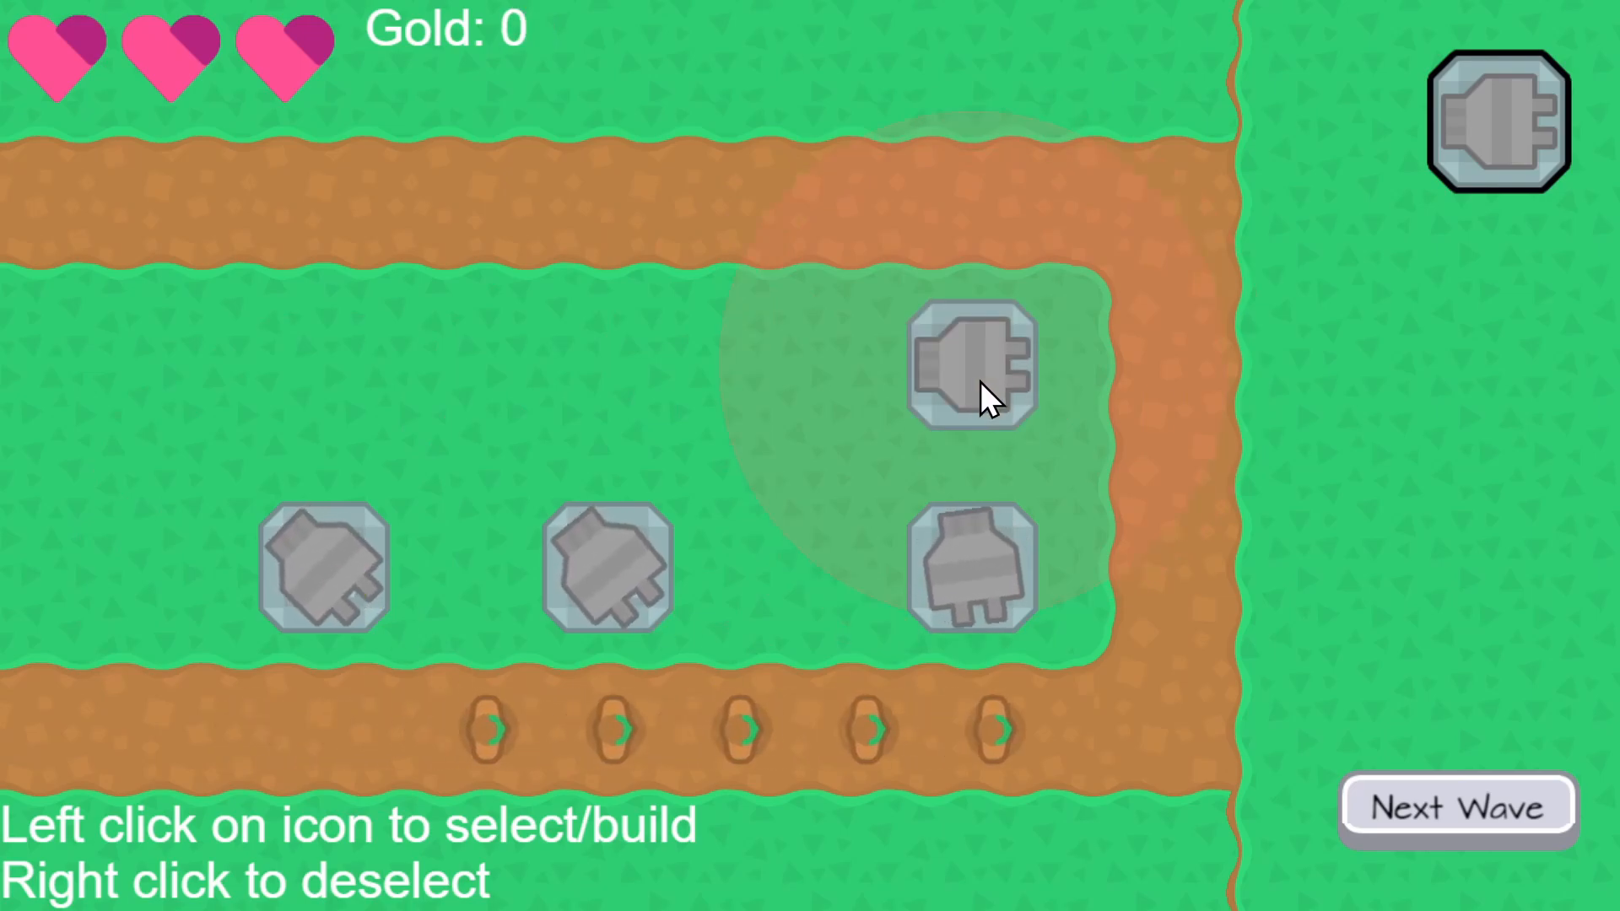